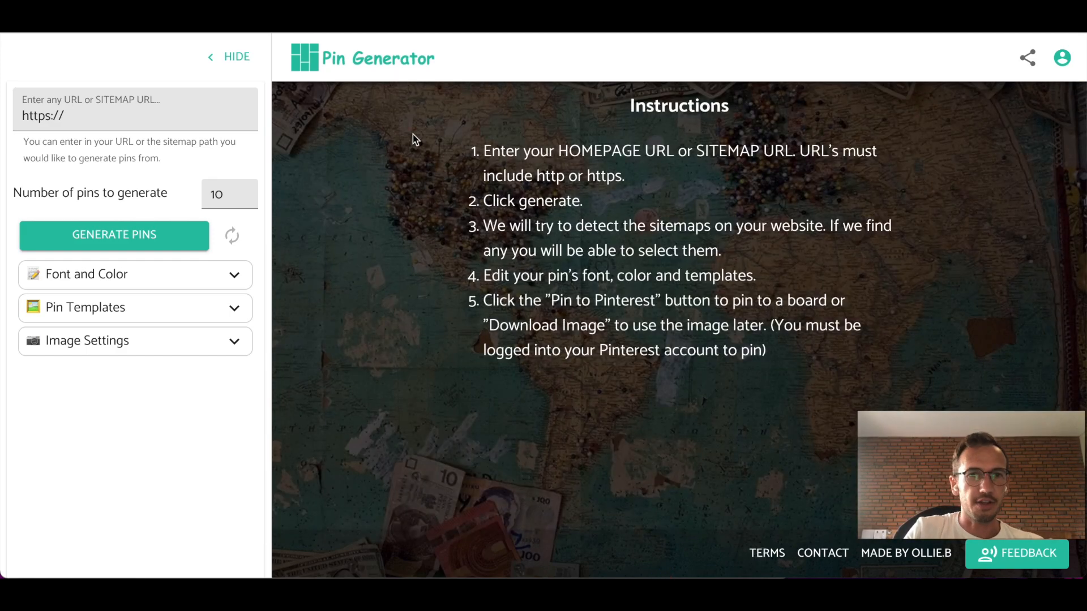
left_click(131, 115)
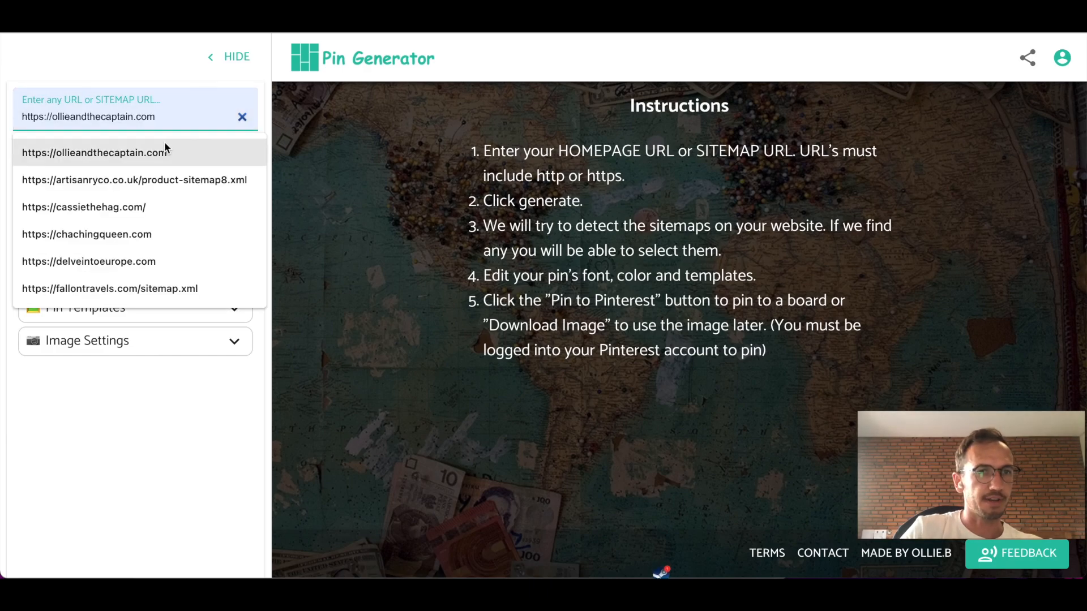
left_click(95, 151)
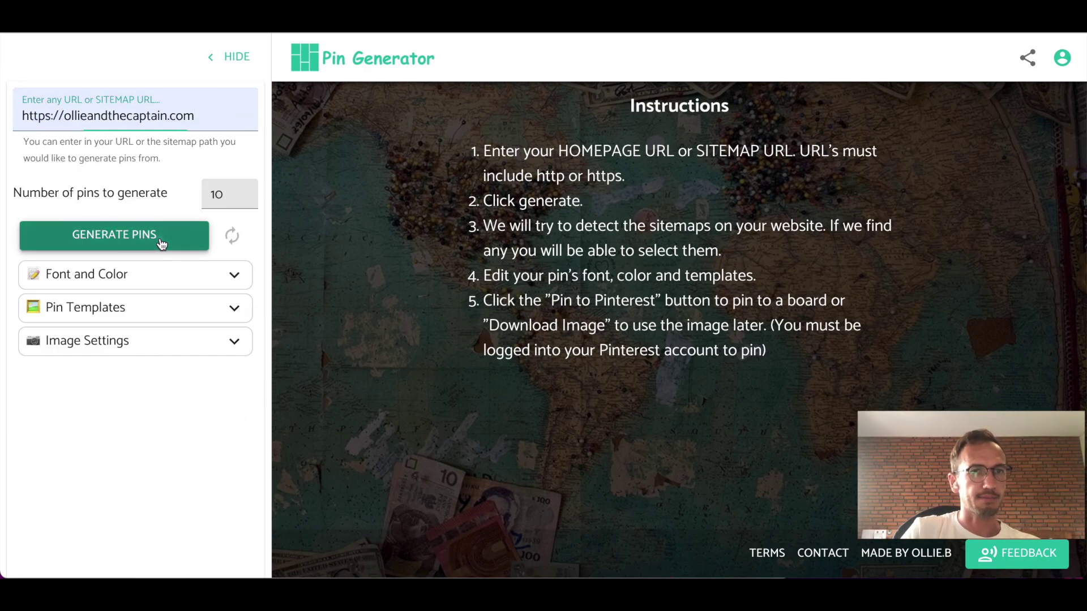
left_click(113, 234)
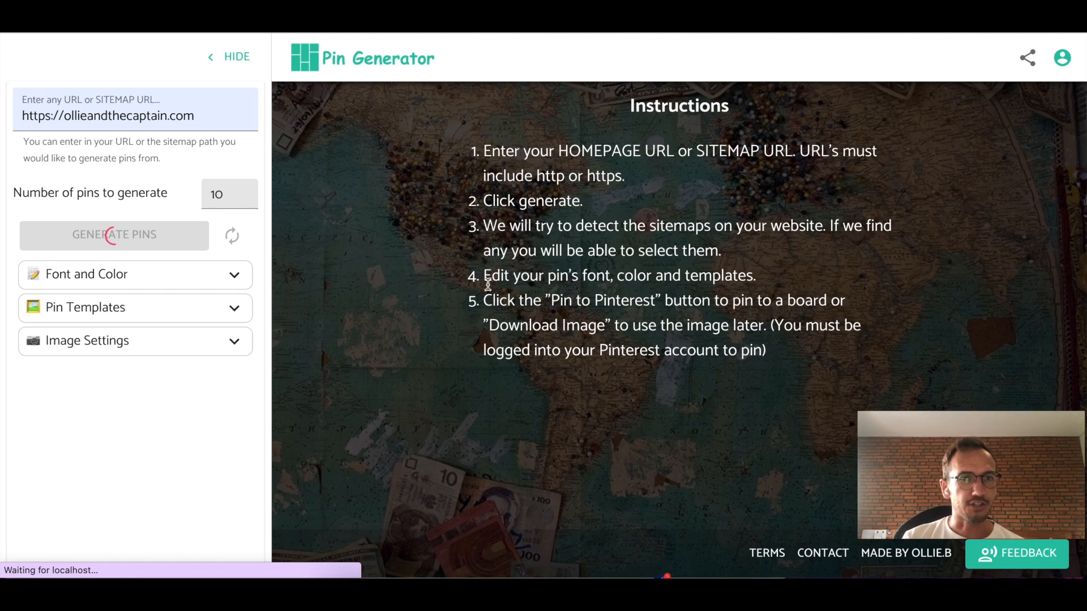
mouse_move(225, 228)
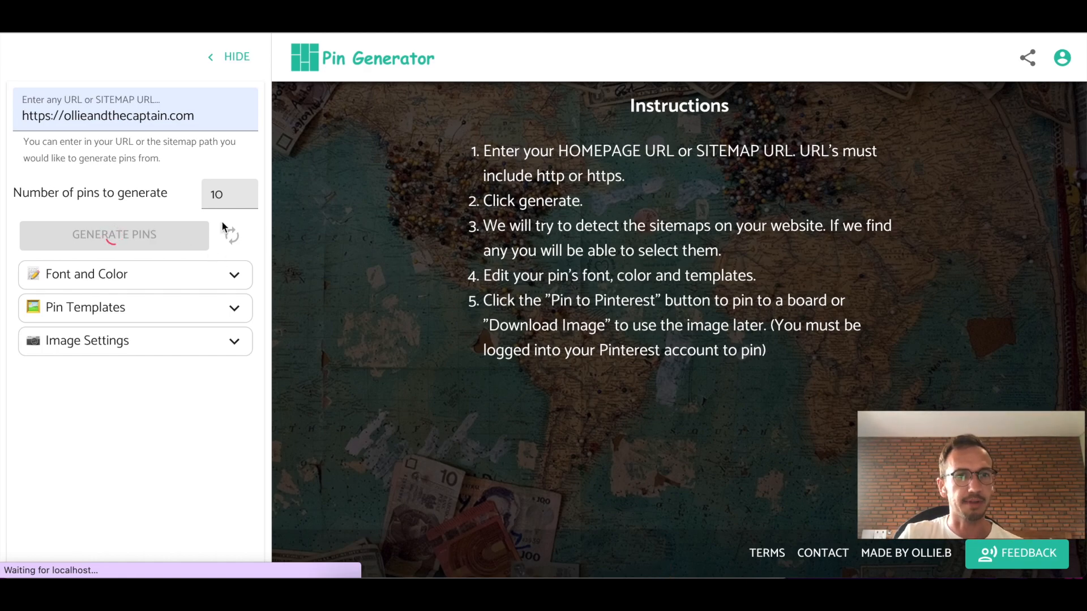
mouse_move(463, 181)
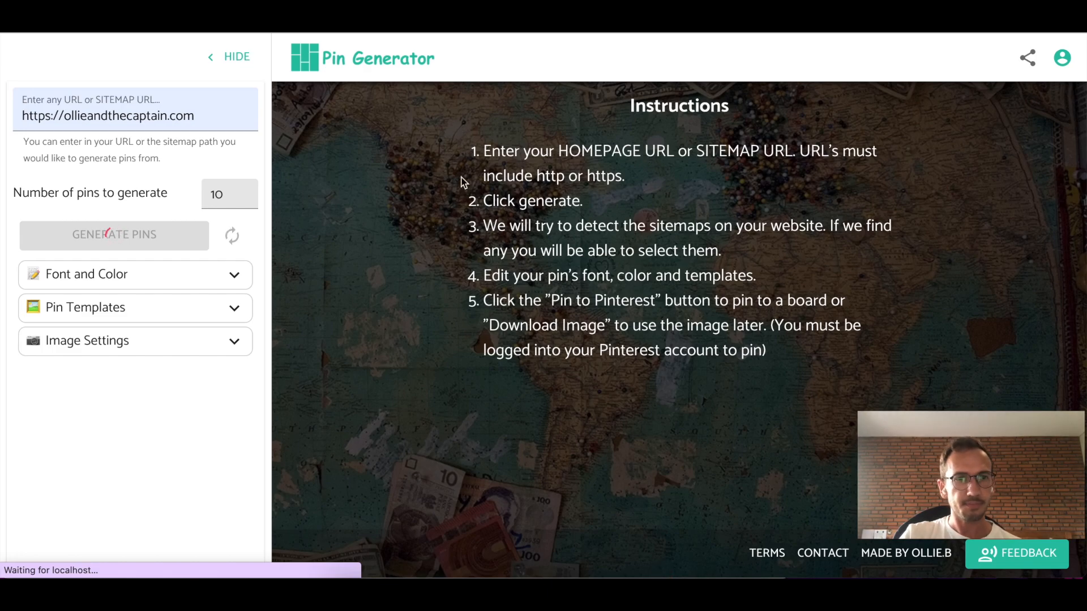
- Let the ten homepage pins load and review the detected sitemaps list
left_click(114, 234)
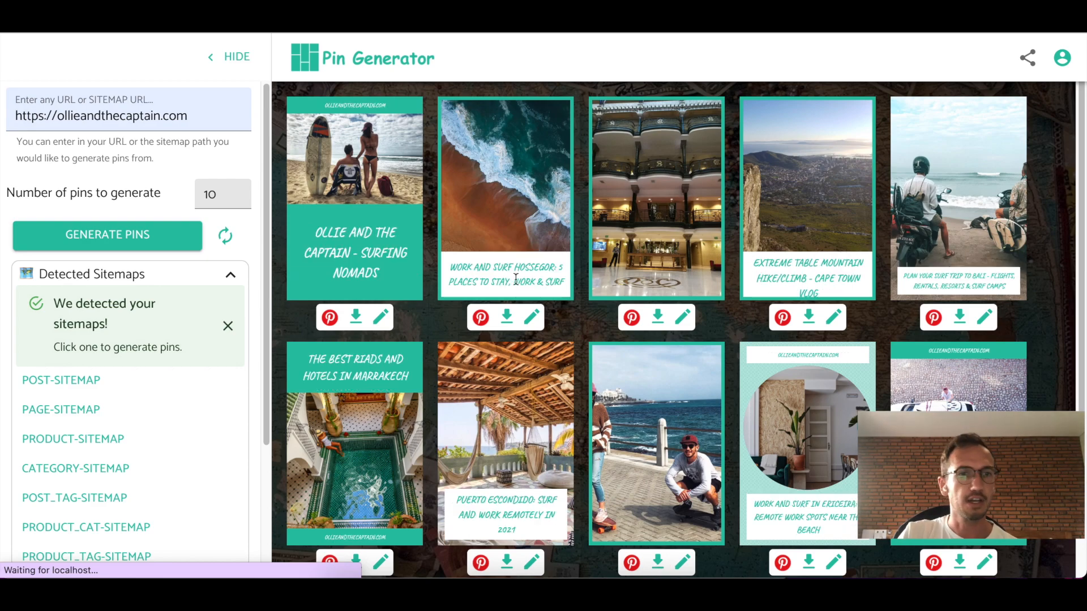
scroll("down", 3)
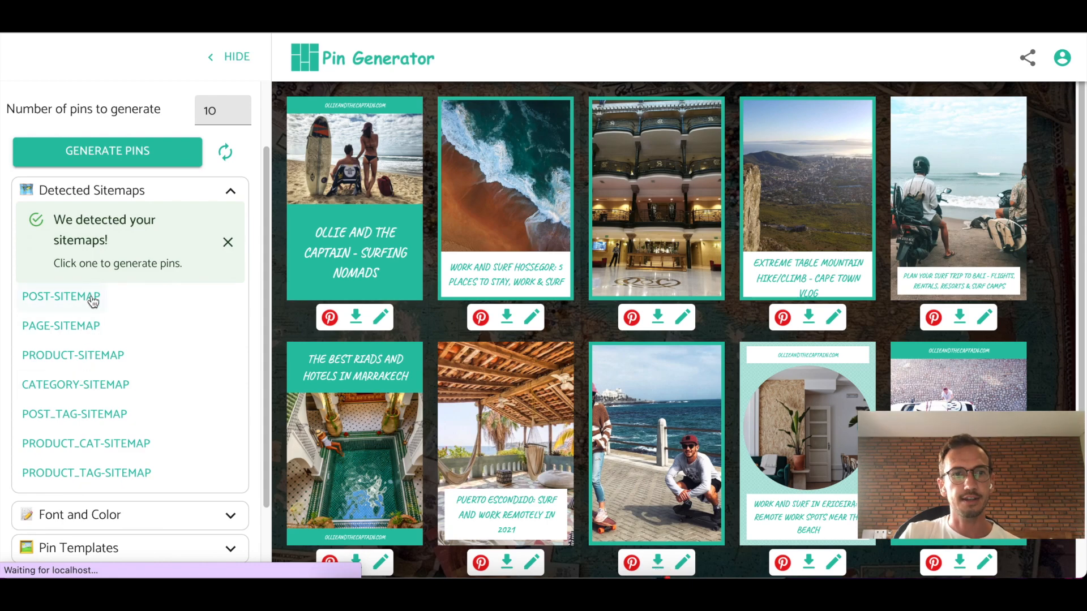
mouse_move(102, 316)
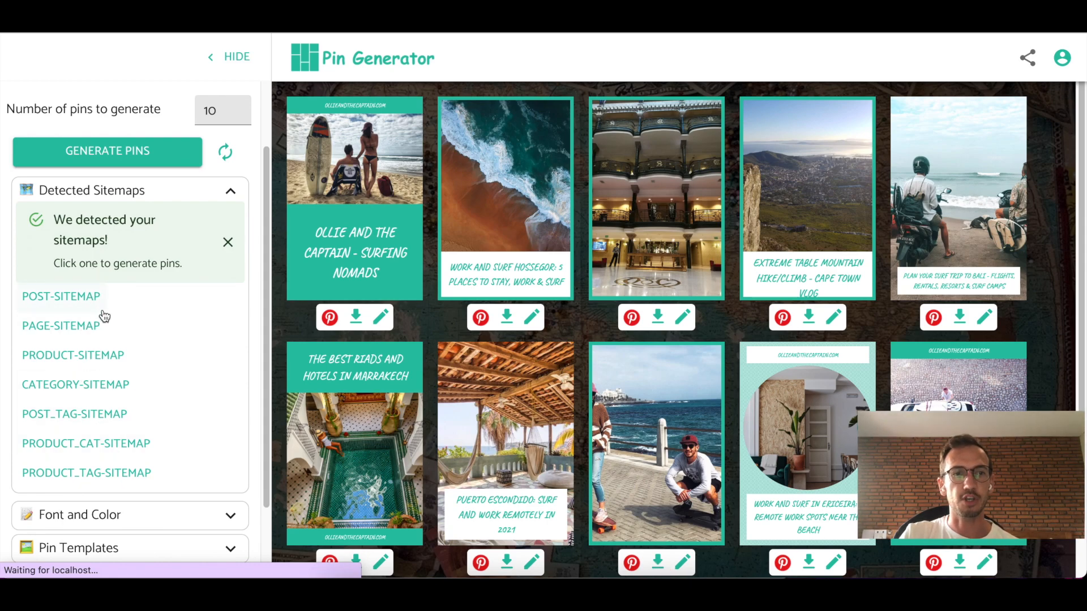
mouse_move(92, 344)
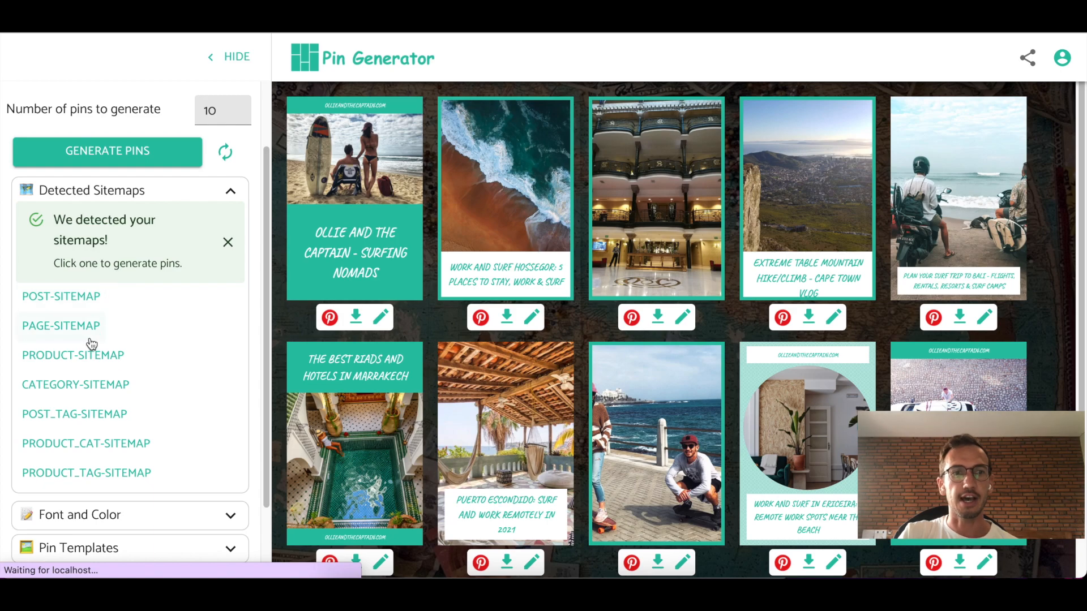
mouse_move(91, 324)
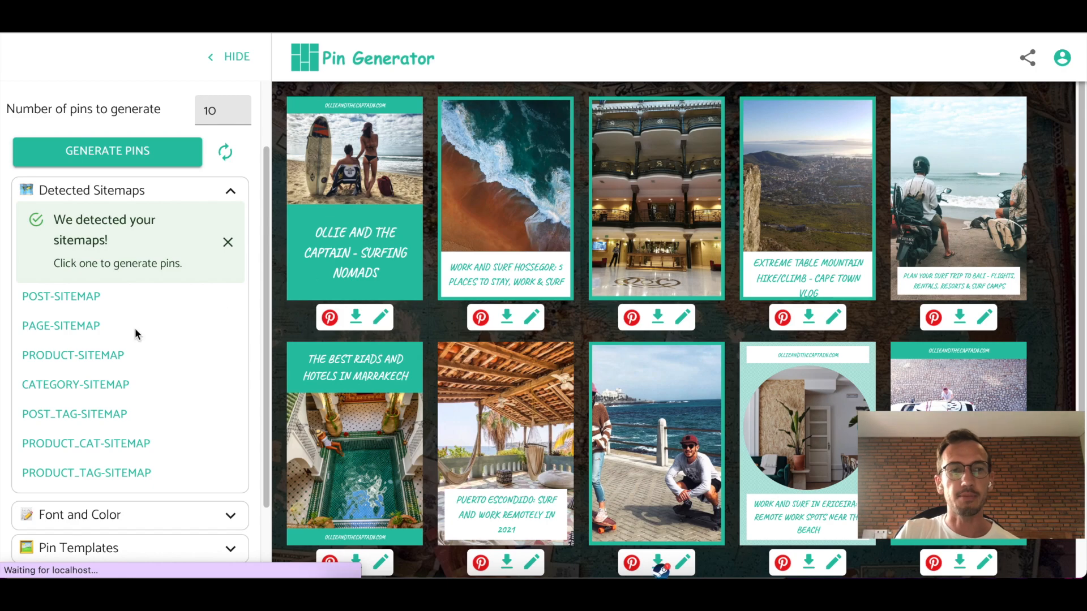
mouse_move(61, 345)
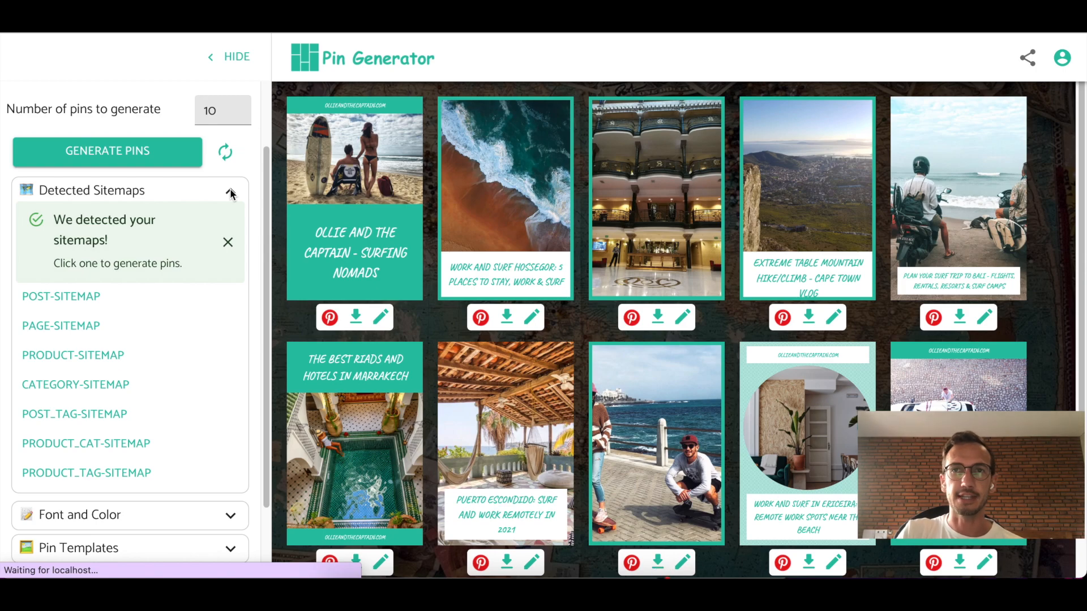
- Collapse Detected Sitemaps and set the pin font to Open Sans with title size 150
left_click(231, 190)
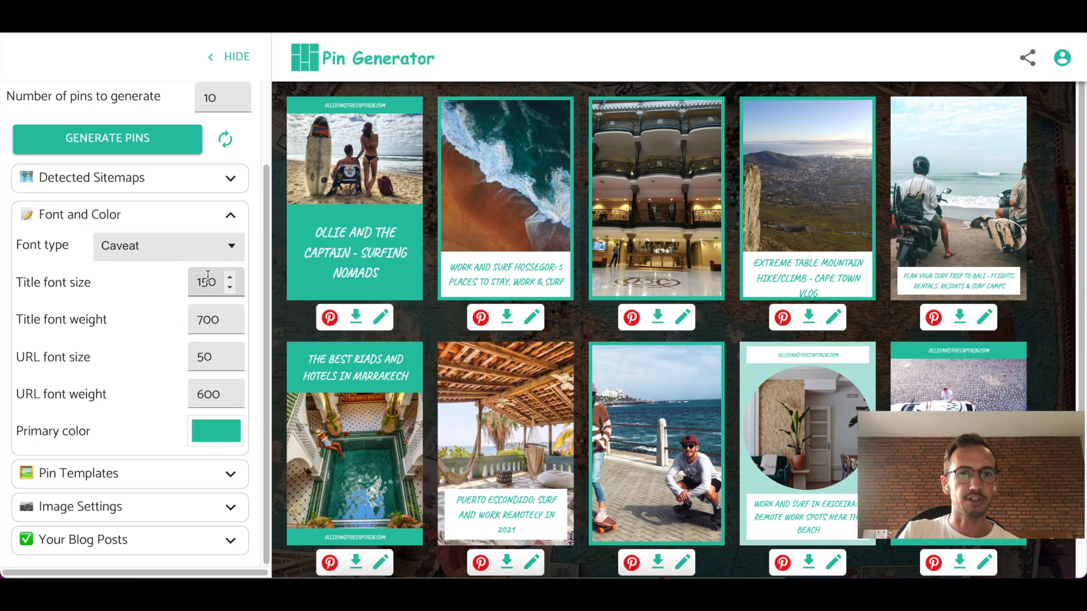
left_click(167, 245)
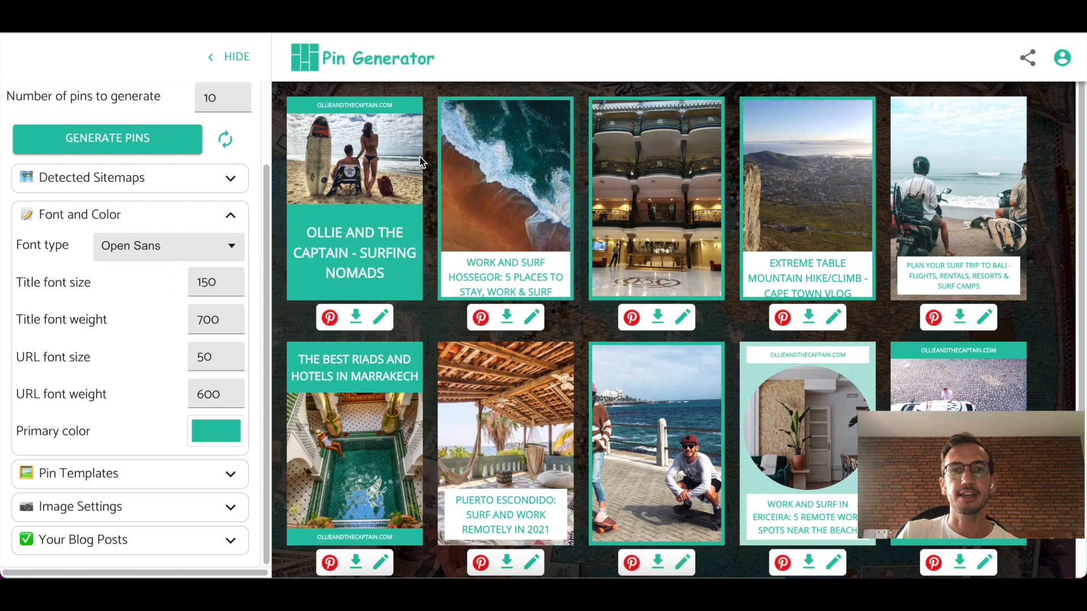
mouse_move(513, 254)
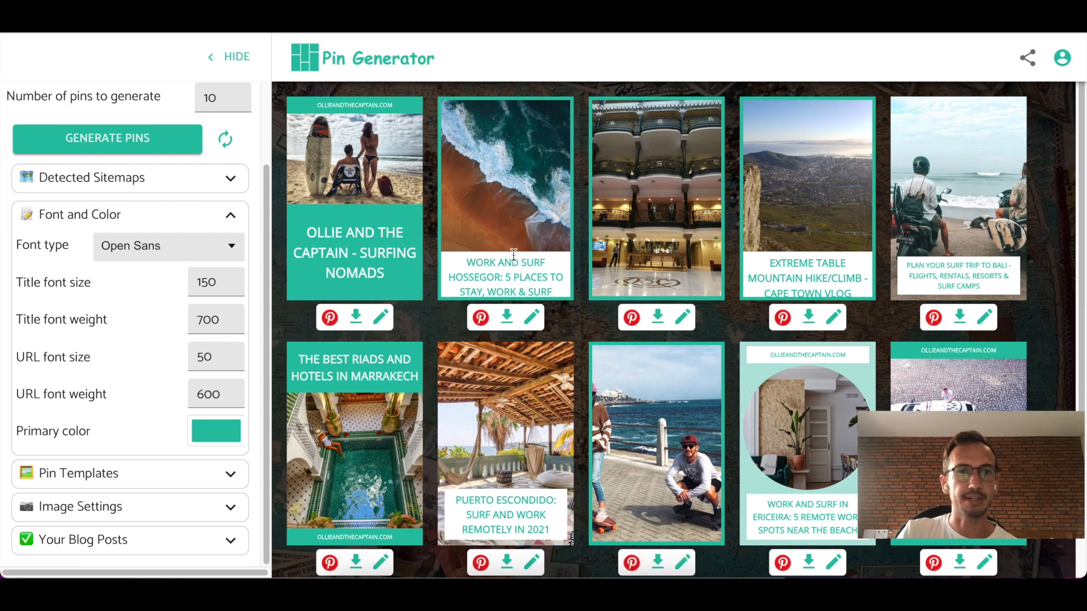
left_click(241, 279)
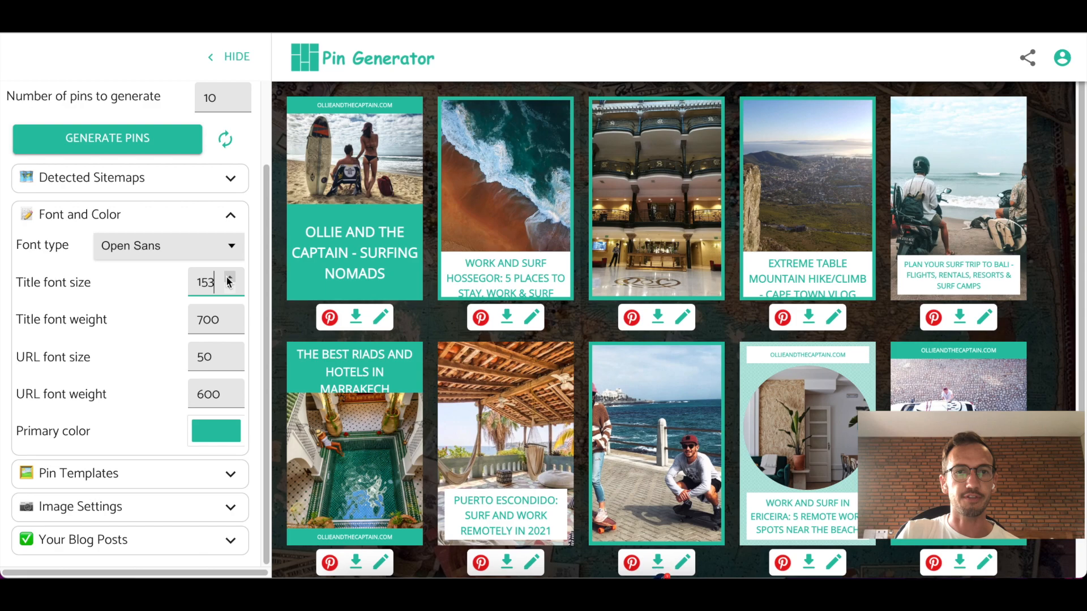
left_click(229, 286)
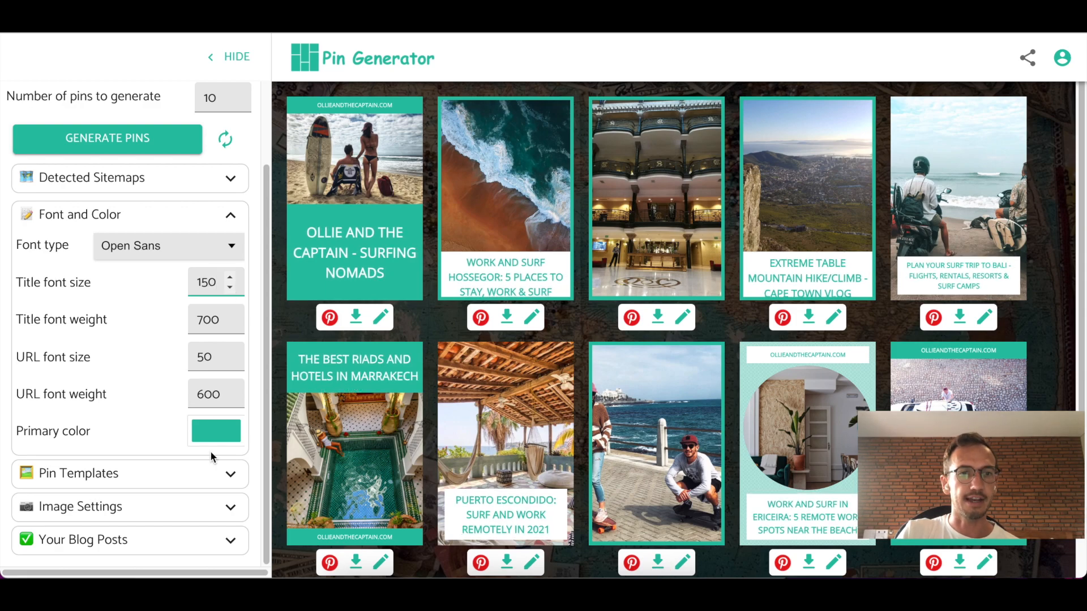
- Set title weight 500, URL size 52 and URL weight 500
triple_click(206, 319)
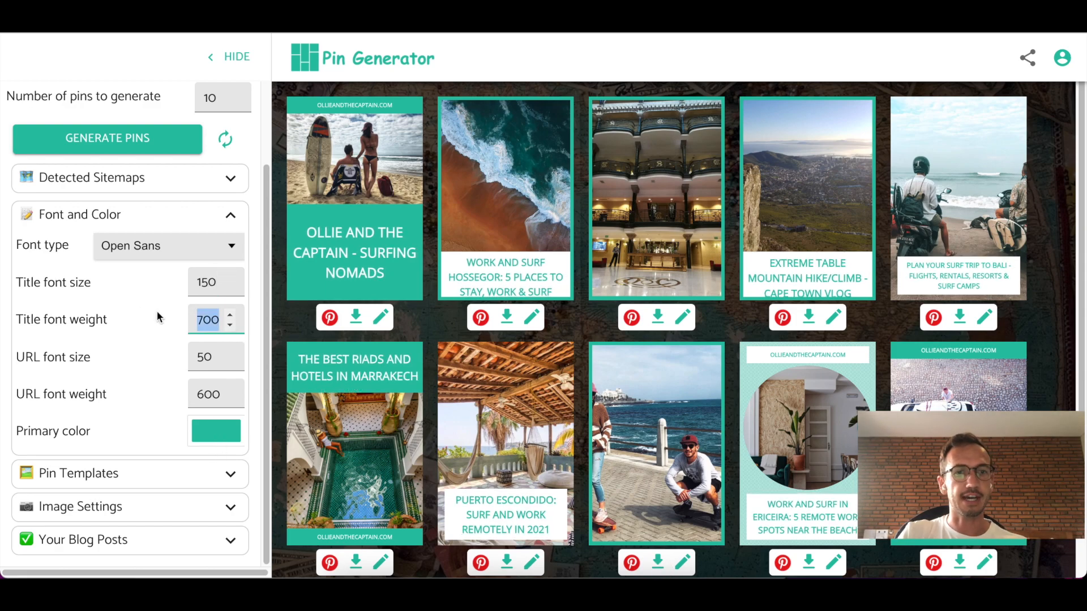
left_click(233, 323)
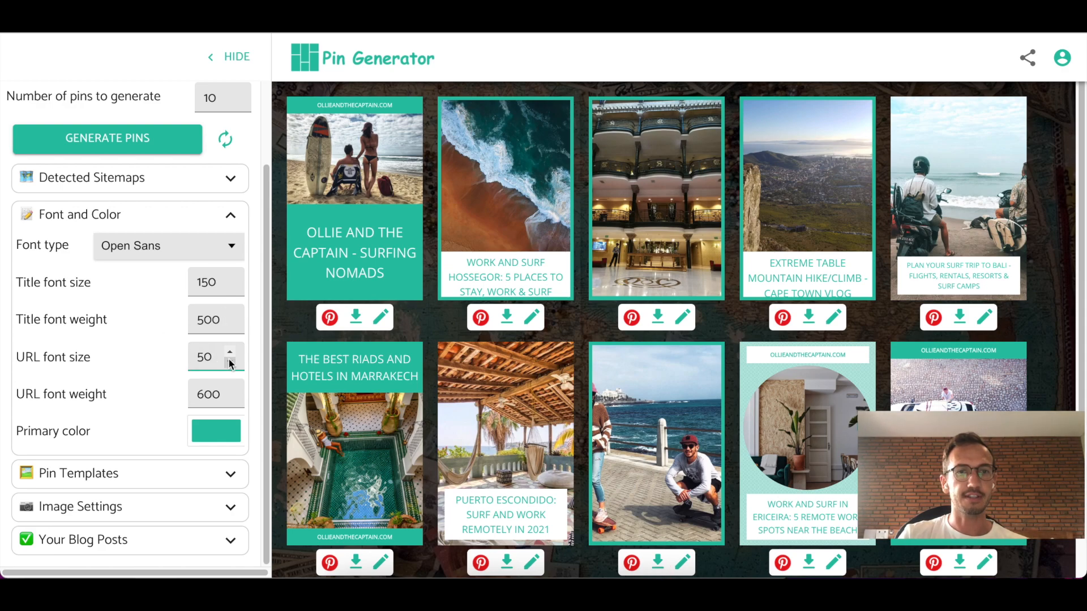
left_click(231, 352)
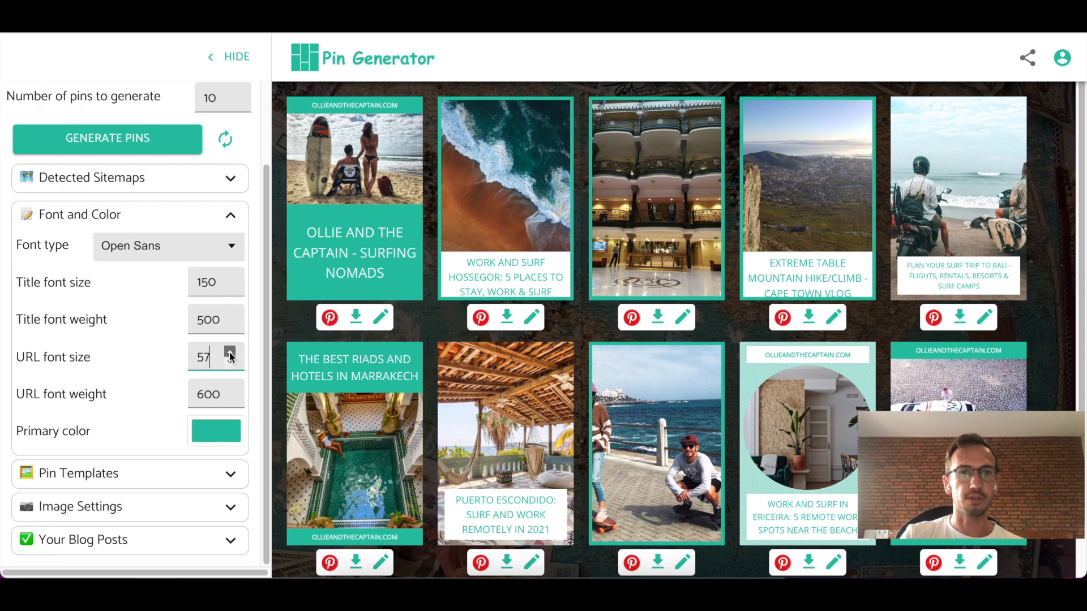
left_click(230, 363)
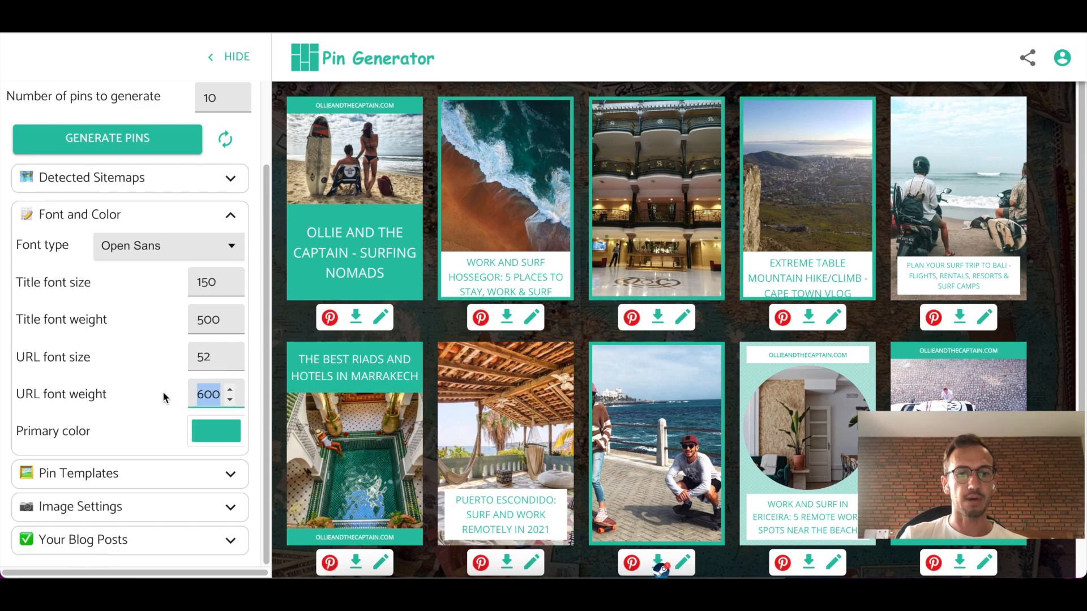
left_click(215, 430)
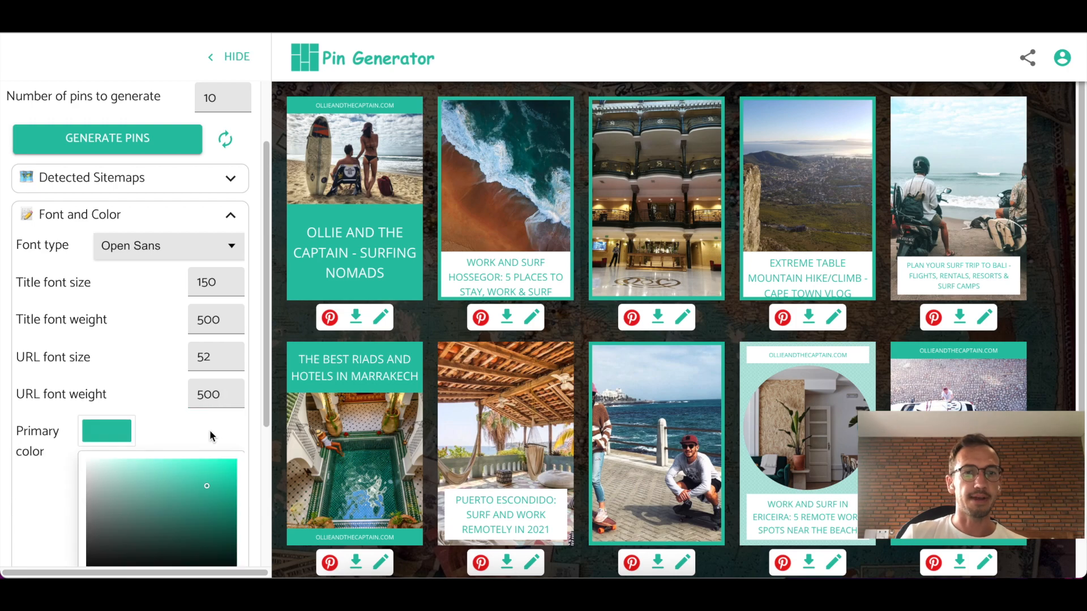
- Change the pins' primary colour from teal to the dark blue preset (2978A0)
scroll("down", 3)
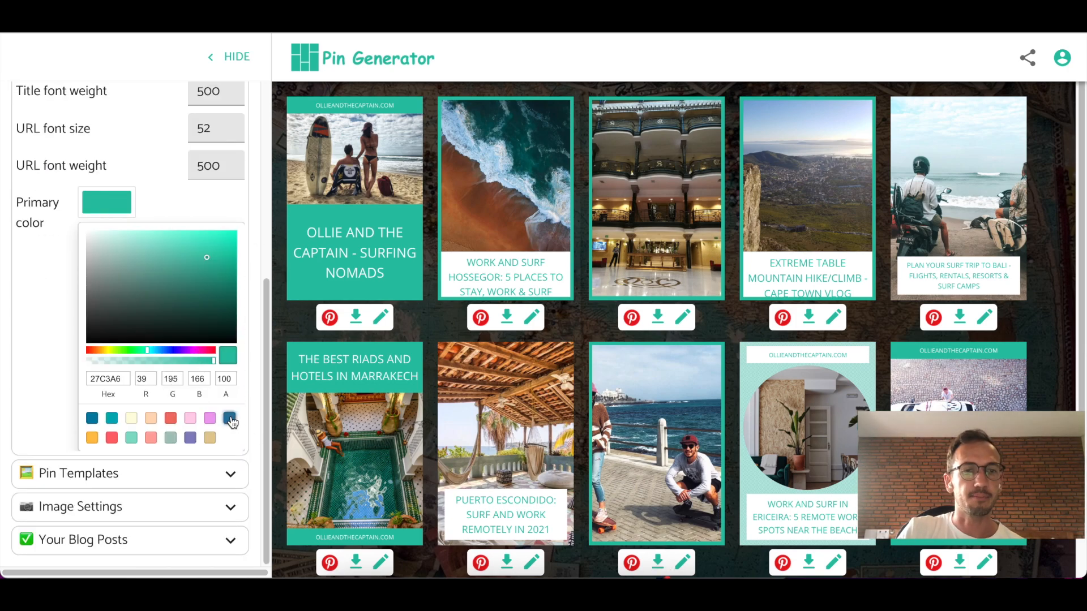
left_click(228, 418)
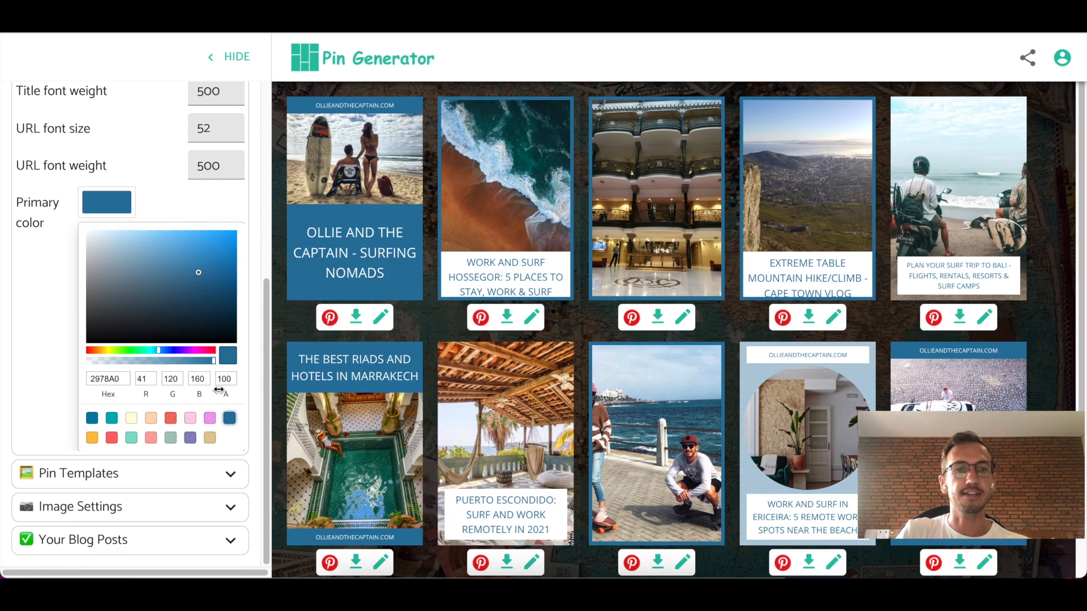
mouse_move(82, 324)
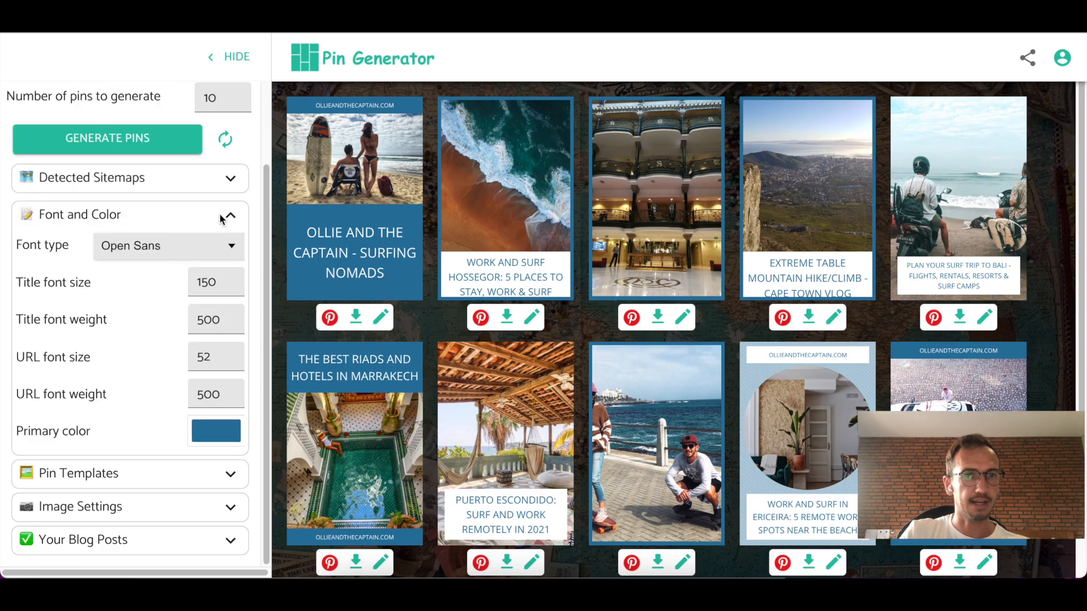
- Switch the pins to the Standard full-image template and expand Image Settings
left_click(127, 214)
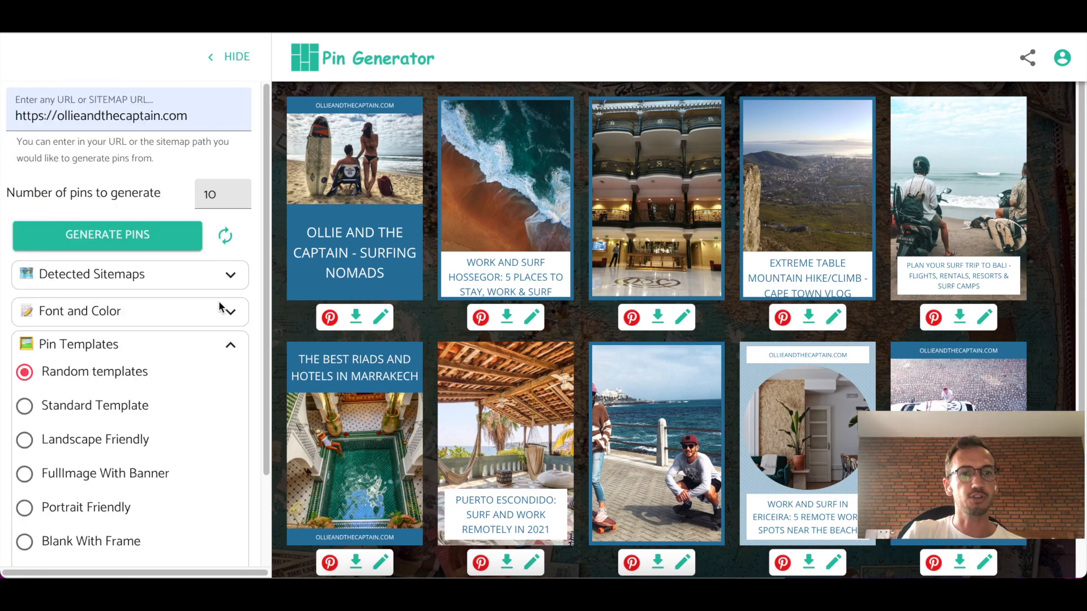
scroll("down", 3)
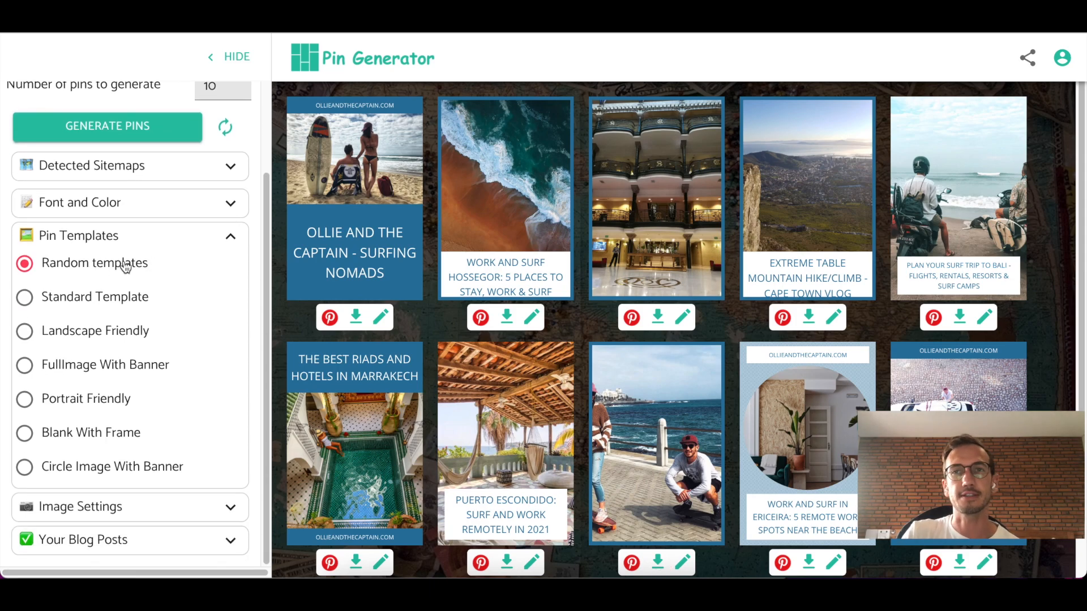
mouse_move(109, 283)
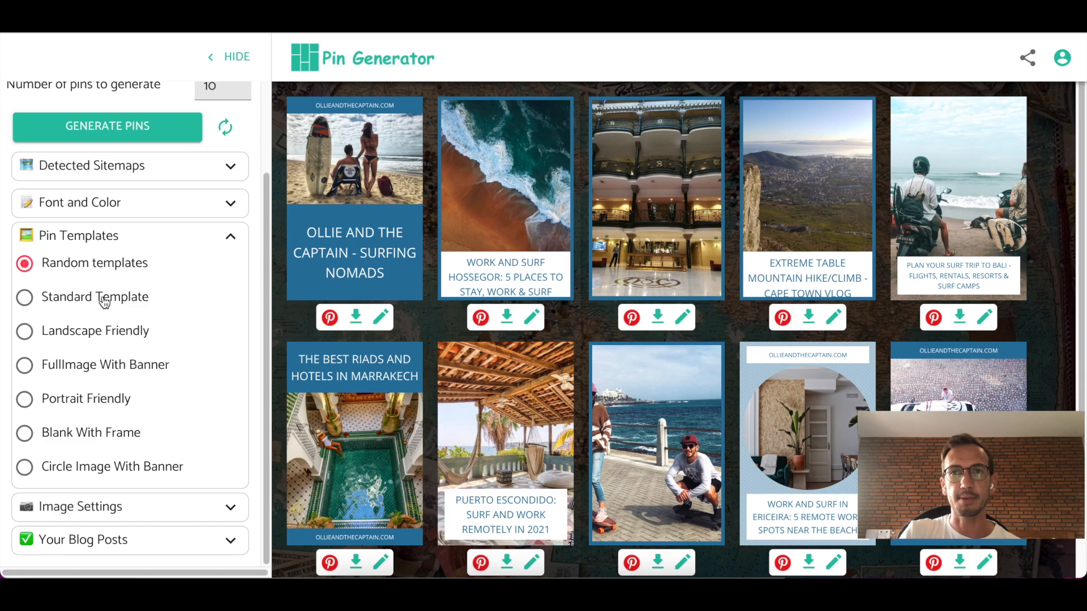
left_click(24, 297)
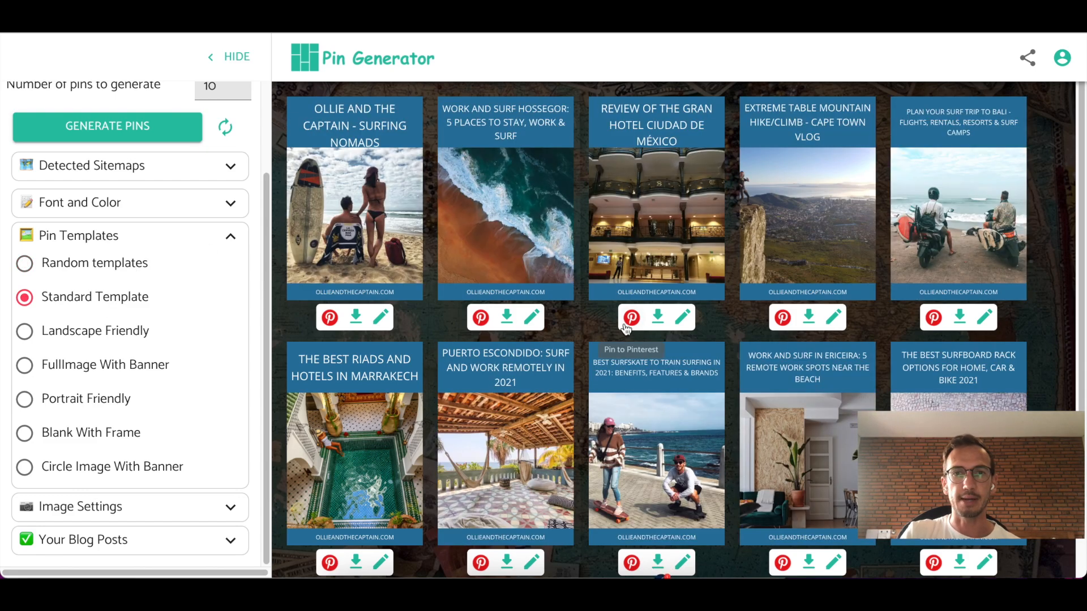
left_click(24, 364)
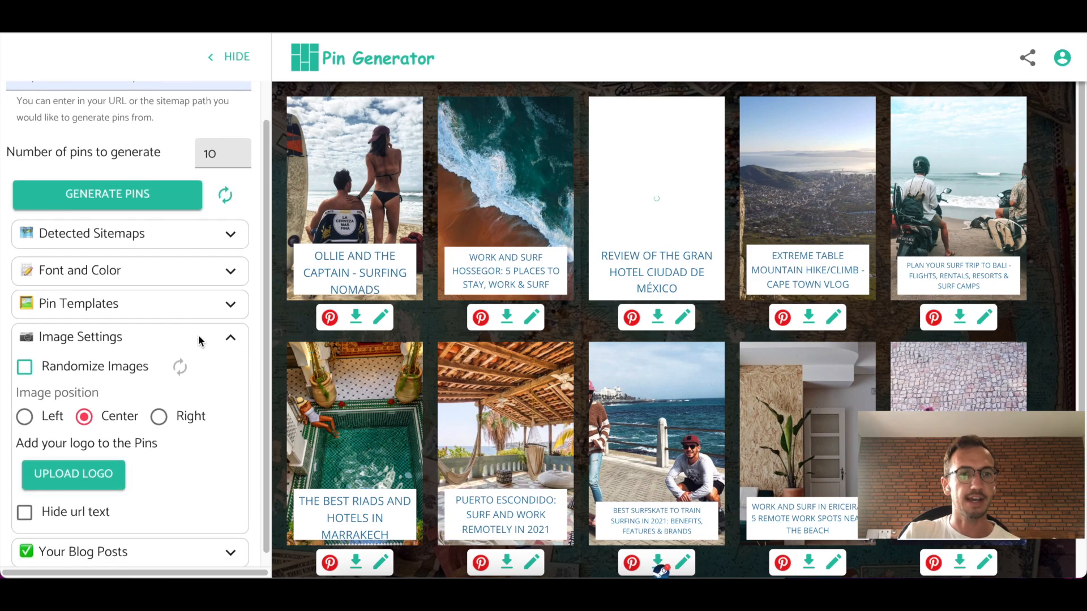
mouse_move(560, 261)
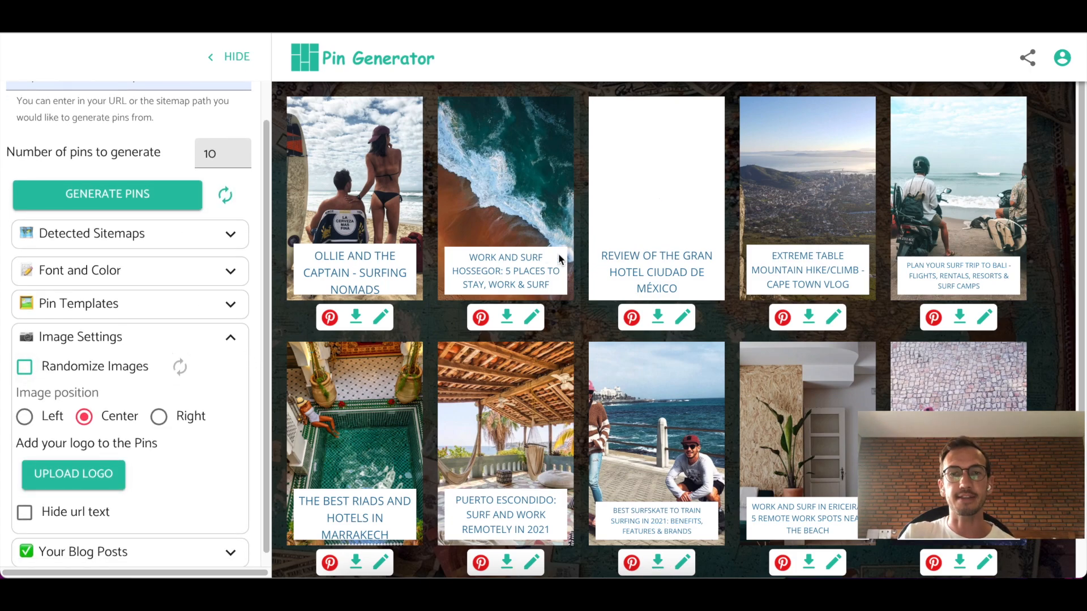
- Turn on Randomize Images, reshuffle the pin photos several times, keeping position Center
left_click(24, 365)
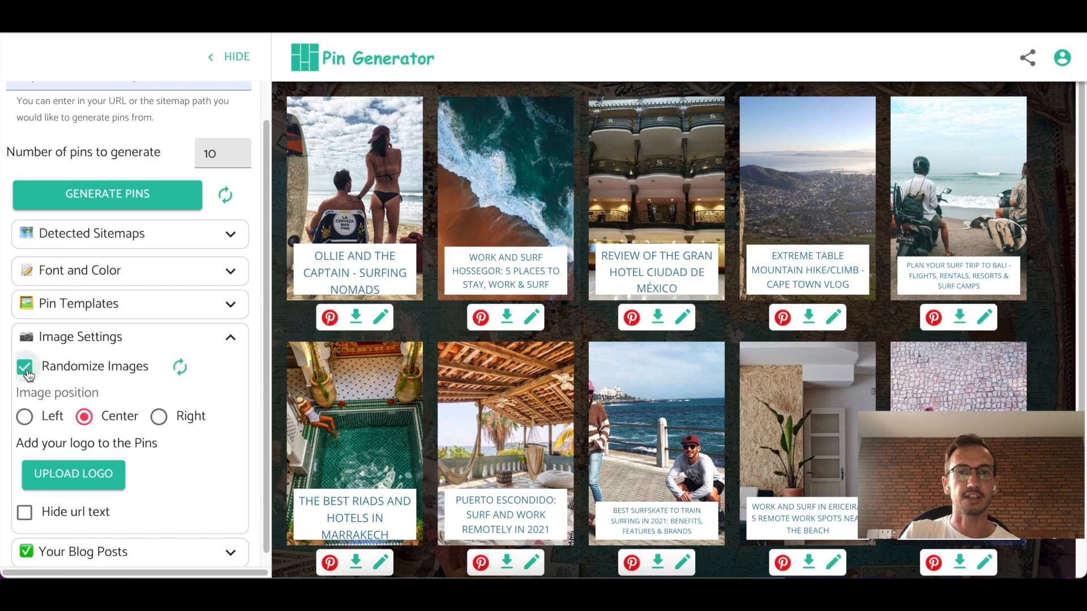
mouse_move(179, 367)
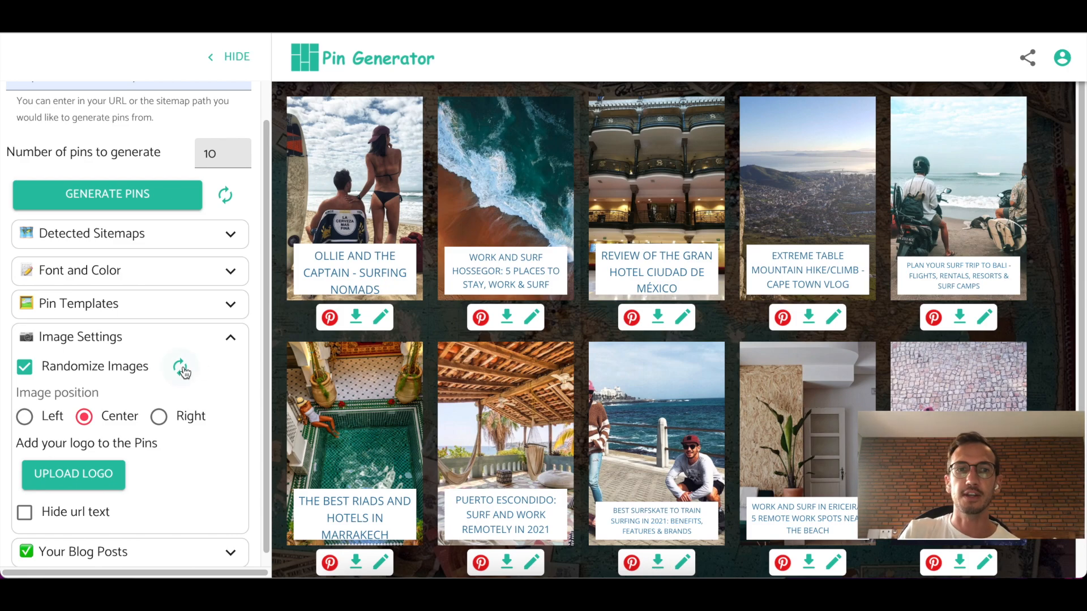
left_click(181, 367)
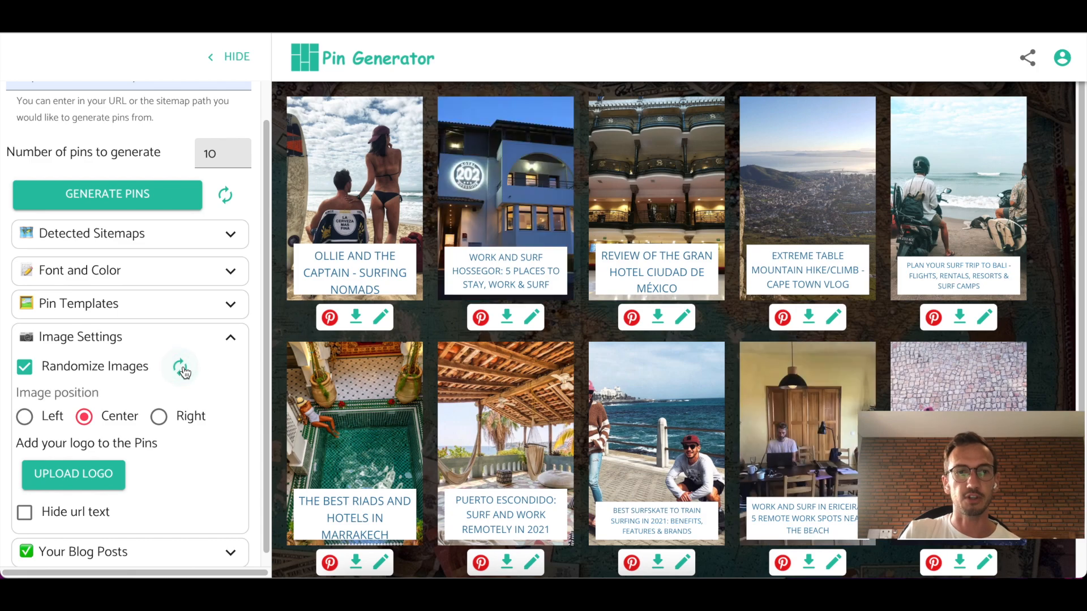
left_click(181, 367)
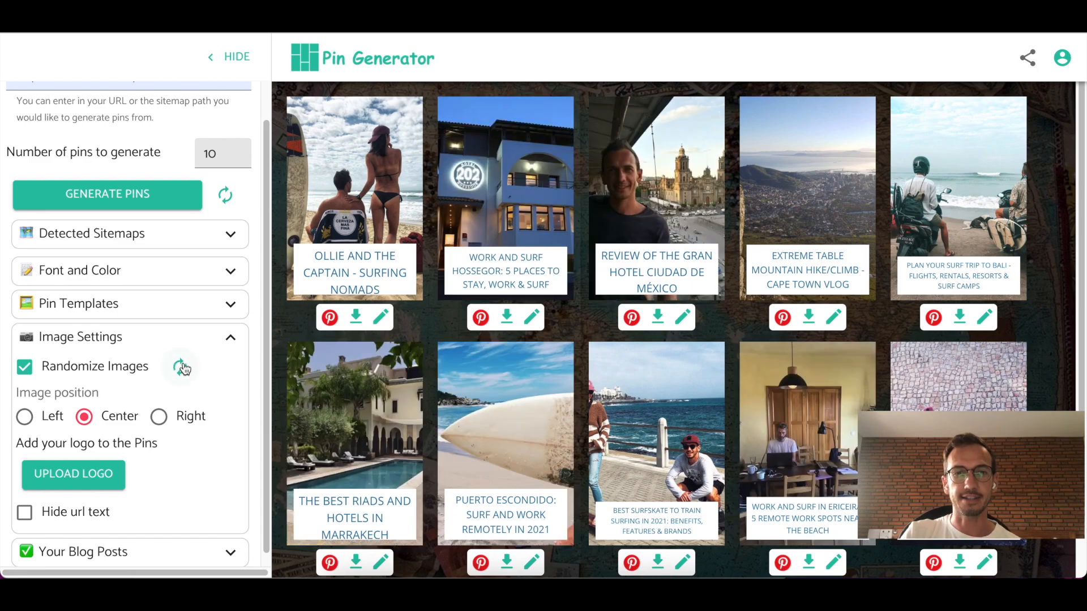
left_click(180, 365)
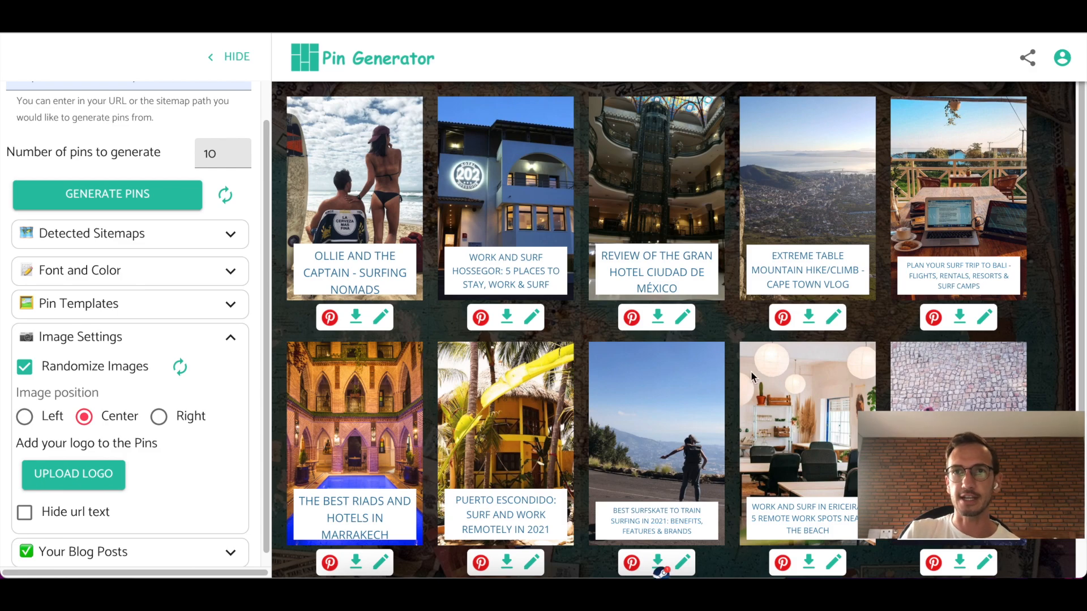
mouse_move(764, 363)
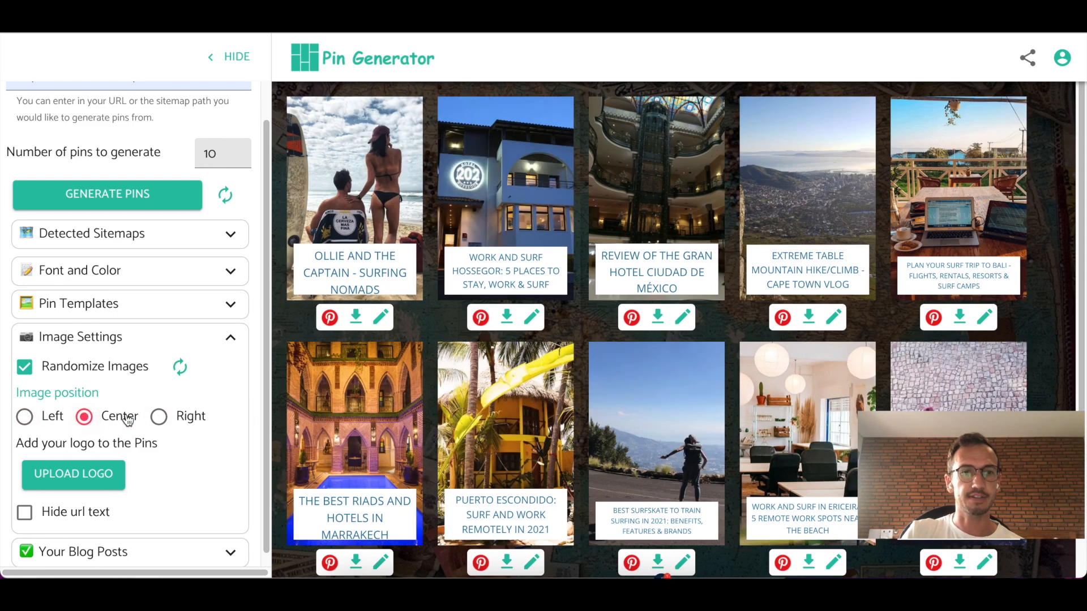
left_click(159, 416)
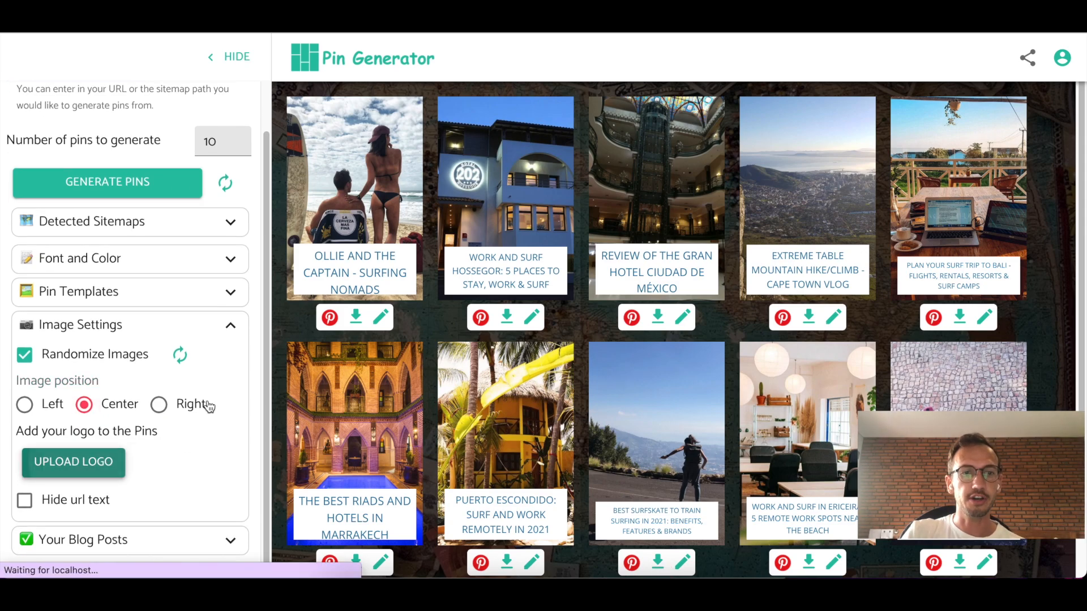
- Upload the logo image so every pin shows it beside the site address
left_click(72, 462)
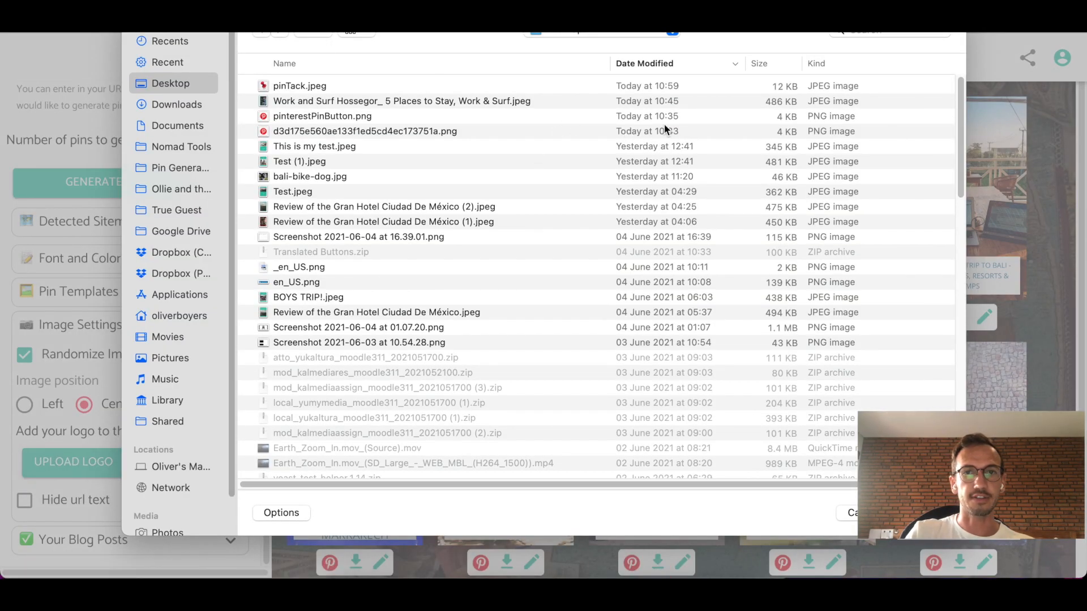
left_click(890, 32)
type("captain")
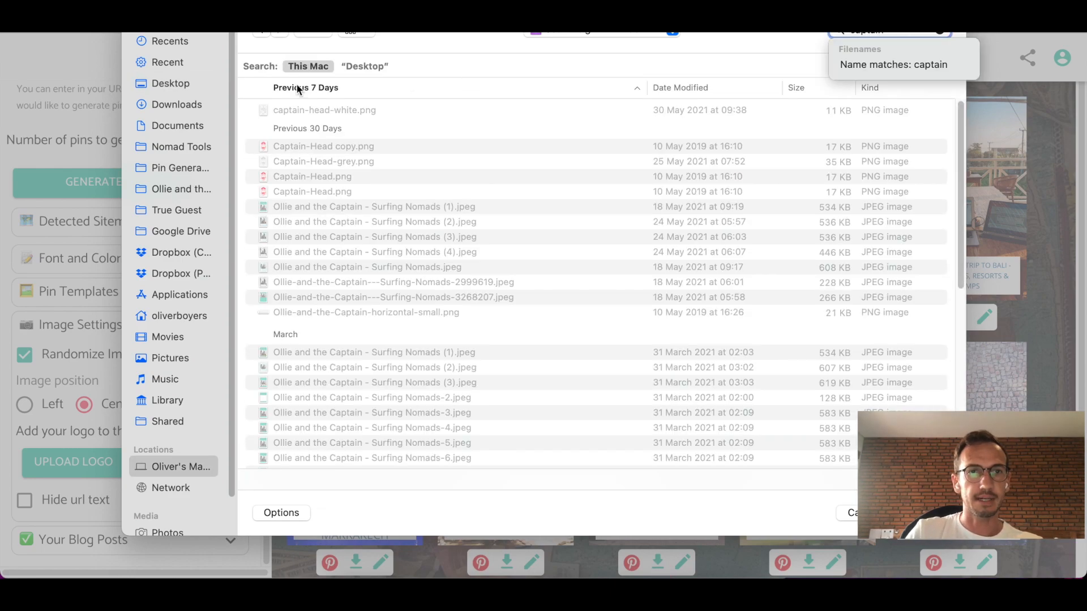
left_click(324, 110)
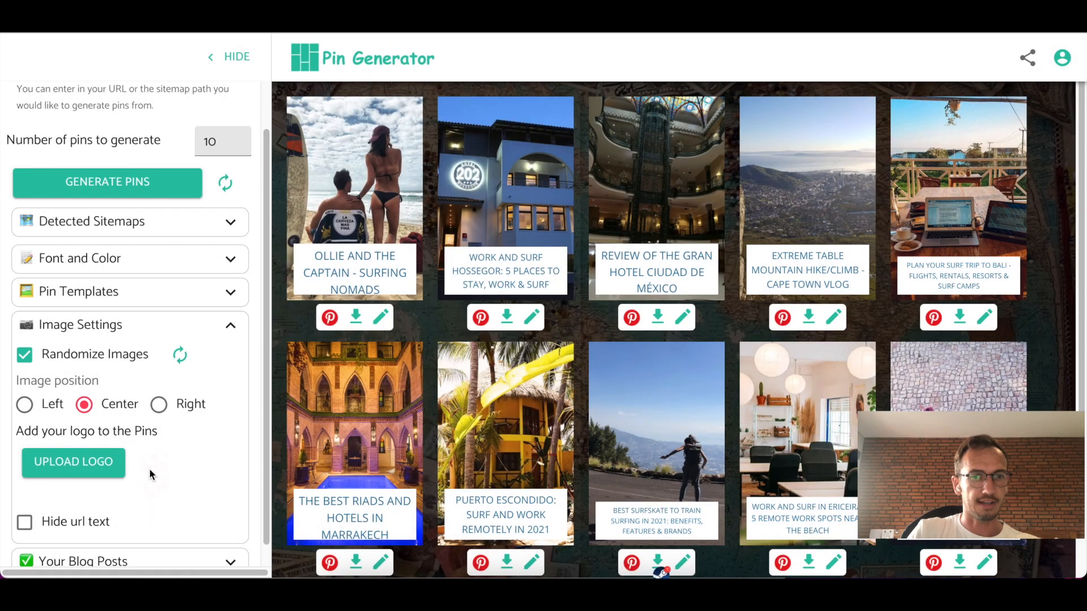
mouse_move(205, 297)
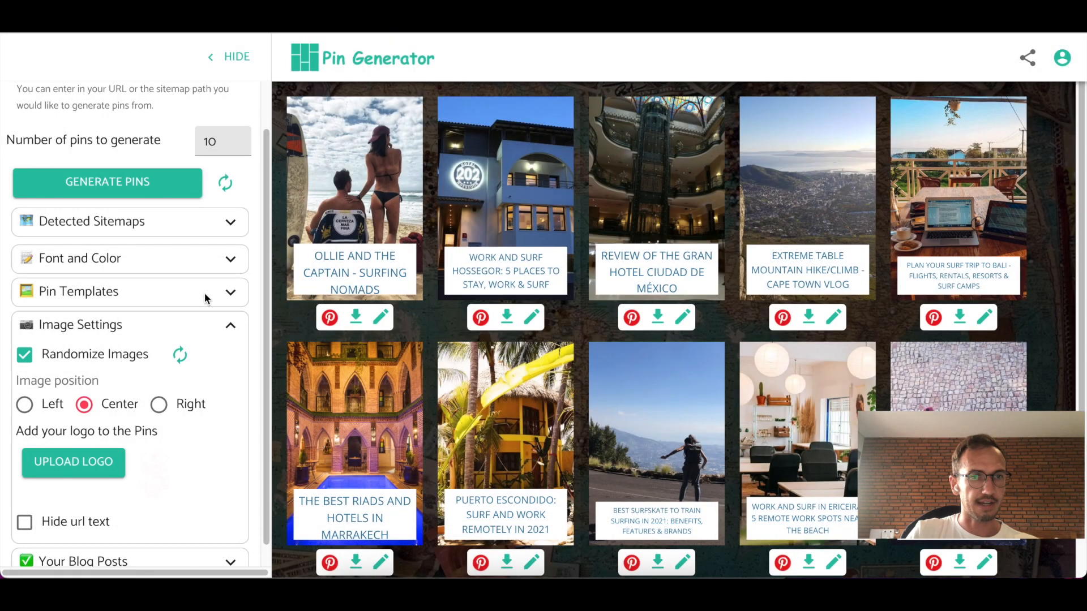
- Choose the Landscape Friendly template, photo above the dark blue title block
left_click(129, 291)
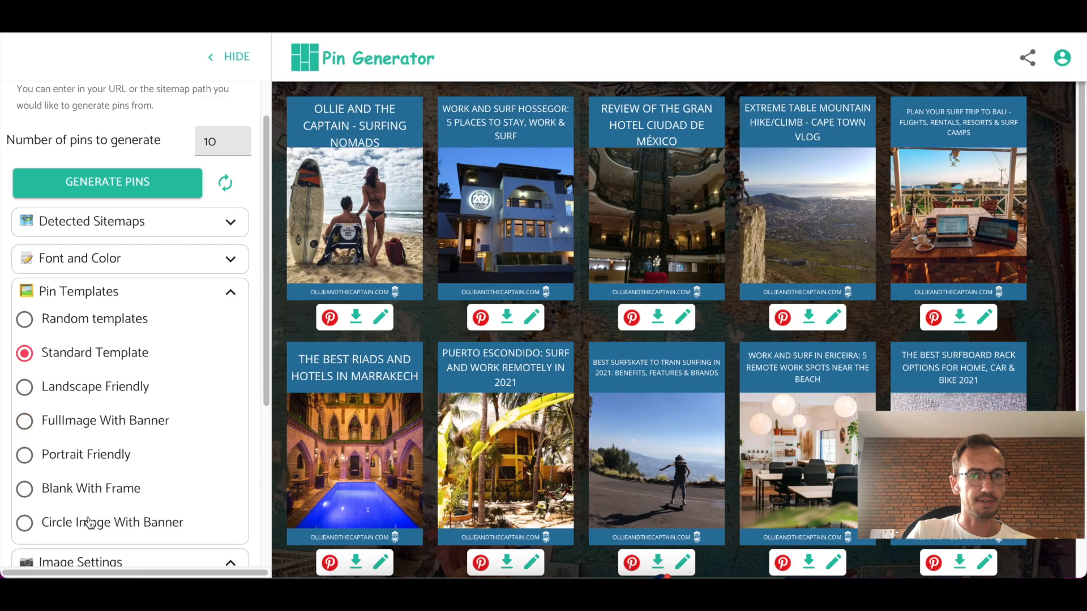
mouse_move(100, 462)
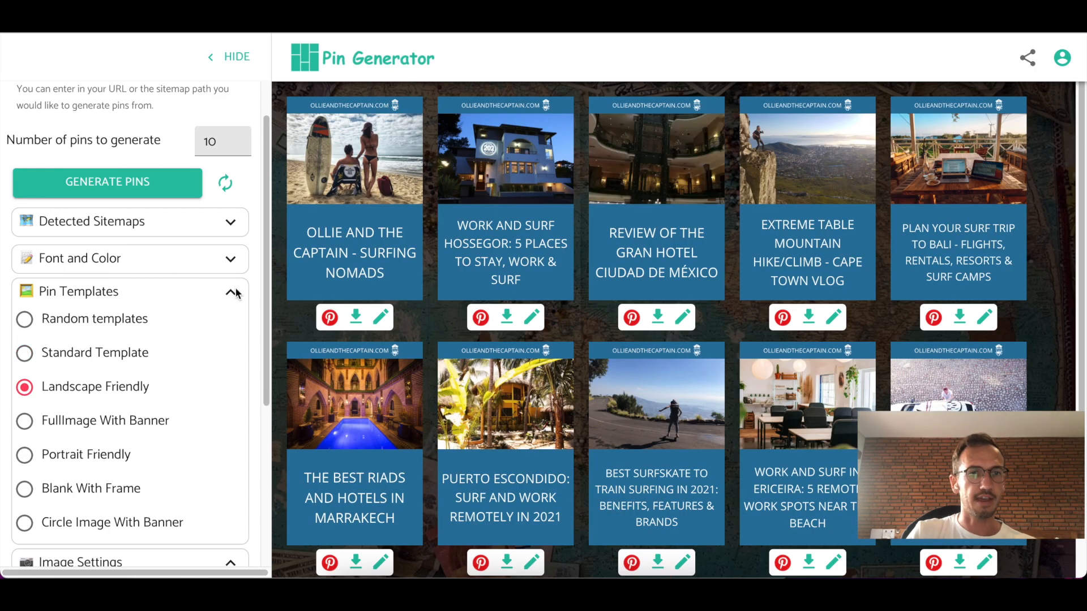
left_click(231, 290)
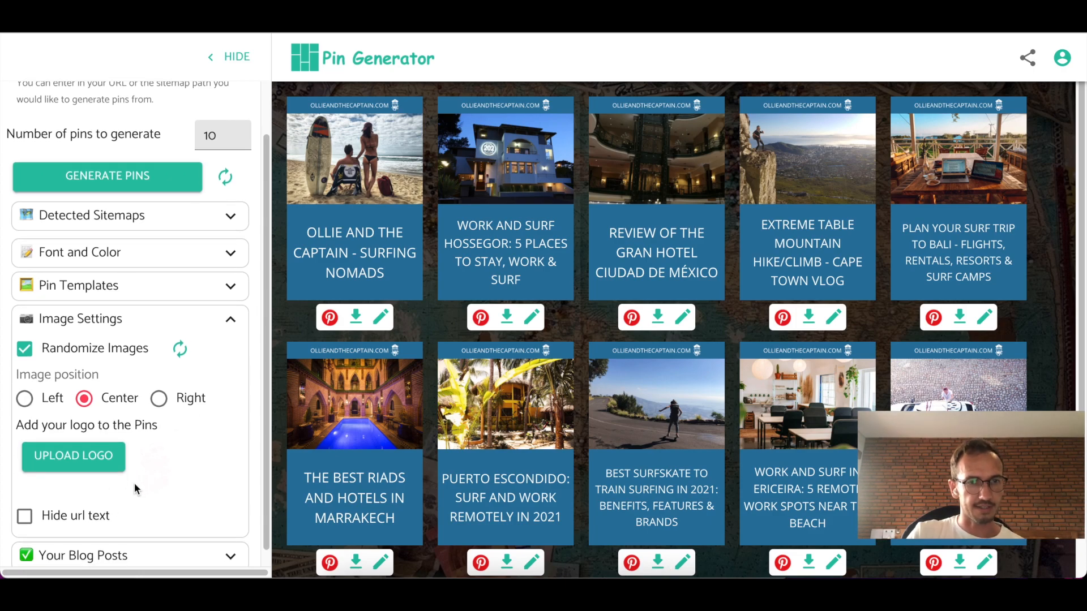
mouse_move(160, 475)
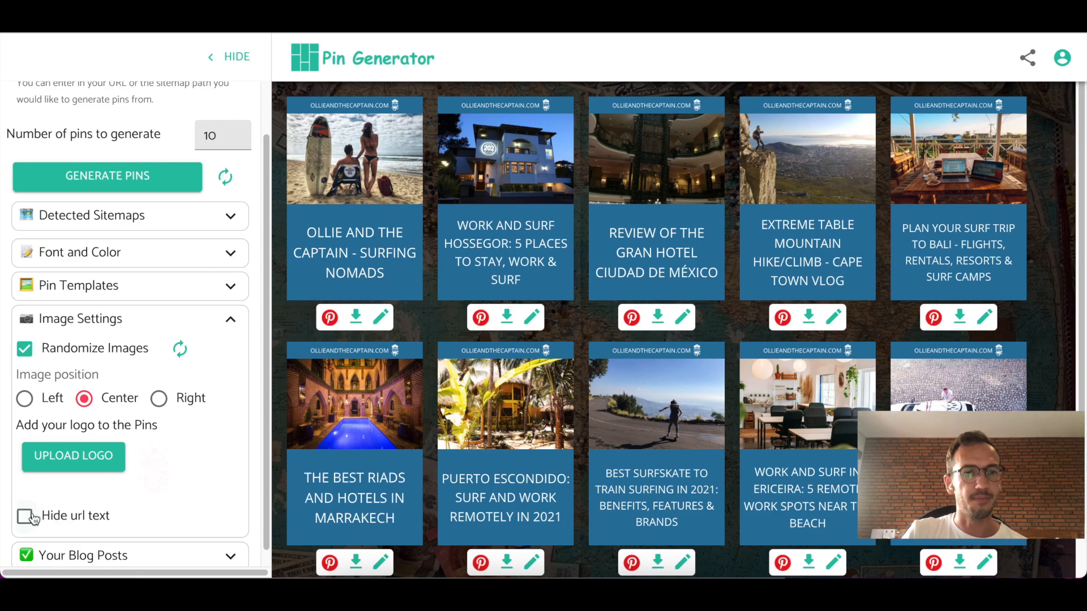
left_click(24, 516)
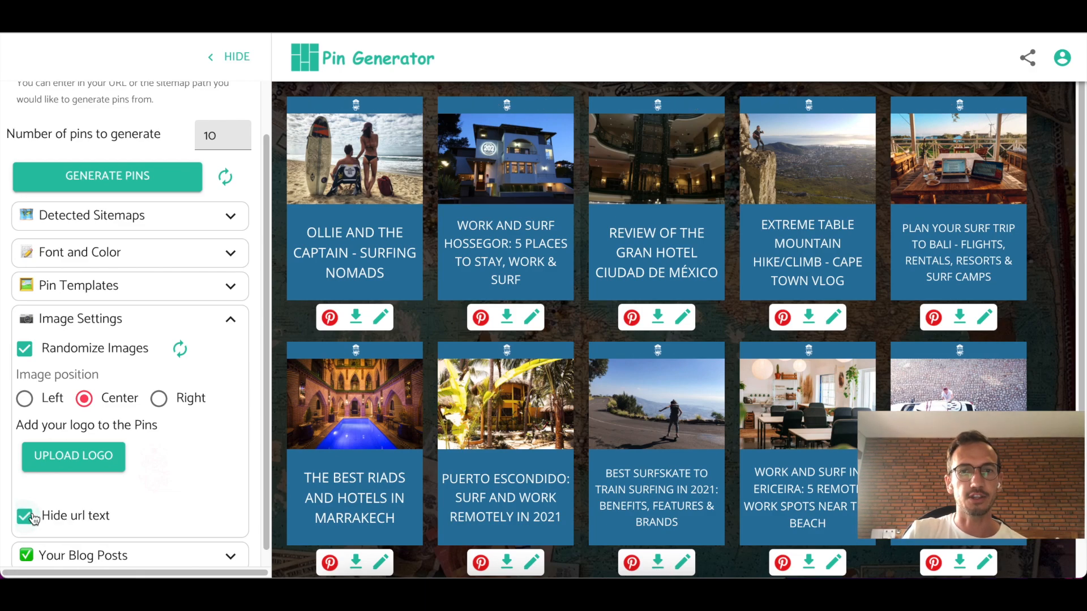
left_click(24, 516)
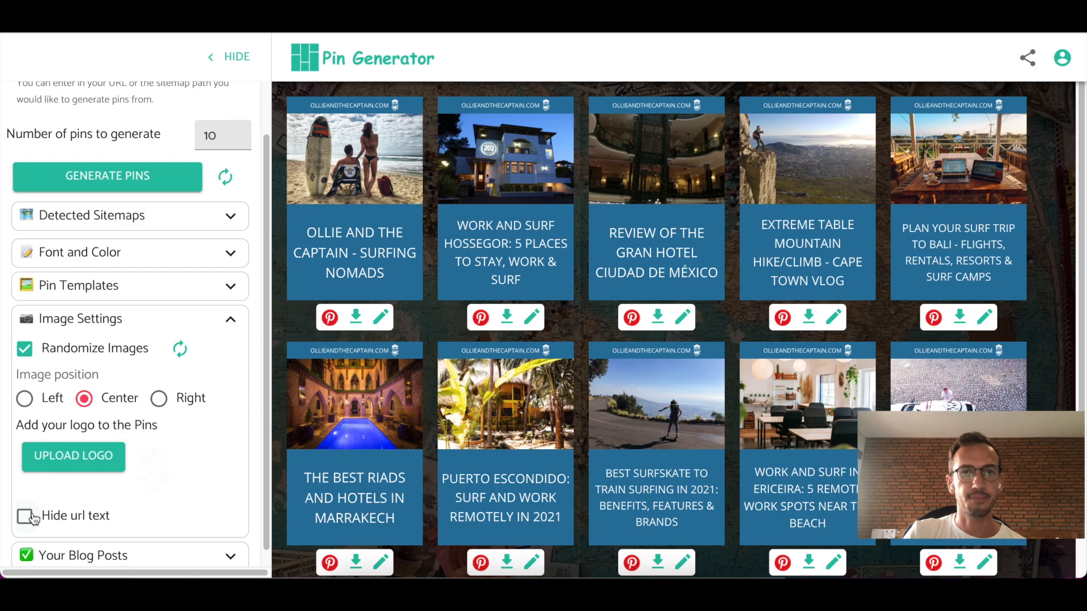
scroll("up", 3)
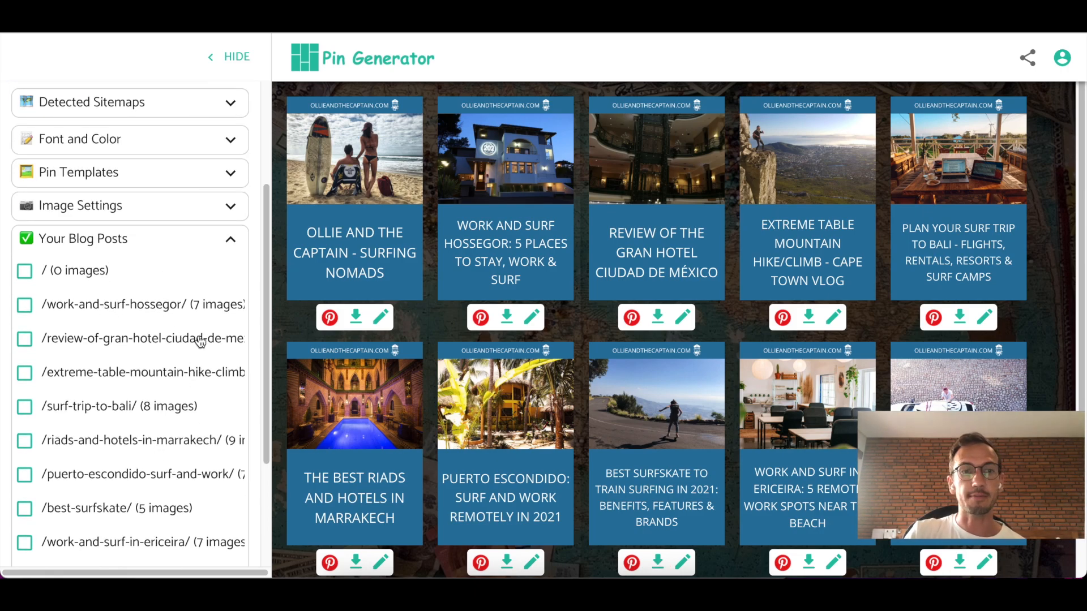
mouse_move(161, 396)
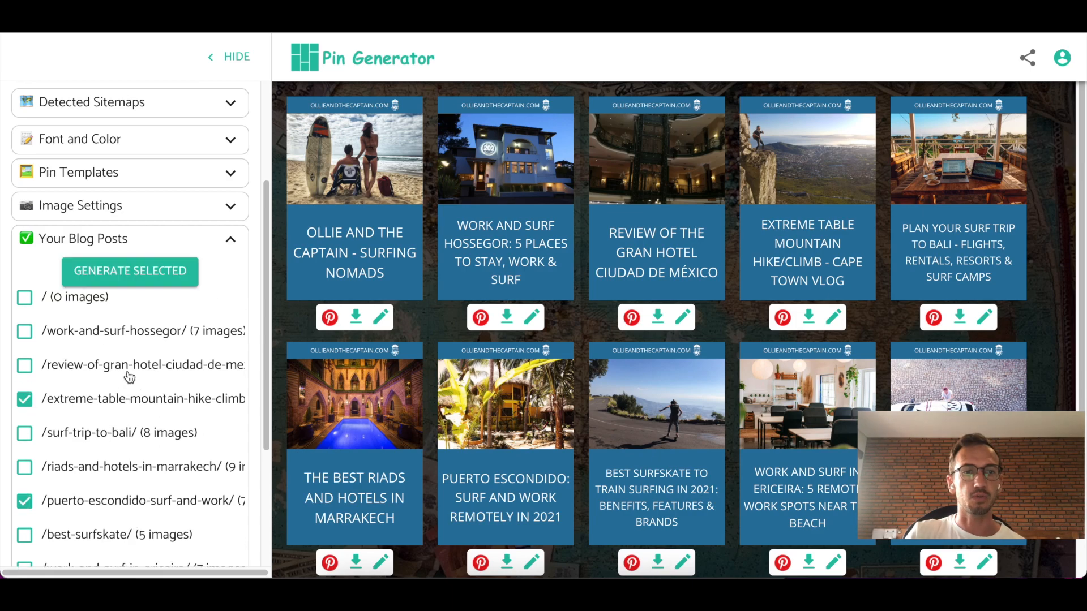
- Select the Hossegor, Table Mountain and Puerto Escondido posts and generate only those pins
left_click(23, 331)
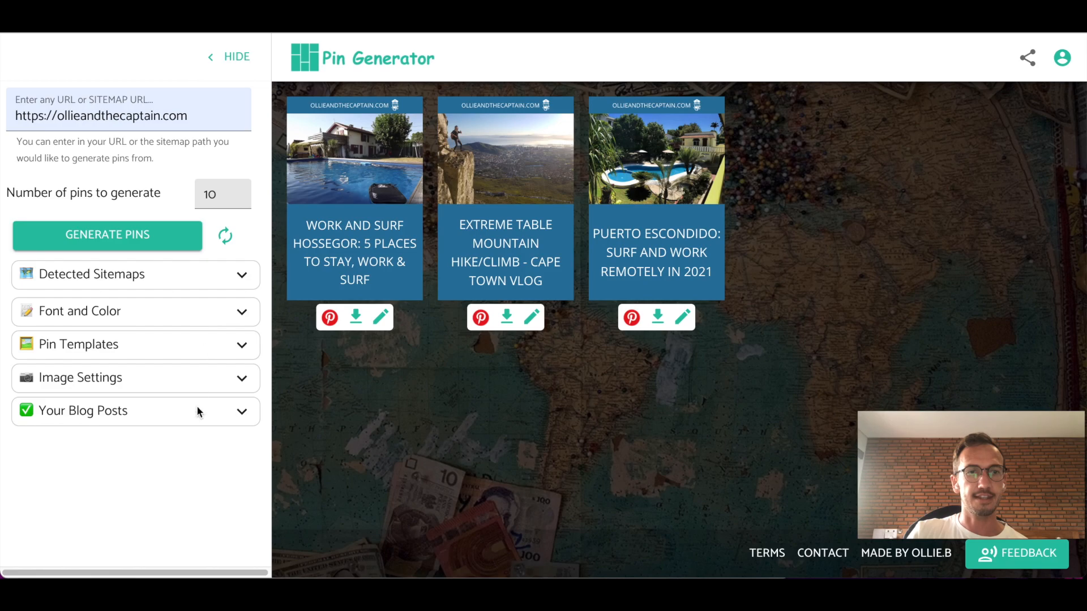
mouse_move(187, 215)
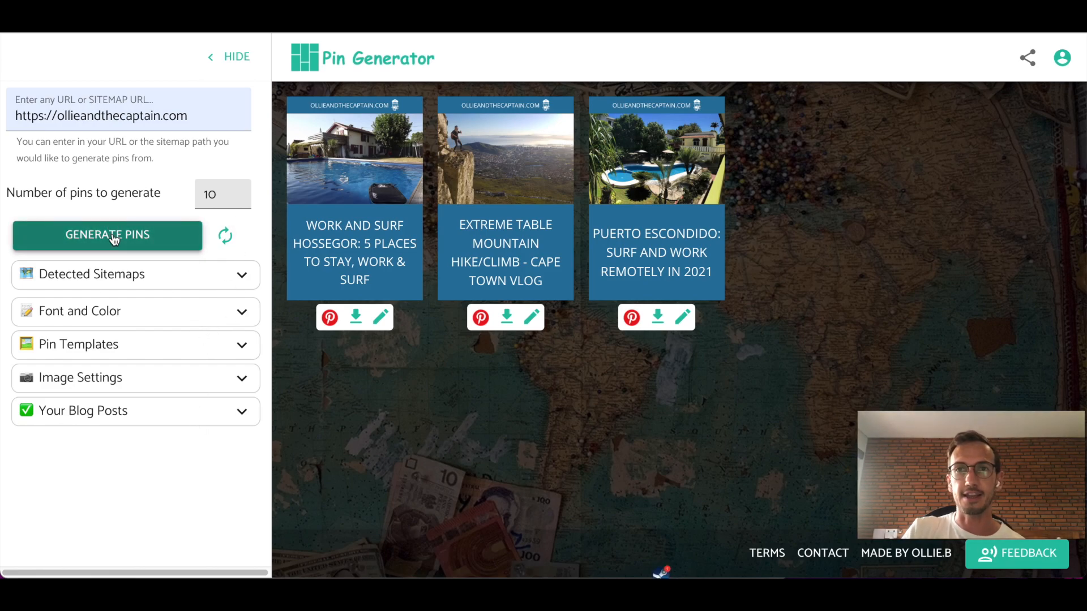
- Regenerate all ten homepage pins and shuffle their templates and images several times
left_click(106, 235)
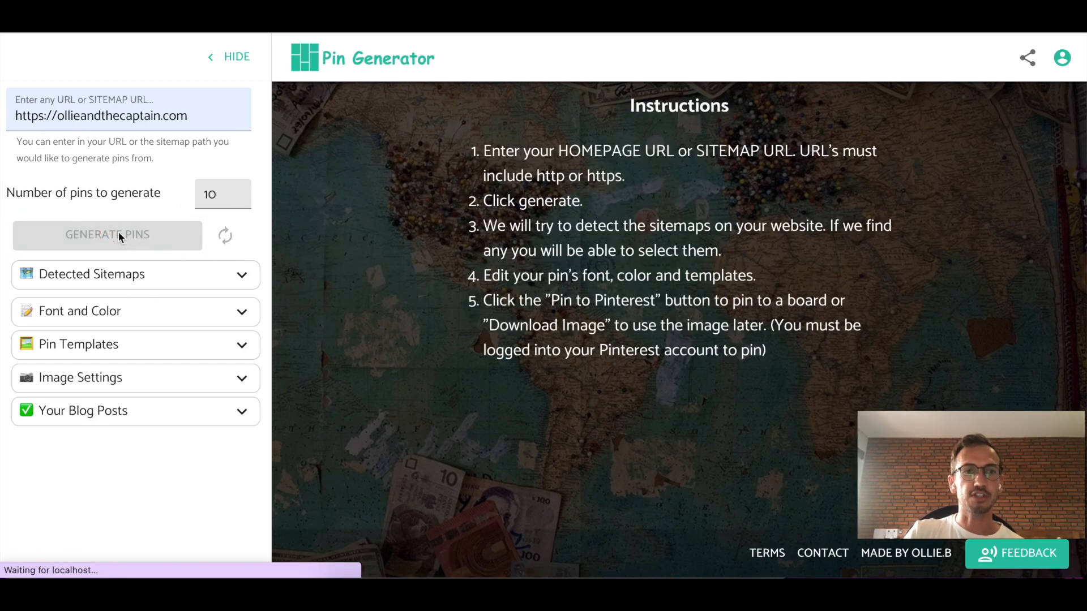
left_click(106, 234)
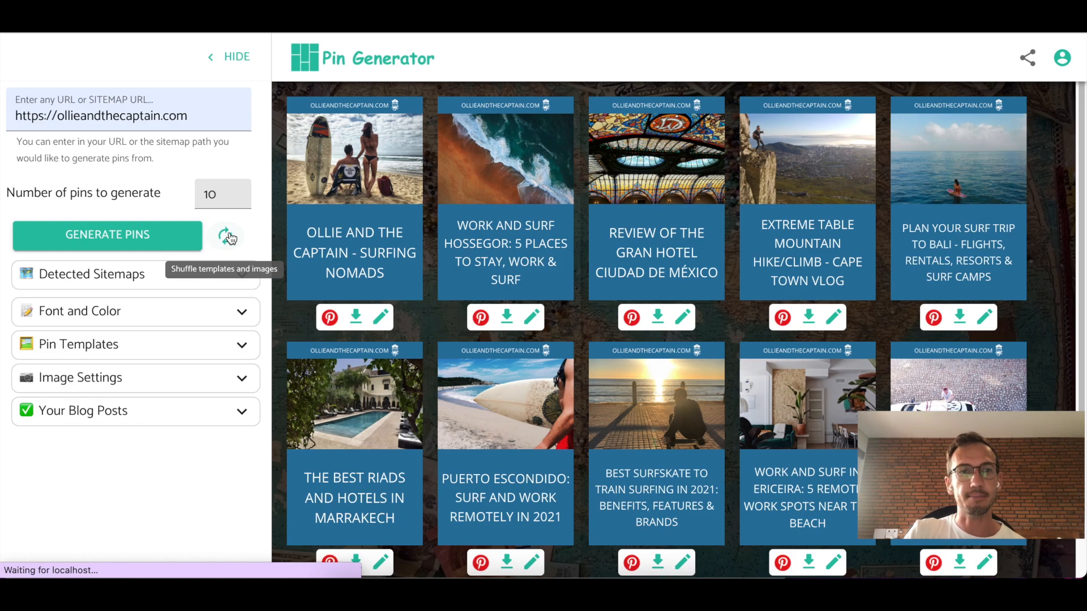
left_click(229, 236)
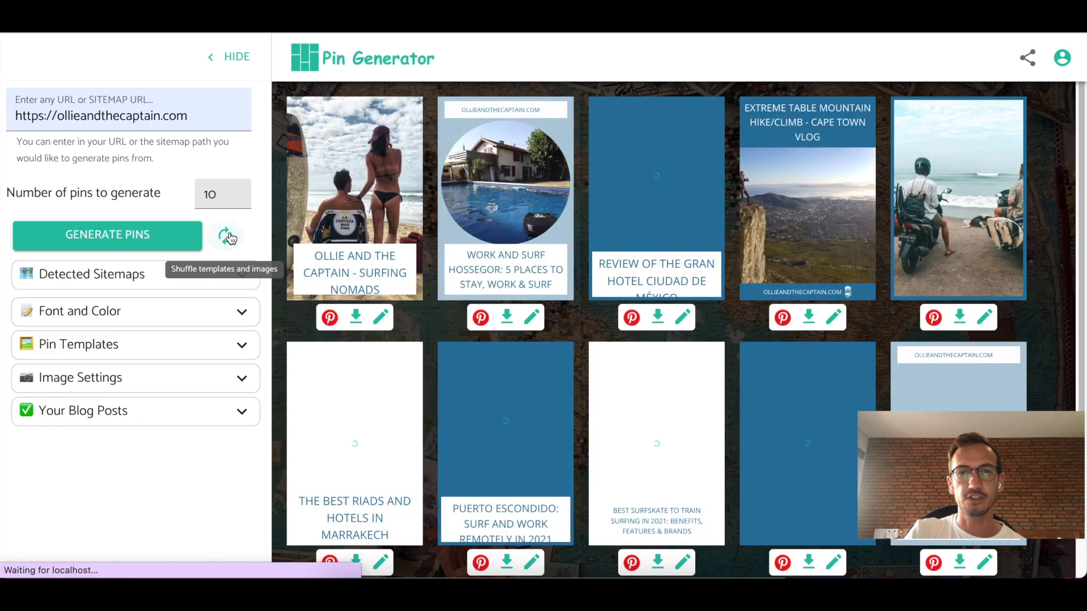
left_click(227, 236)
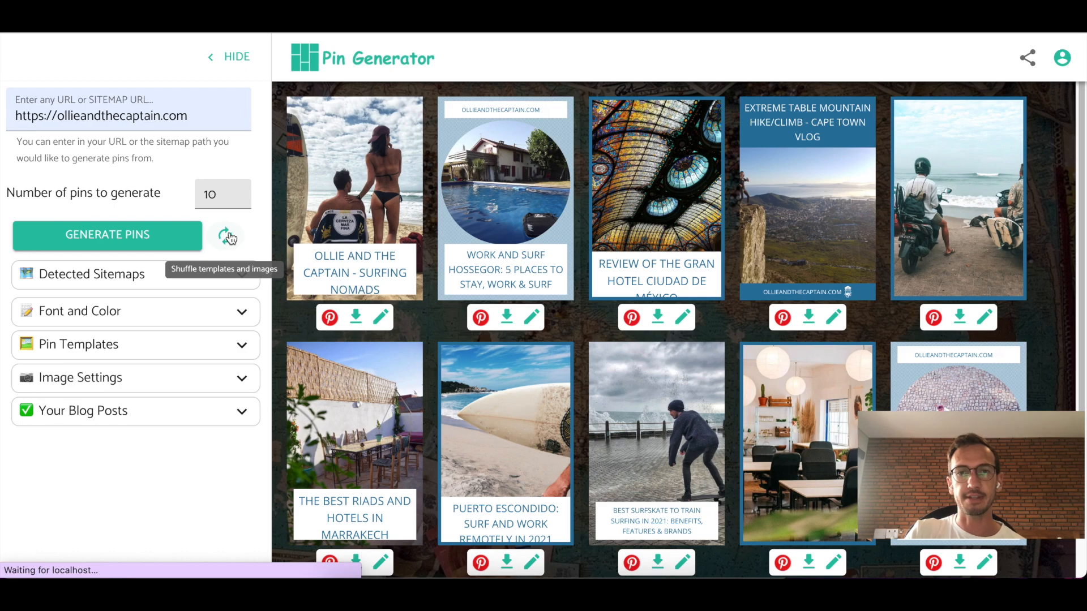
left_click(227, 236)
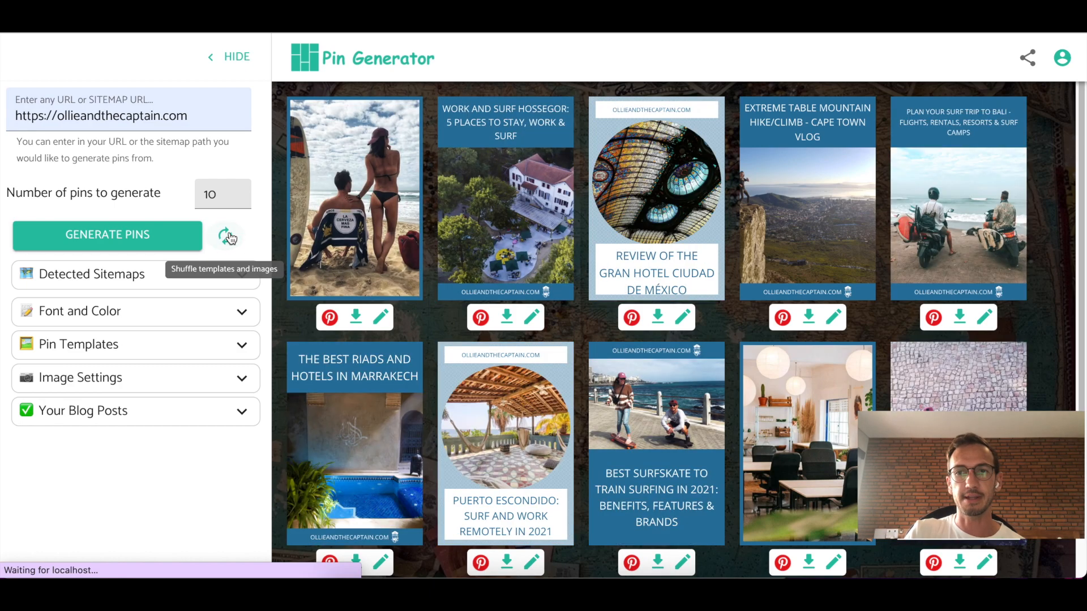
left_click(227, 235)
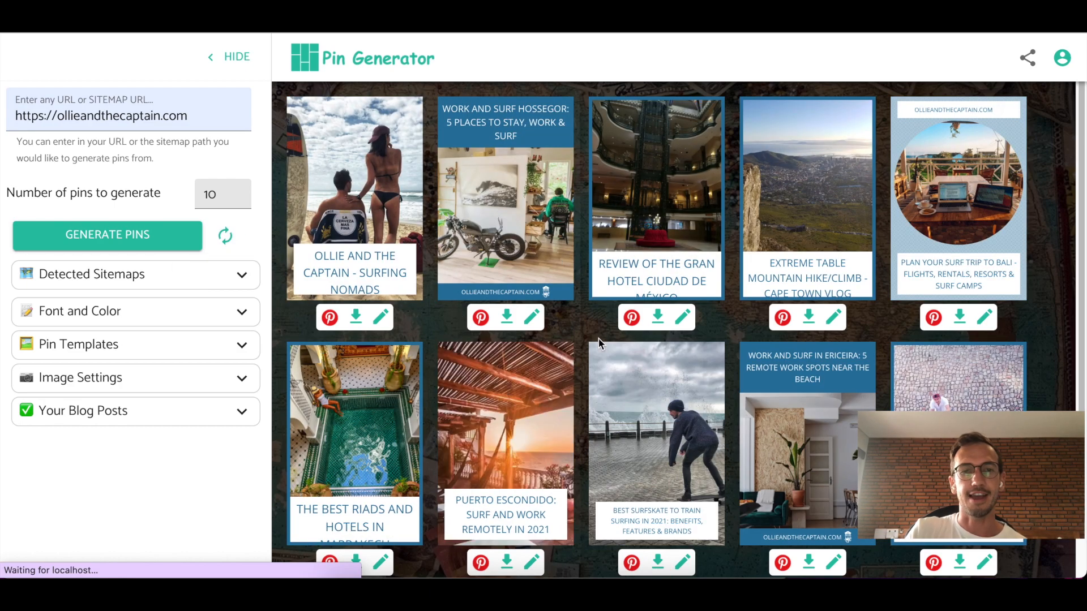
mouse_move(283, 255)
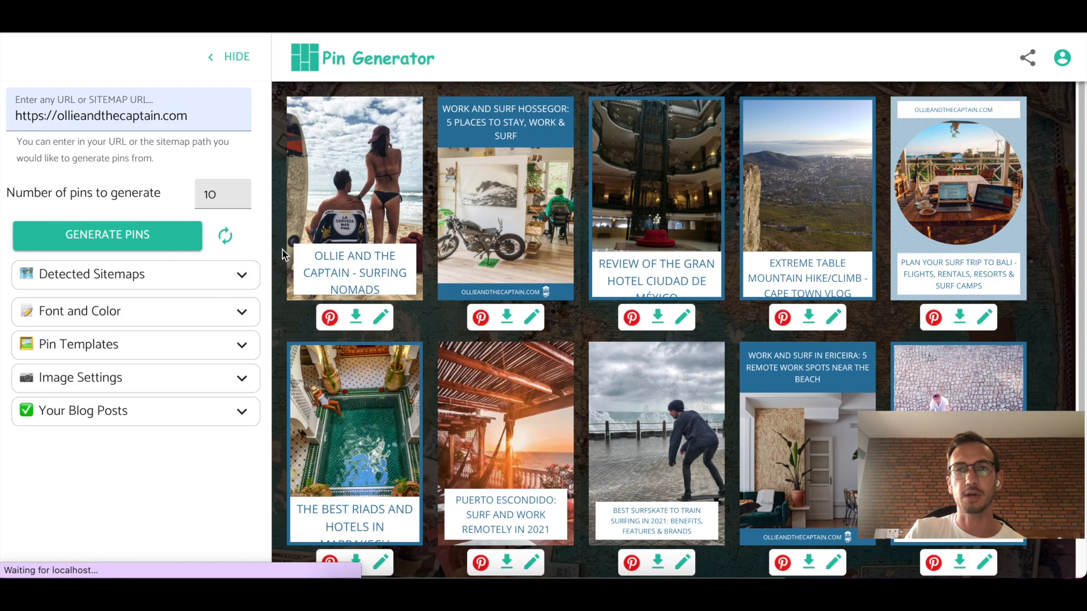
mouse_move(291, 183)
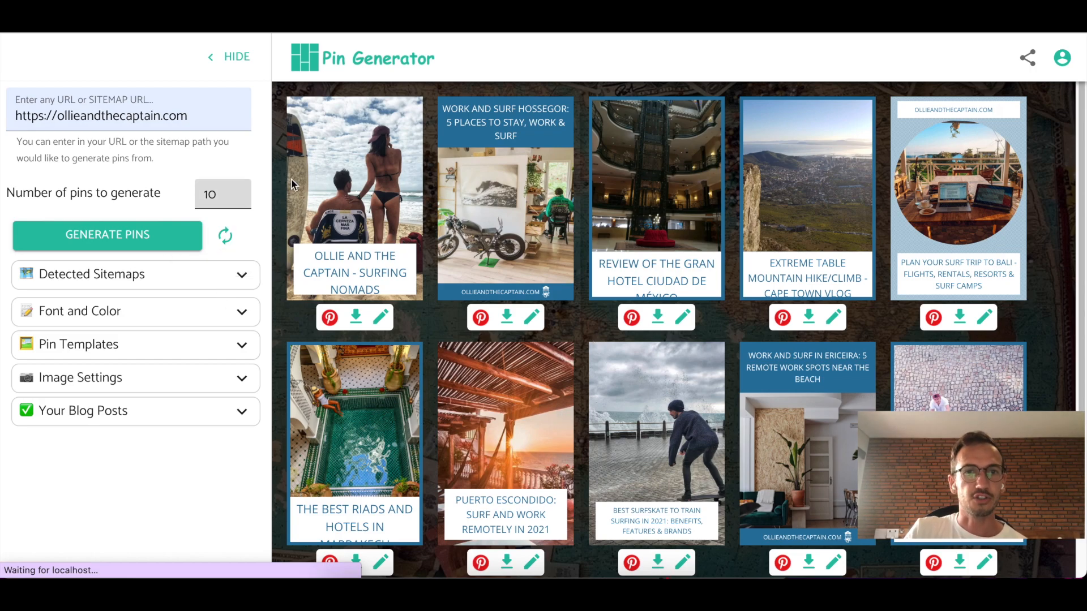
mouse_move(505, 215)
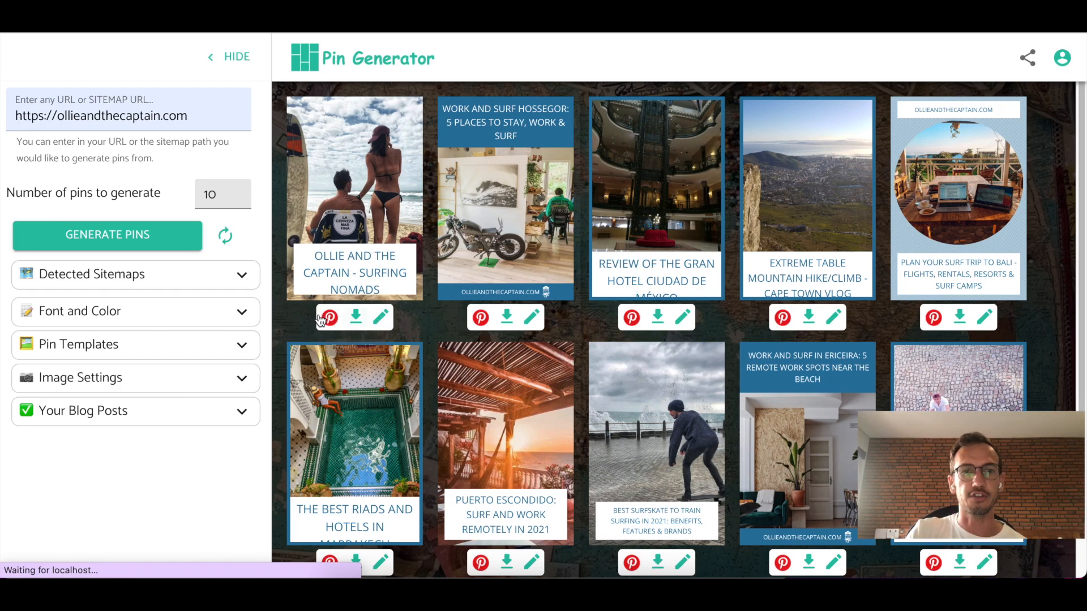
mouse_move(328, 316)
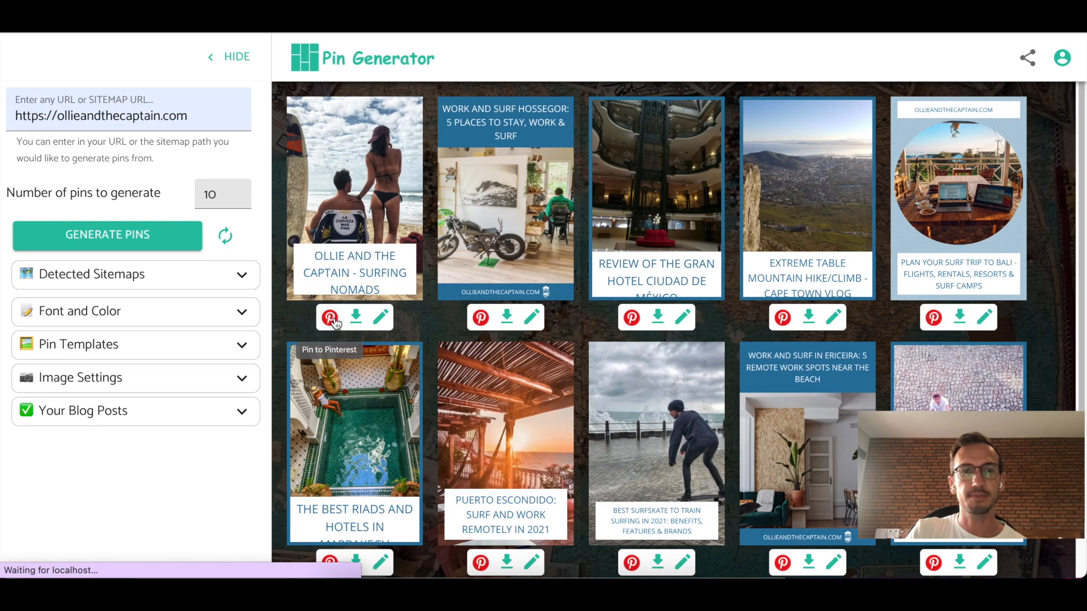
- Start pinning the surfing nomads pin and log in to the Pin Generator account
left_click(329, 317)
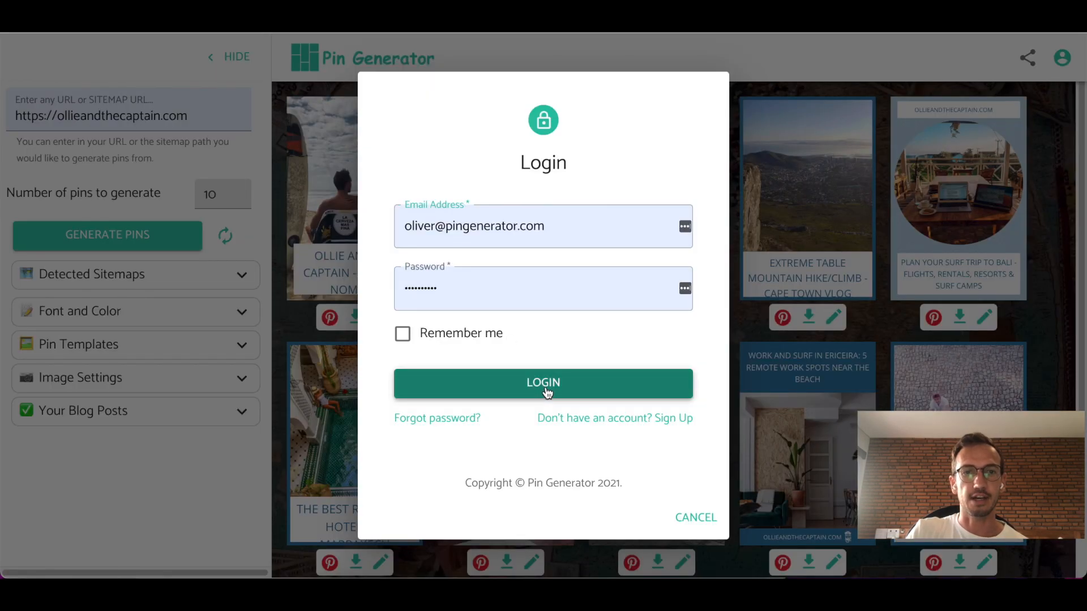
left_click(542, 383)
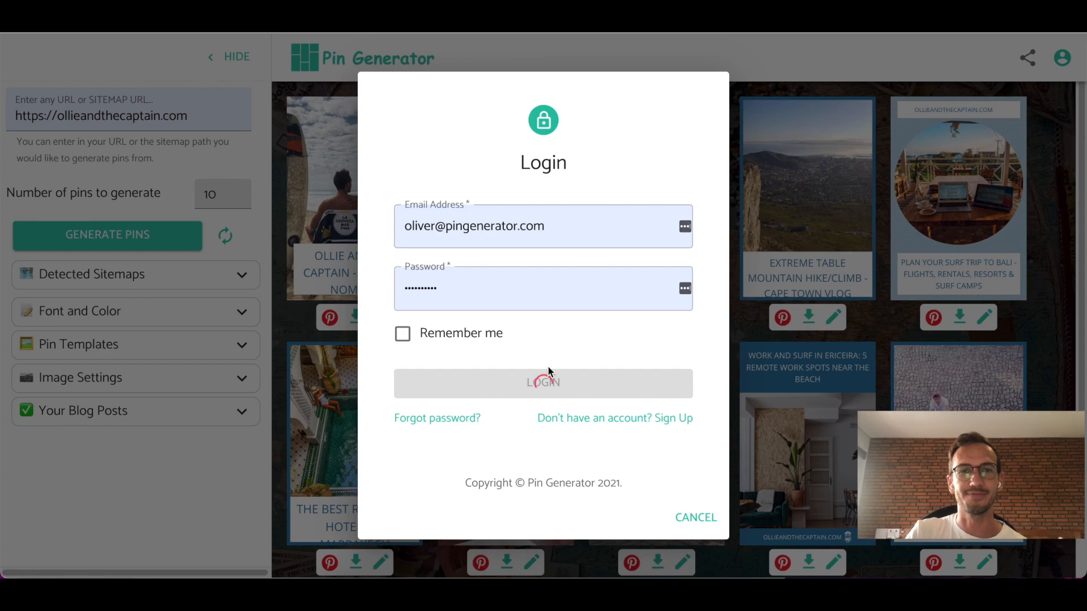
left_click(542, 382)
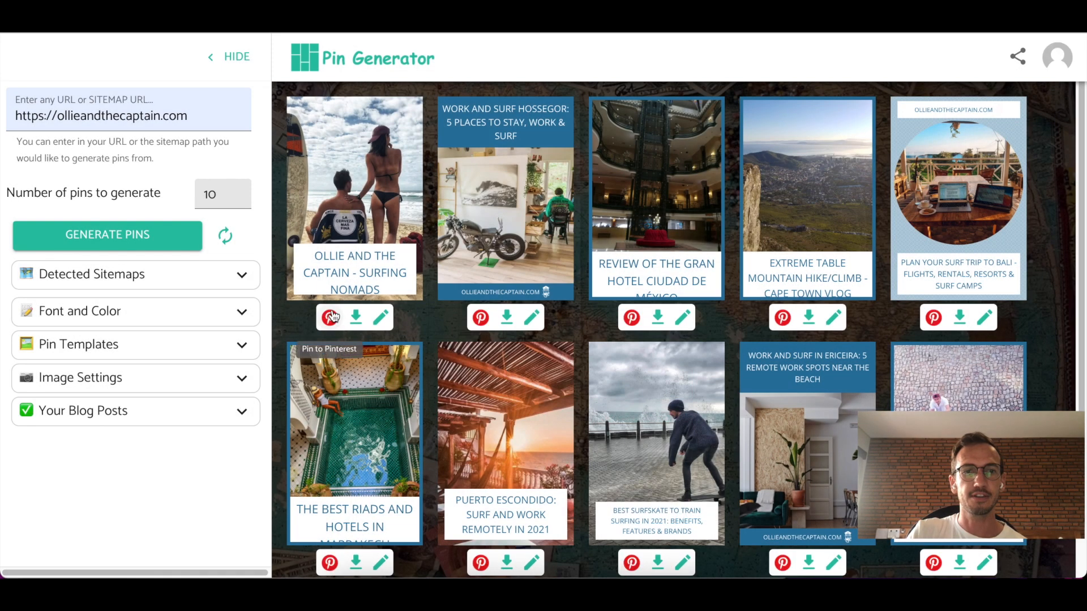
mouse_move(430, 433)
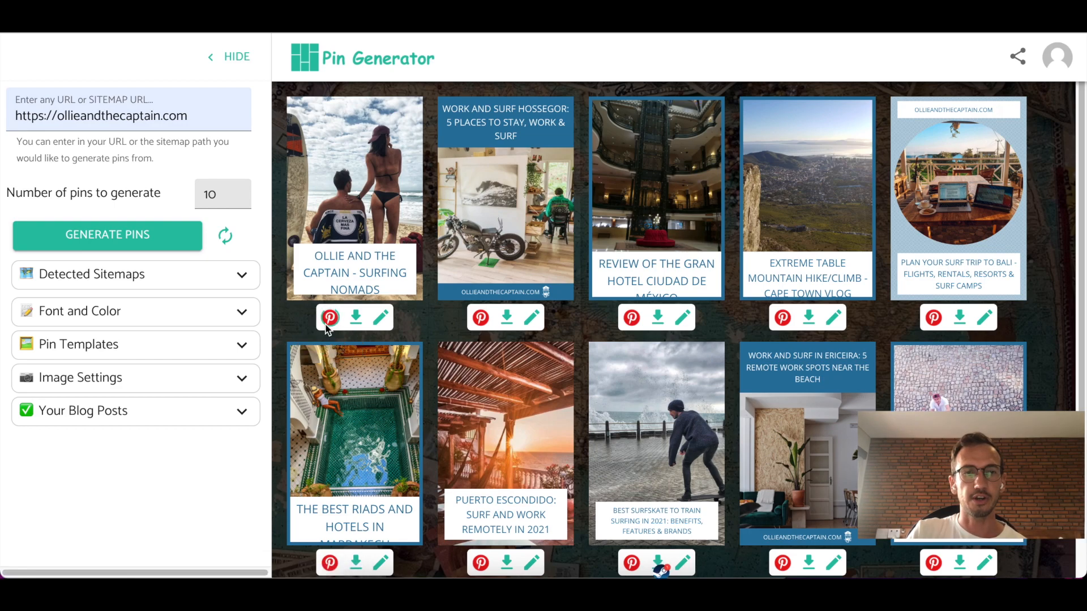
mouse_move(356, 317)
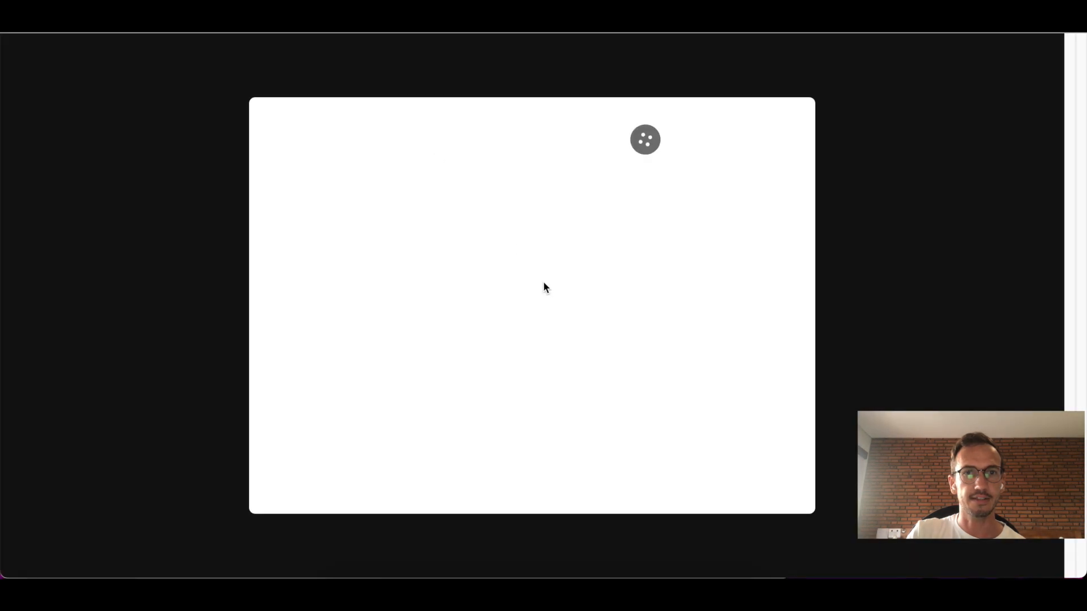
left_click(644, 138)
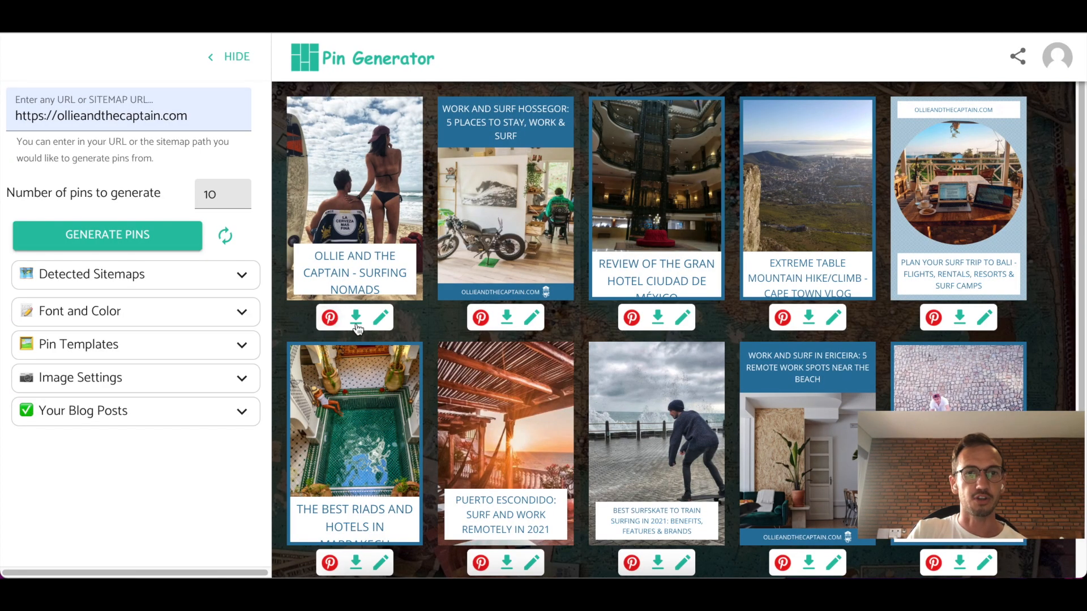
- Download the Ollie and the Captain surfing nomads pin as a JPEG image
left_click(354, 317)
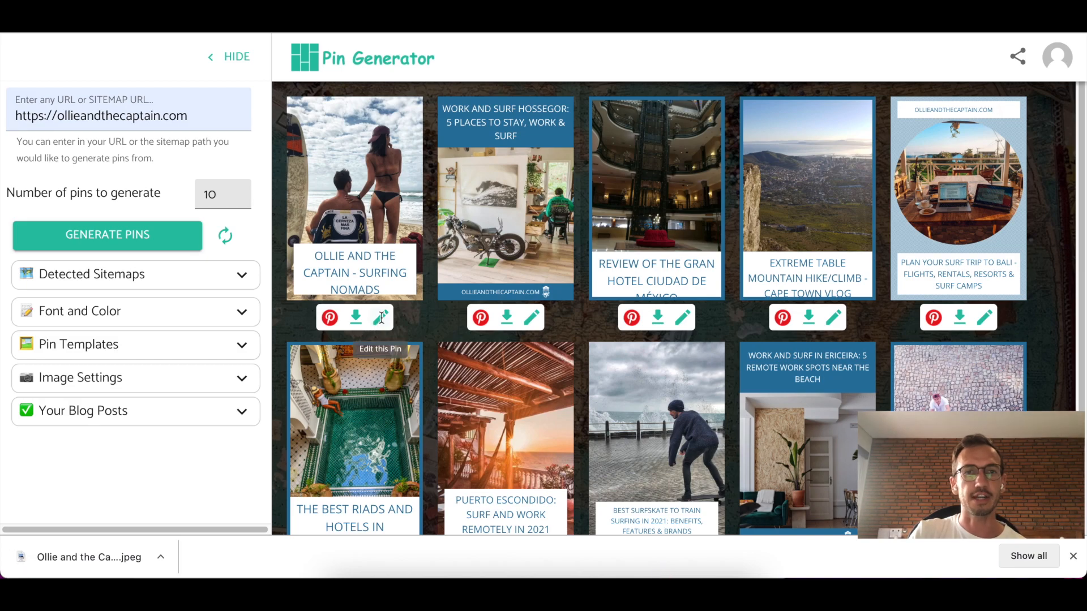
- Cancel the surfing nomads pin's editor, then retitle the Hossegor pin 'Rocking bike trip!'
left_click(380, 317)
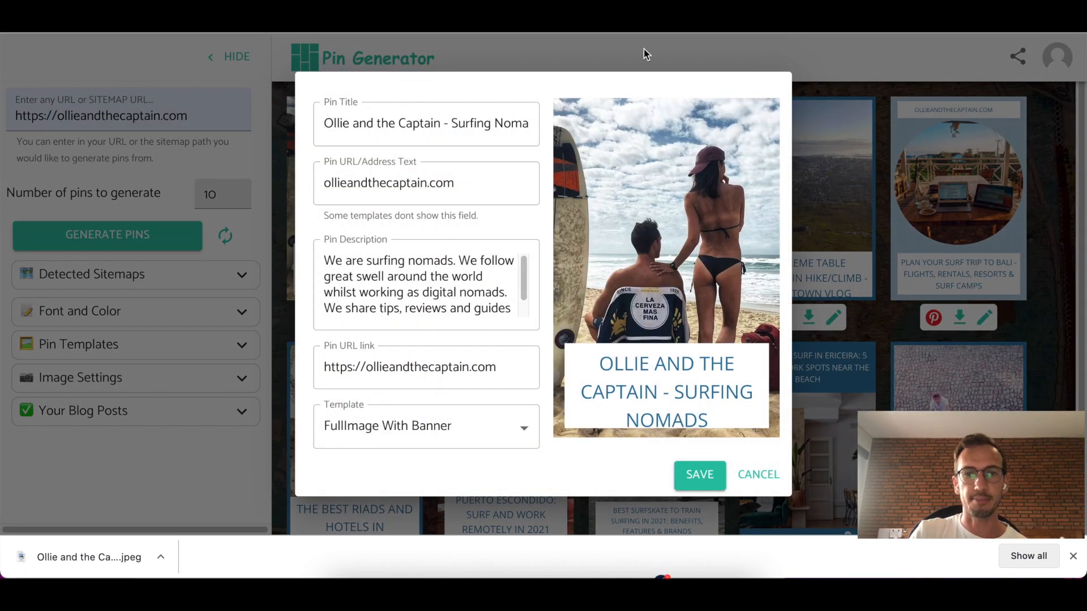
mouse_move(394, 104)
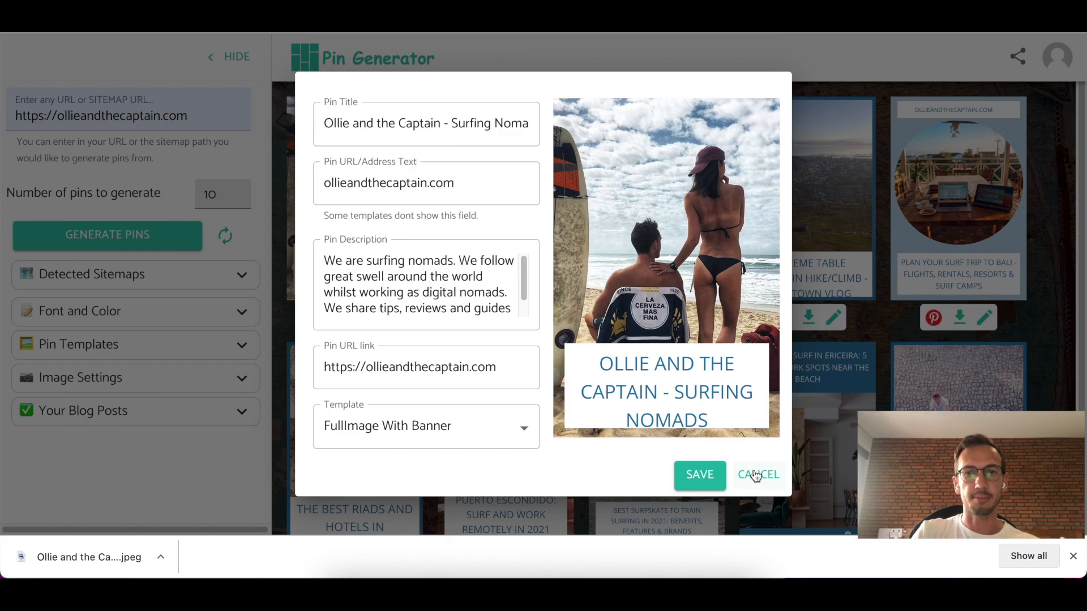
left_click(758, 474)
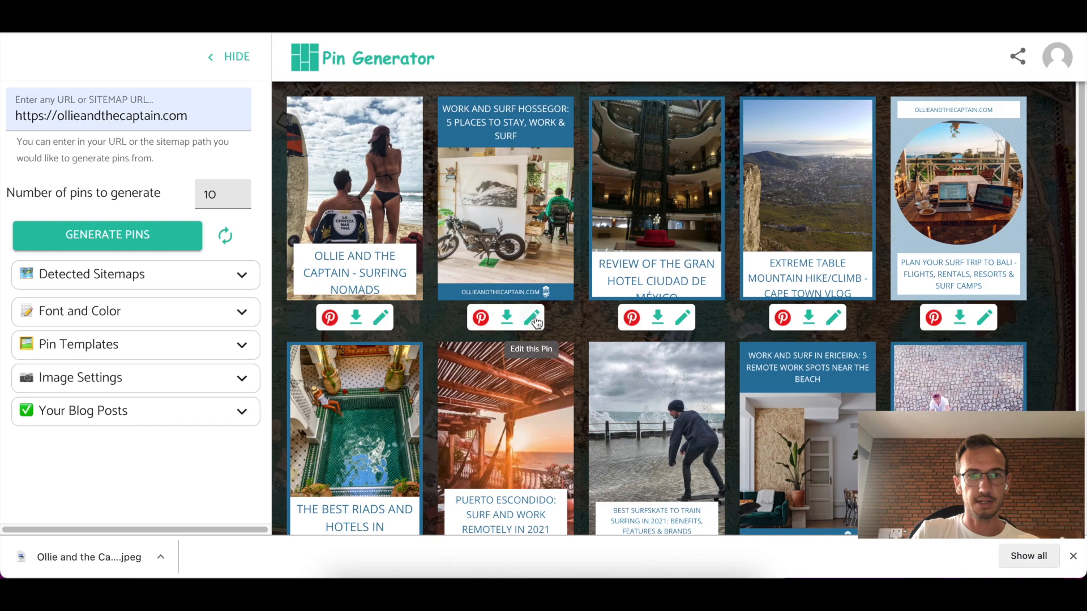
left_click(533, 318)
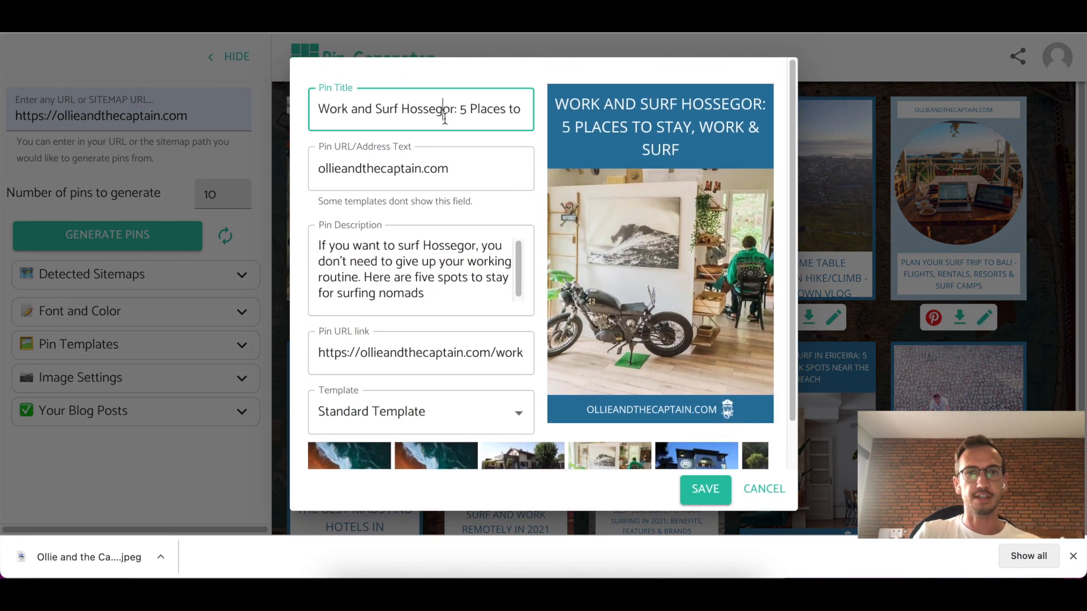
type("R")
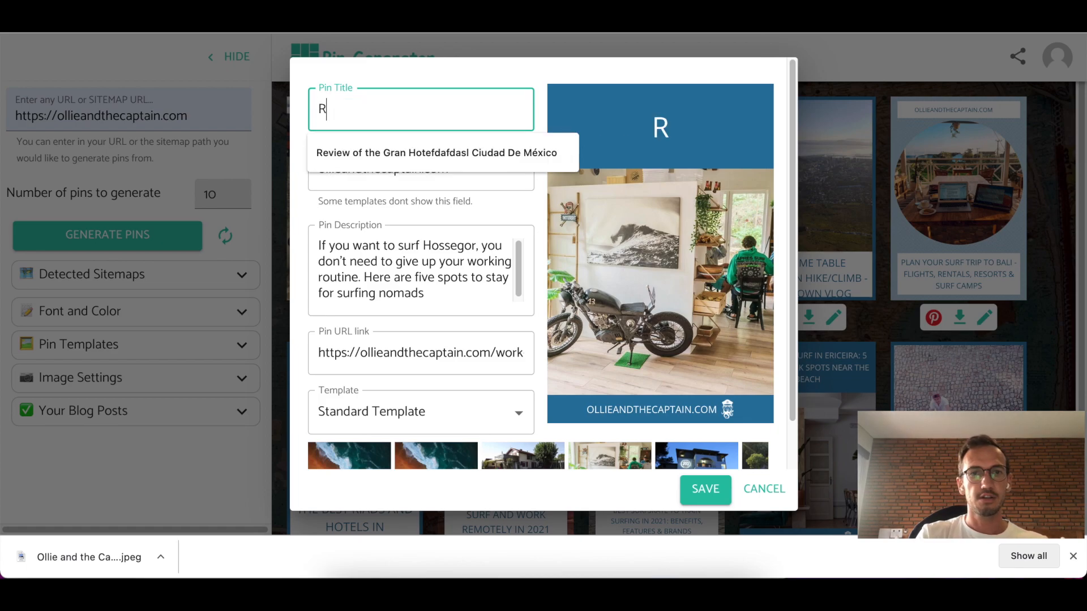
type("ocking bi")
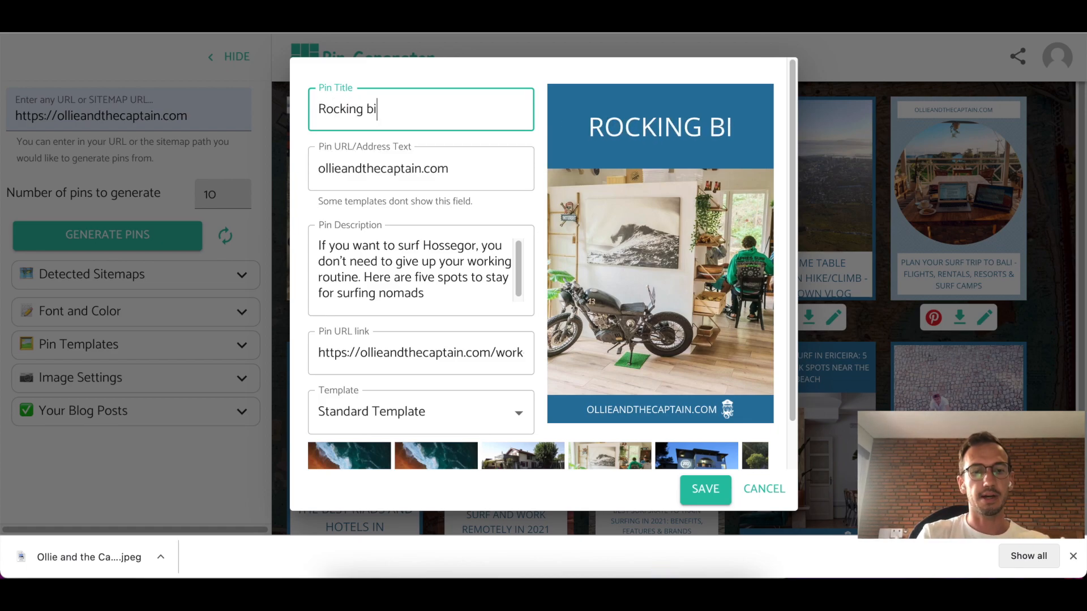
type("ke trip!")
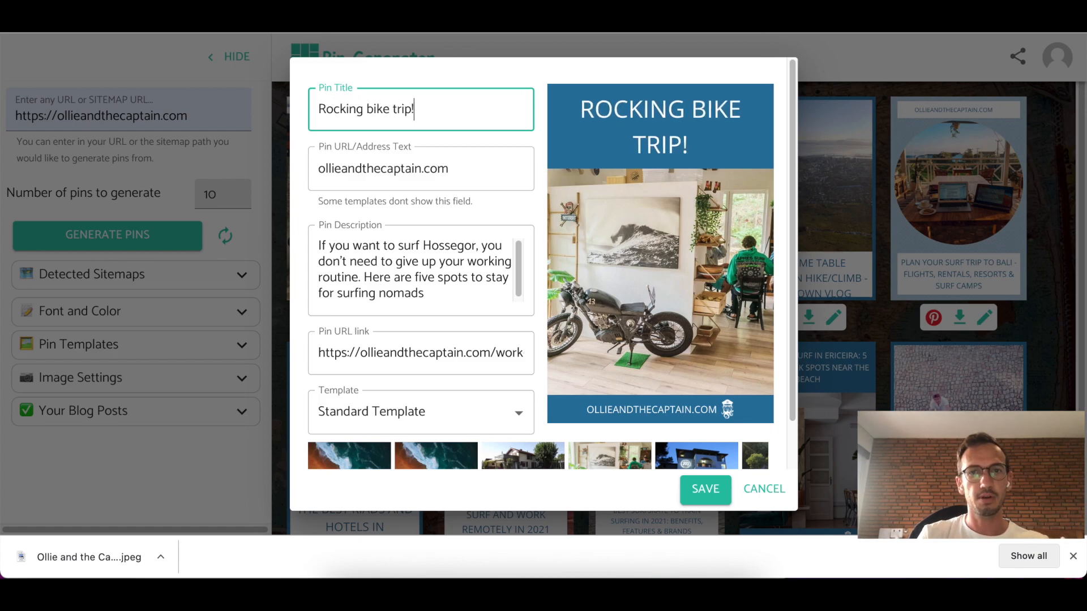
- Give the pin address text Mysite.com and description 'Test test.'
left_click(420, 167)
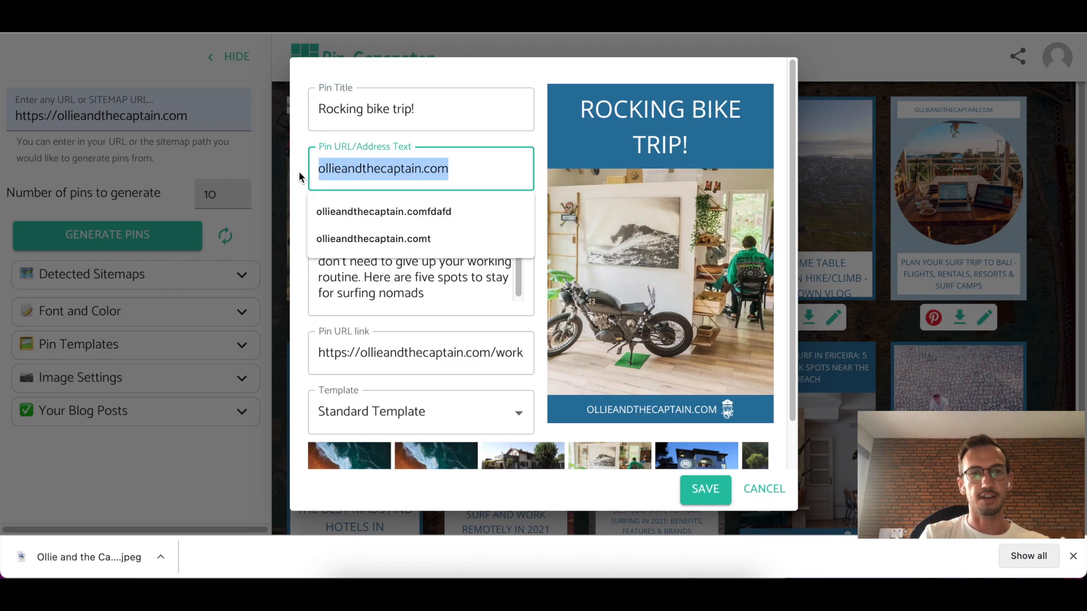
type("Mysi")
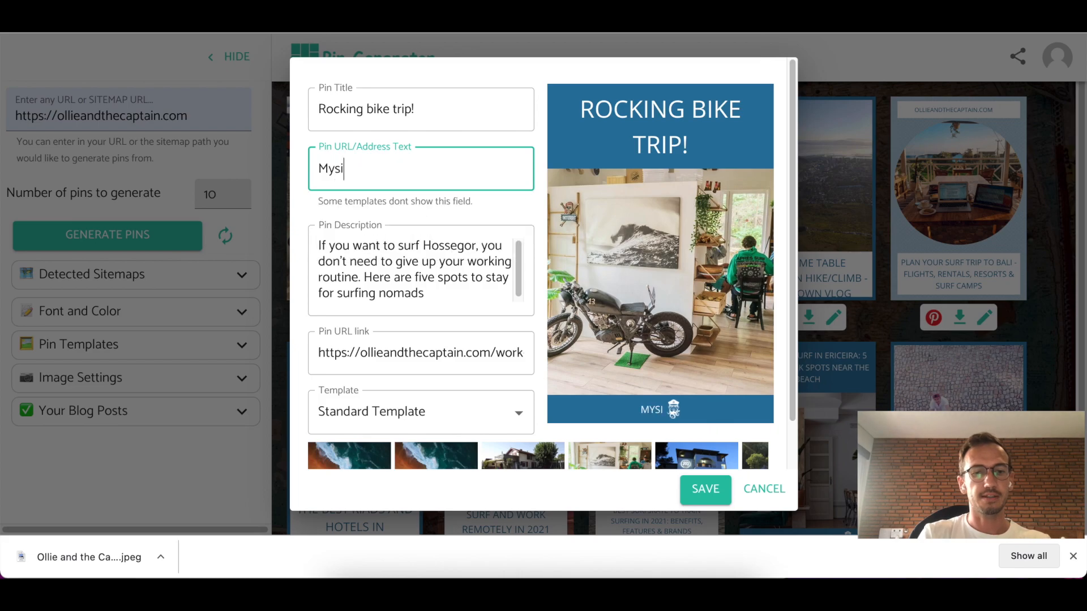
type("te.com")
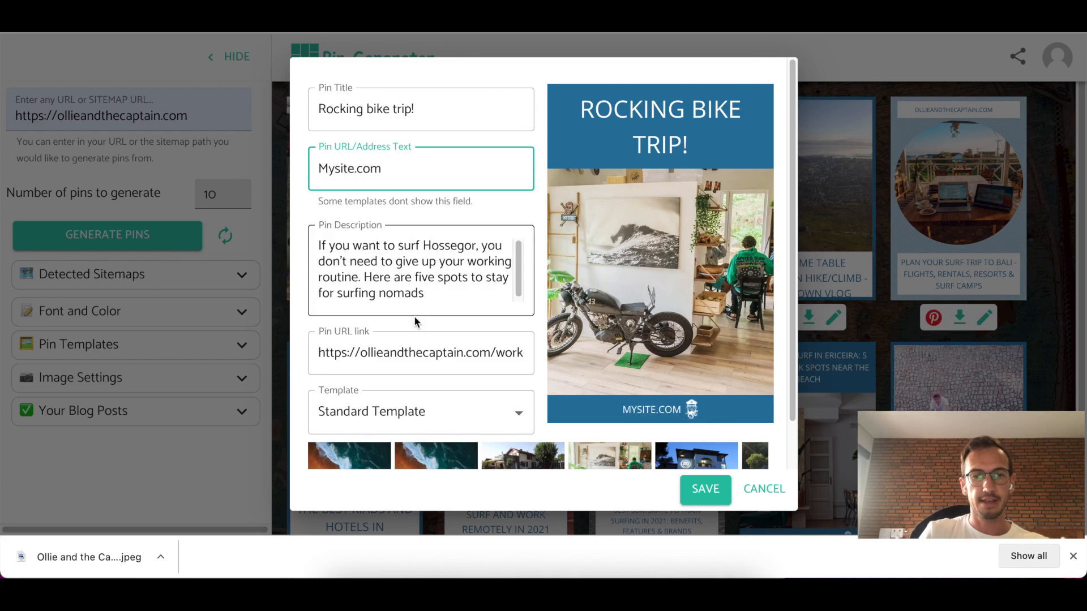
mouse_move(631, 193)
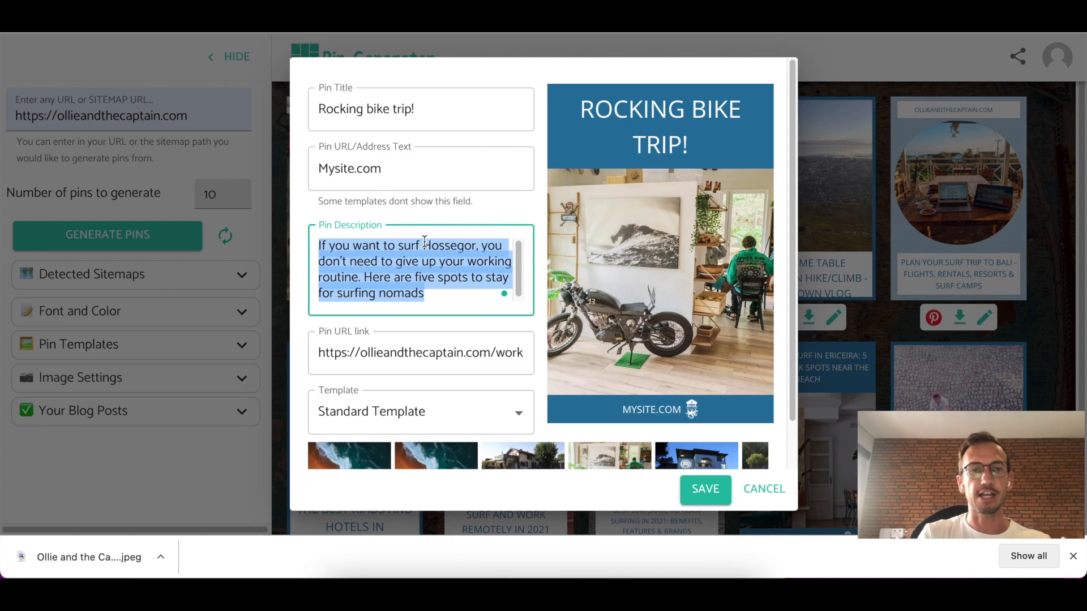
type("Test test.")
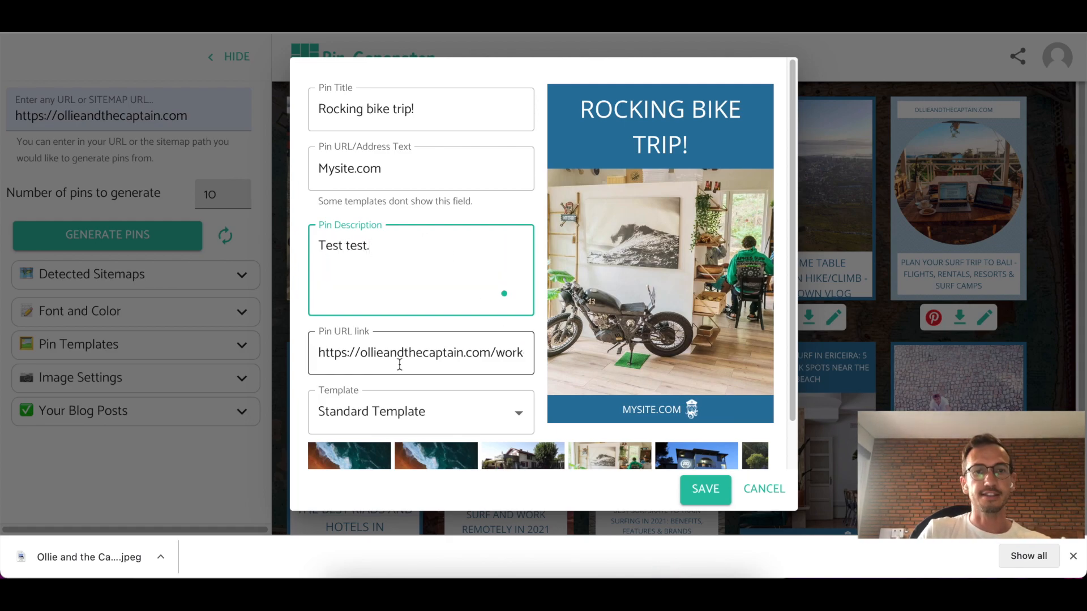
left_click(421, 352)
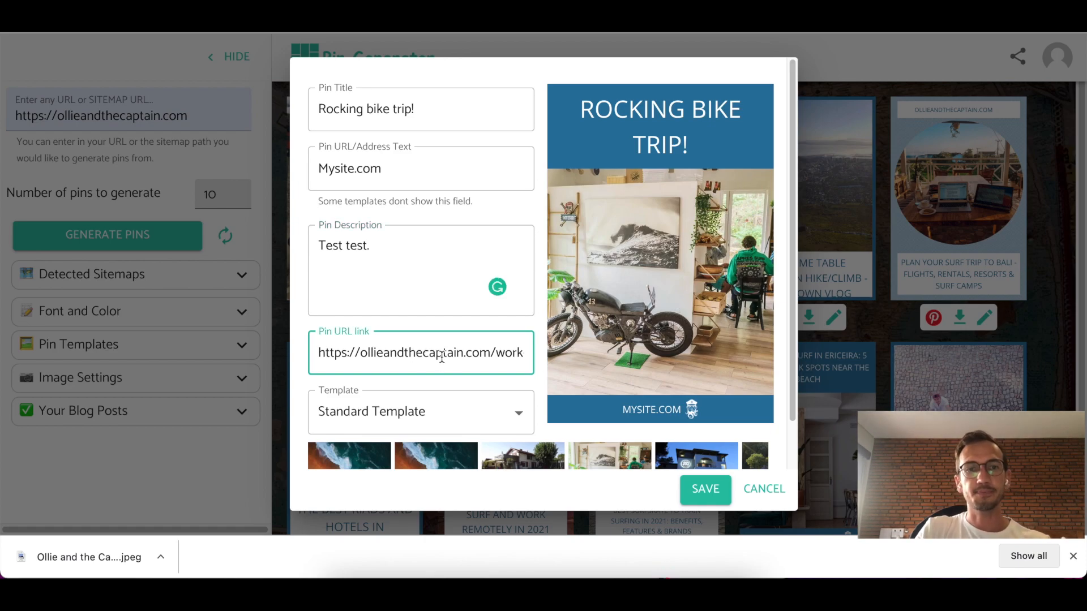
mouse_move(647, 255)
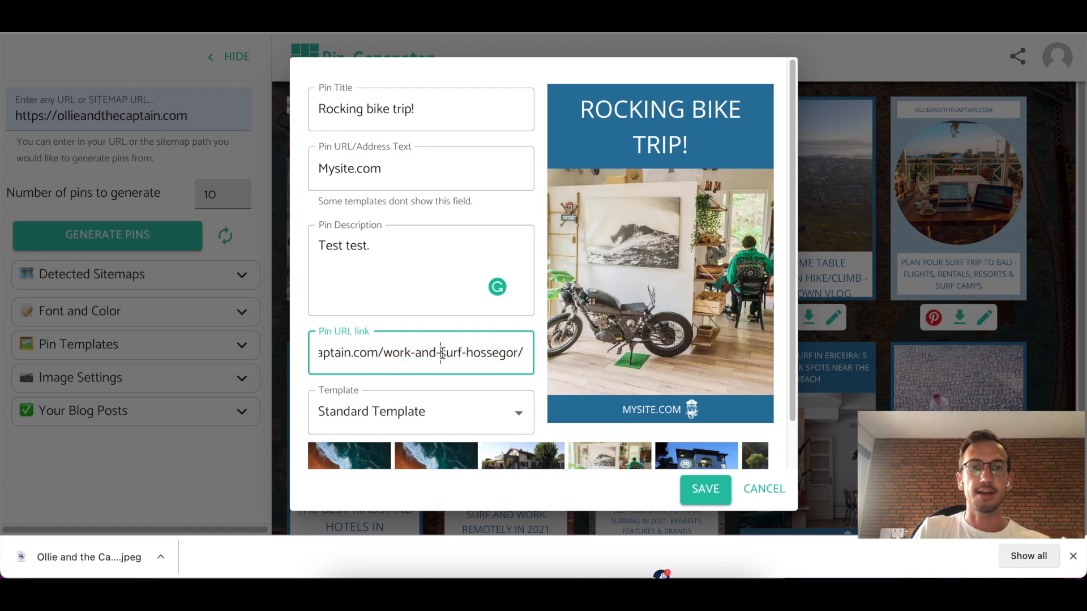
- Switch the pin to the Landscape Friendly template with the night-time house photo and save it
triple_click(420, 352)
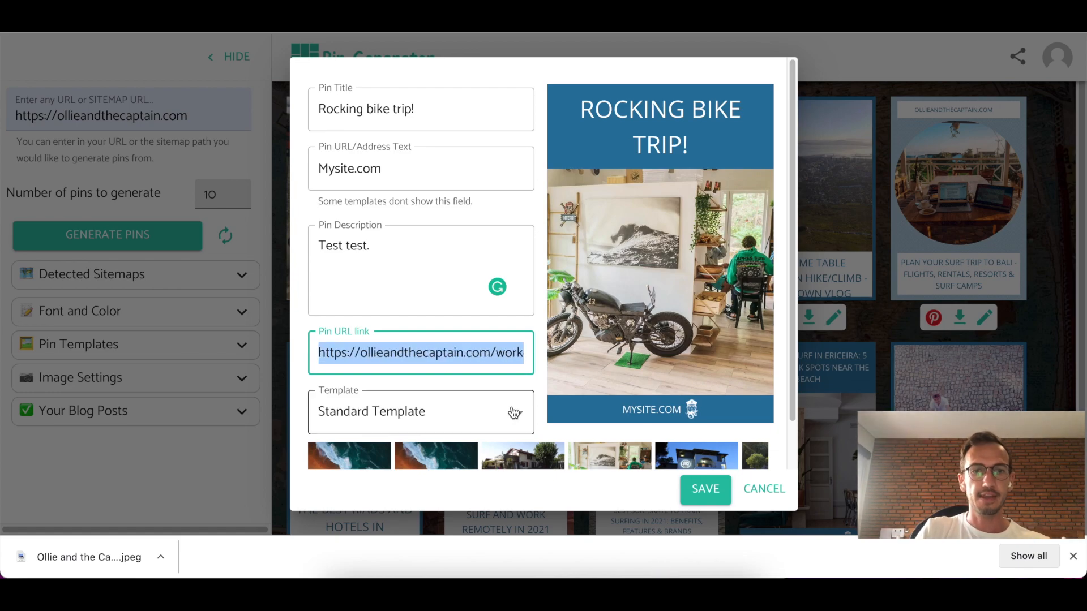
left_click(420, 410)
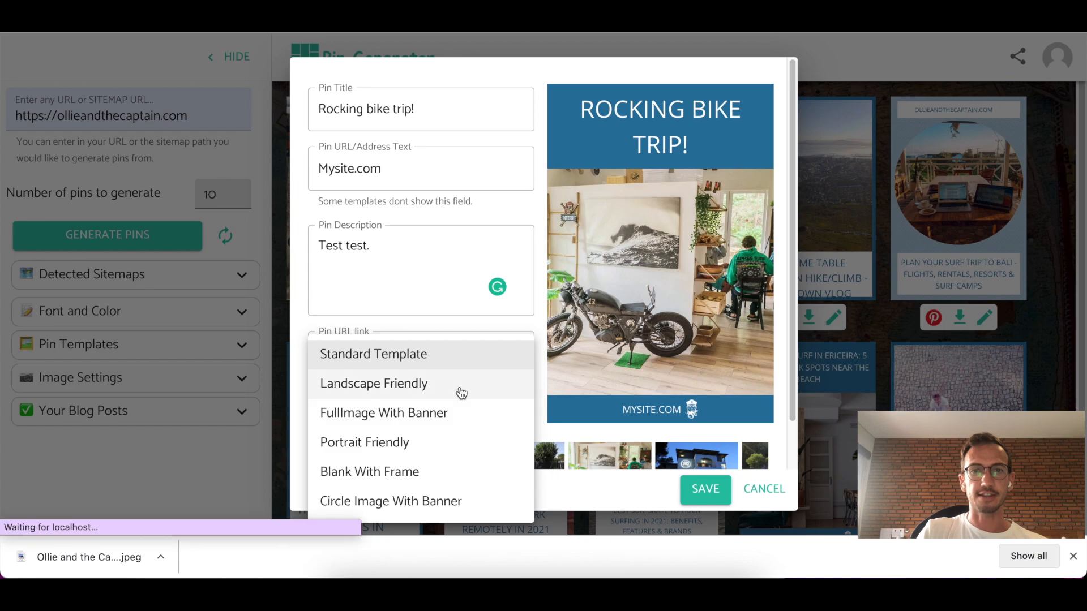
left_click(372, 383)
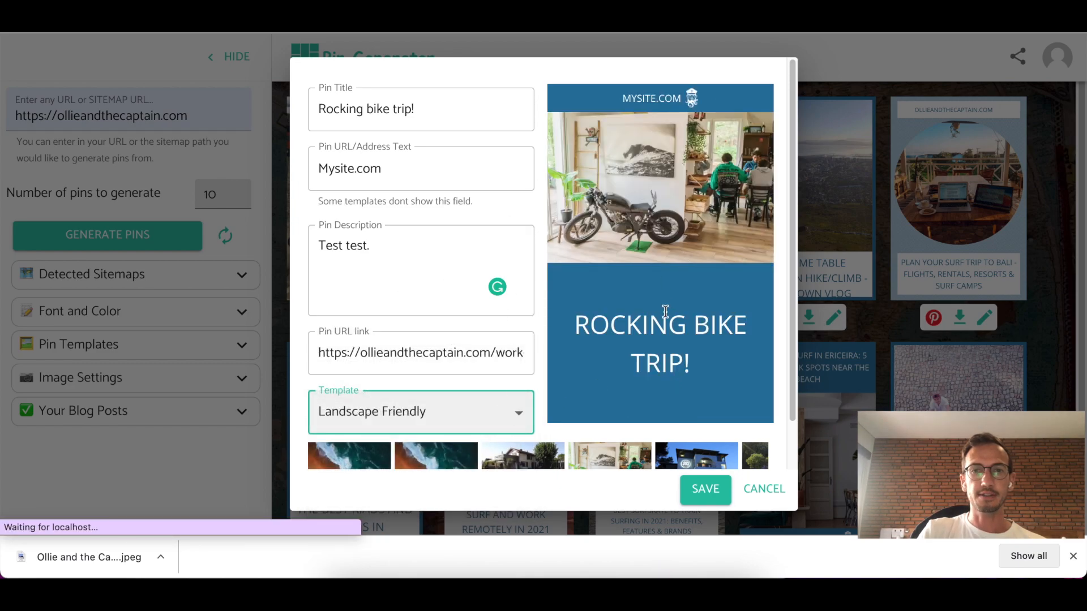
scroll("down", 3)
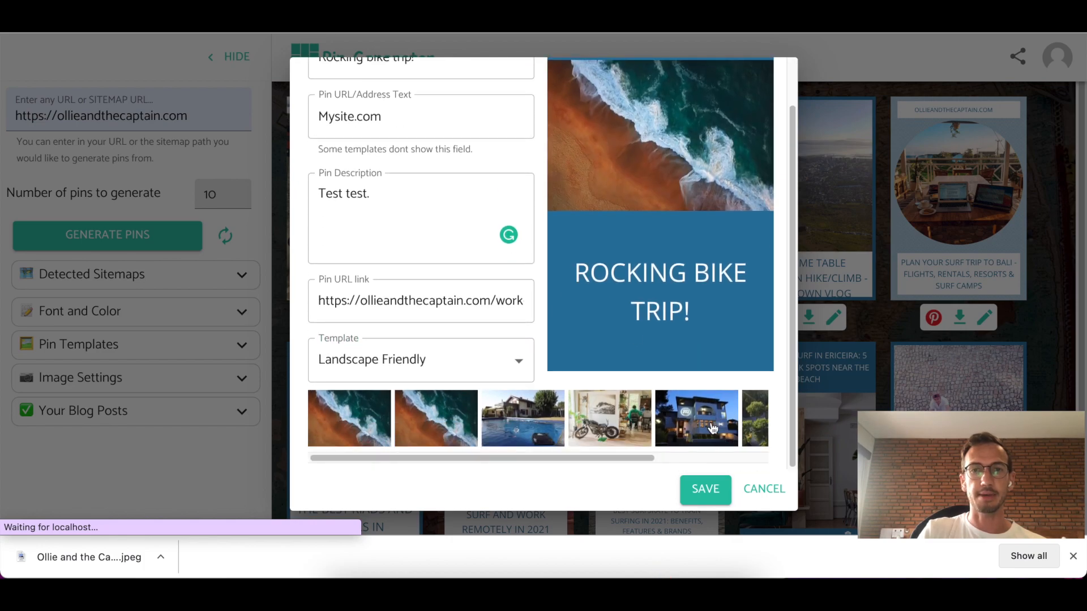
left_click(694, 417)
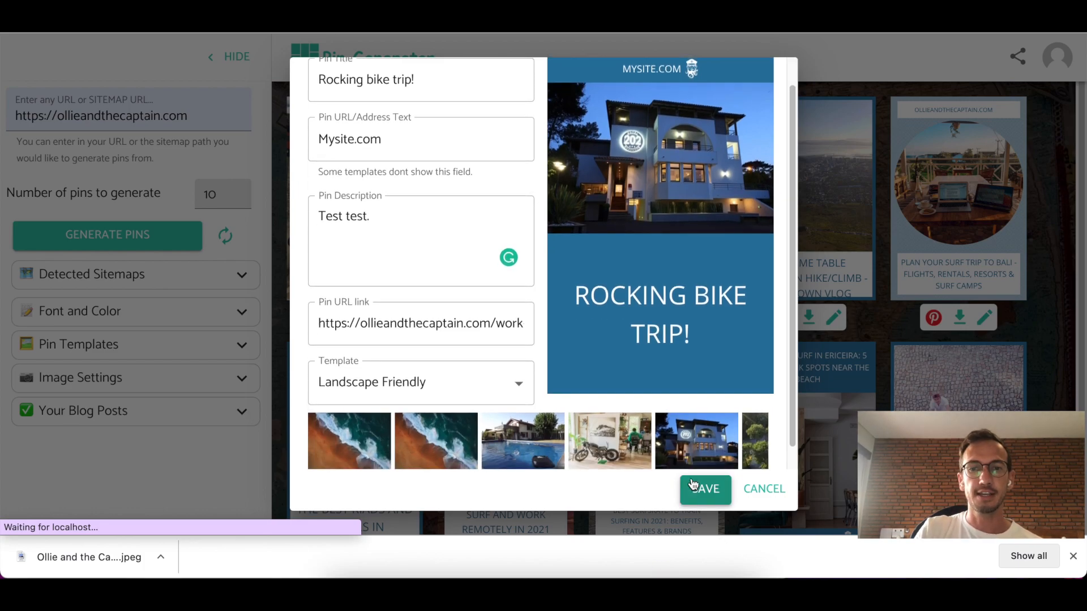
left_click(704, 489)
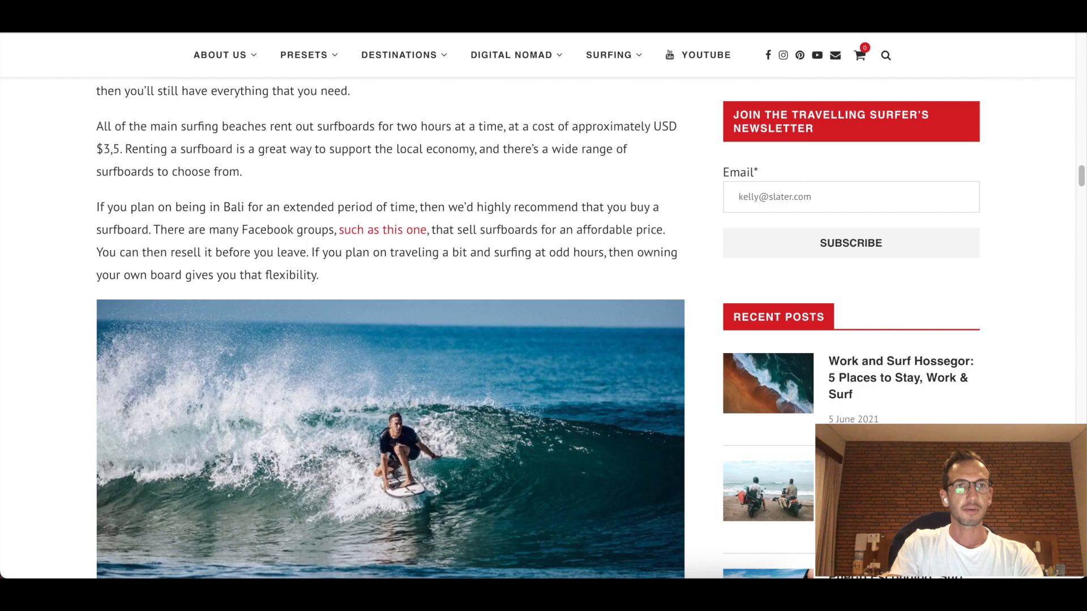
- Open the Bali surfing blog post on ollieandthecaptain.com and scroll through it
left_click(511, 55)
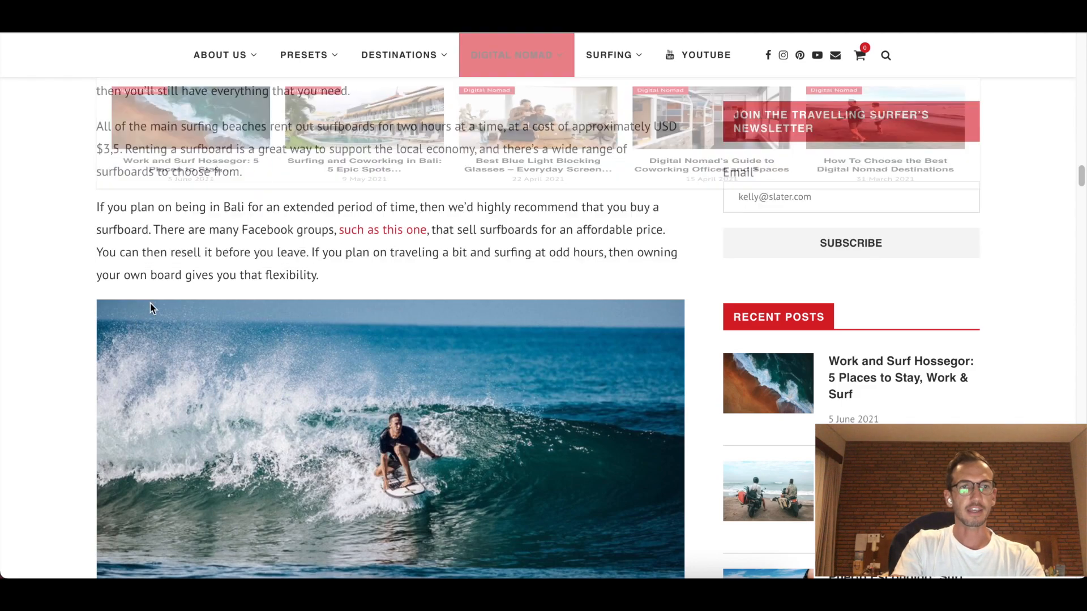
scroll("up", 3)
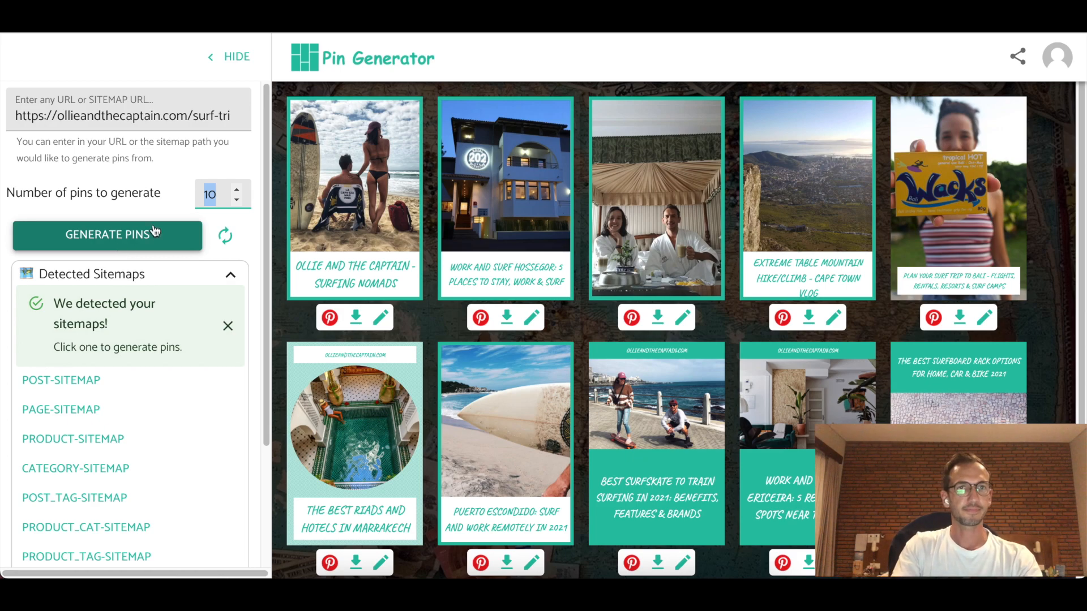
- Generate ten pins from the Plan your surf trip to Bali post URL
left_click(107, 234)
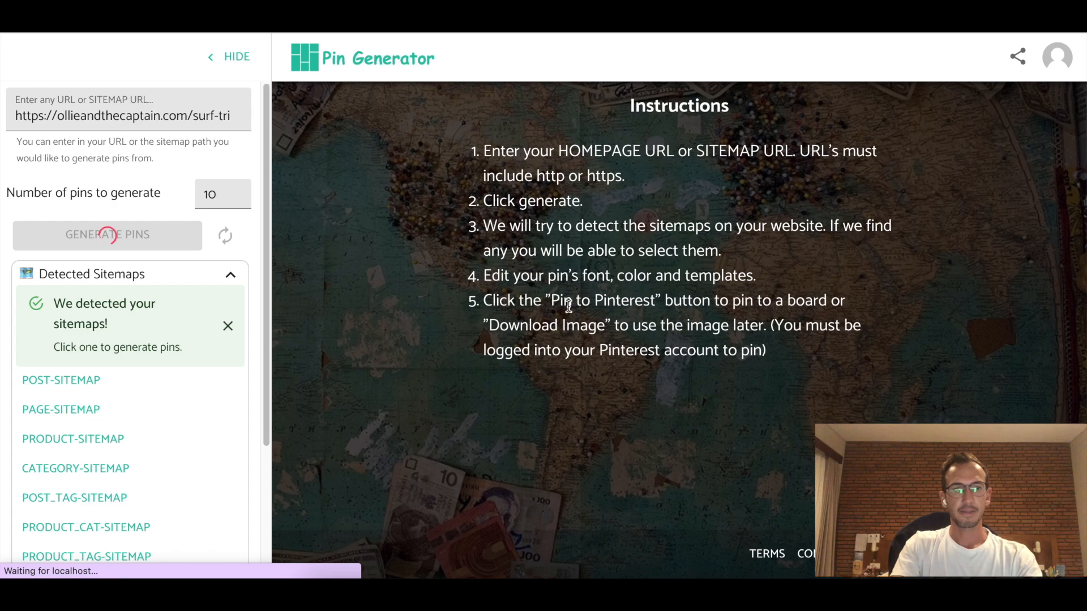
mouse_move(376, 184)
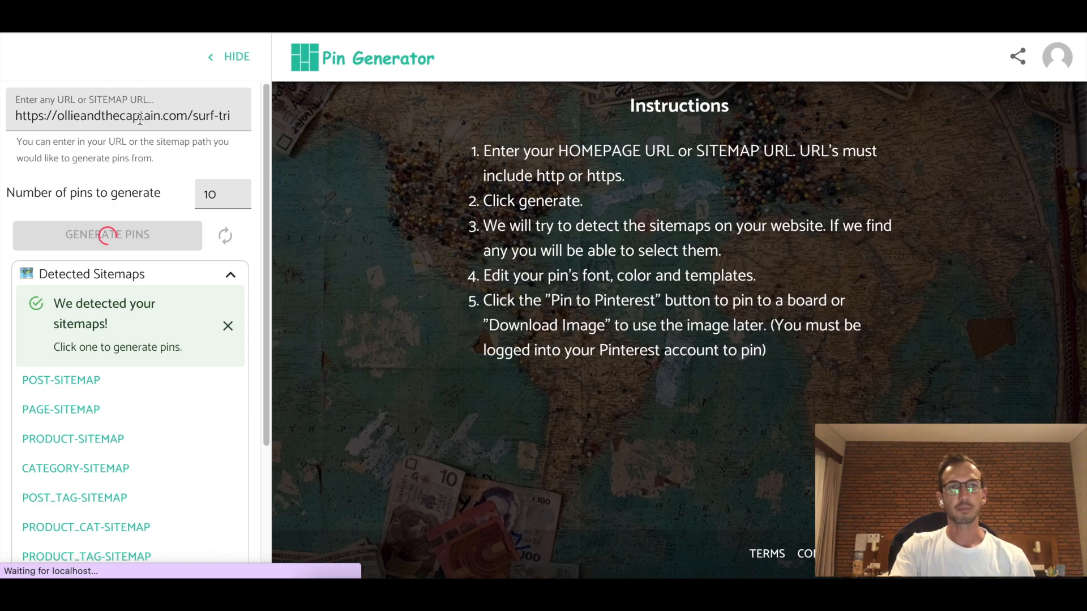
left_click(107, 234)
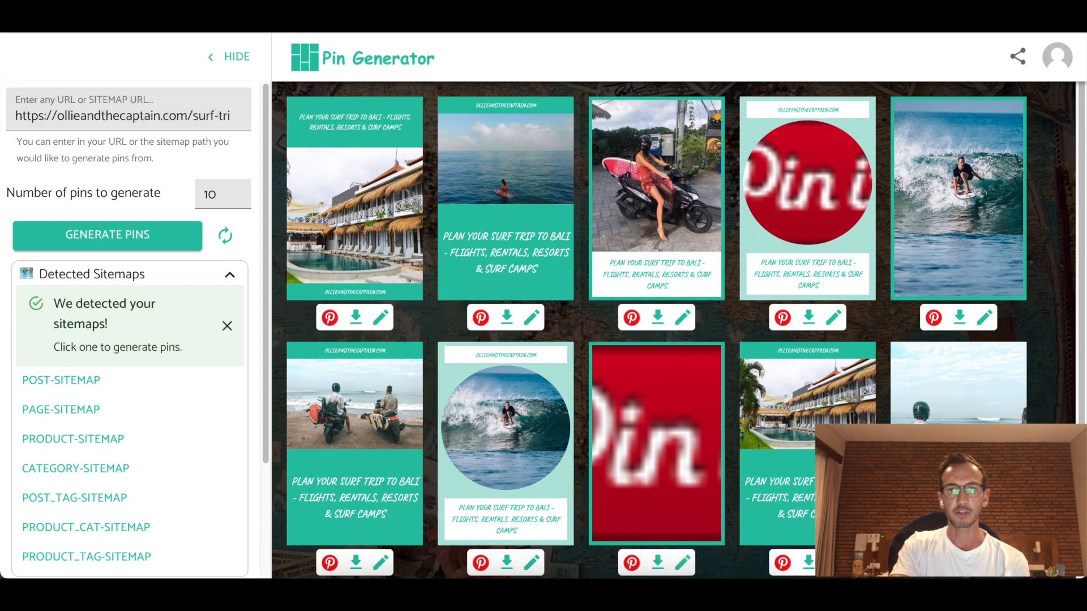
mouse_move(677, 347)
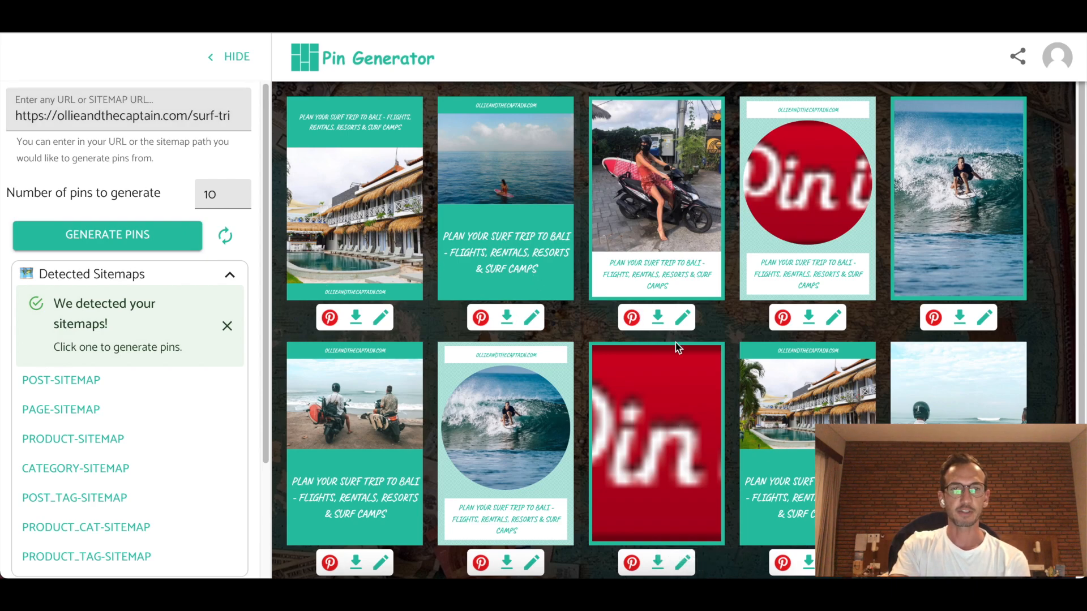
mouse_move(352, 165)
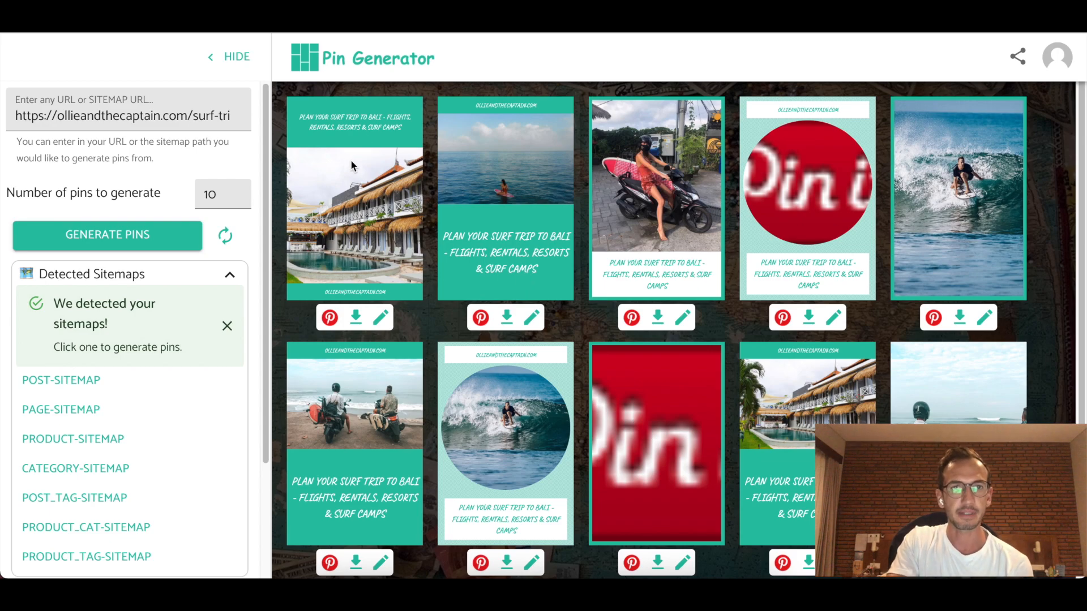
mouse_move(502, 138)
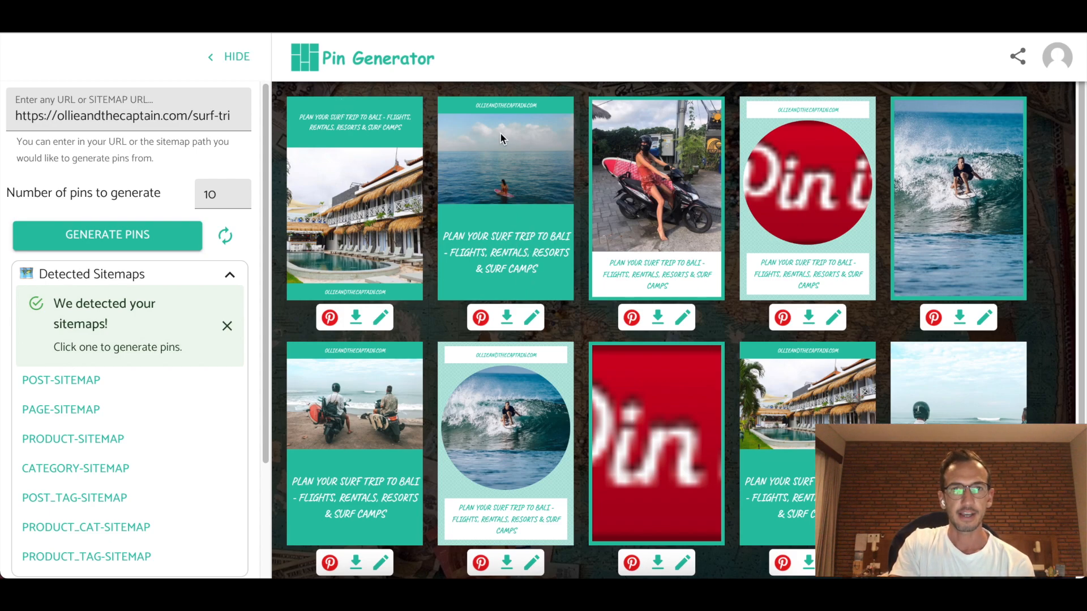
mouse_move(671, 329)
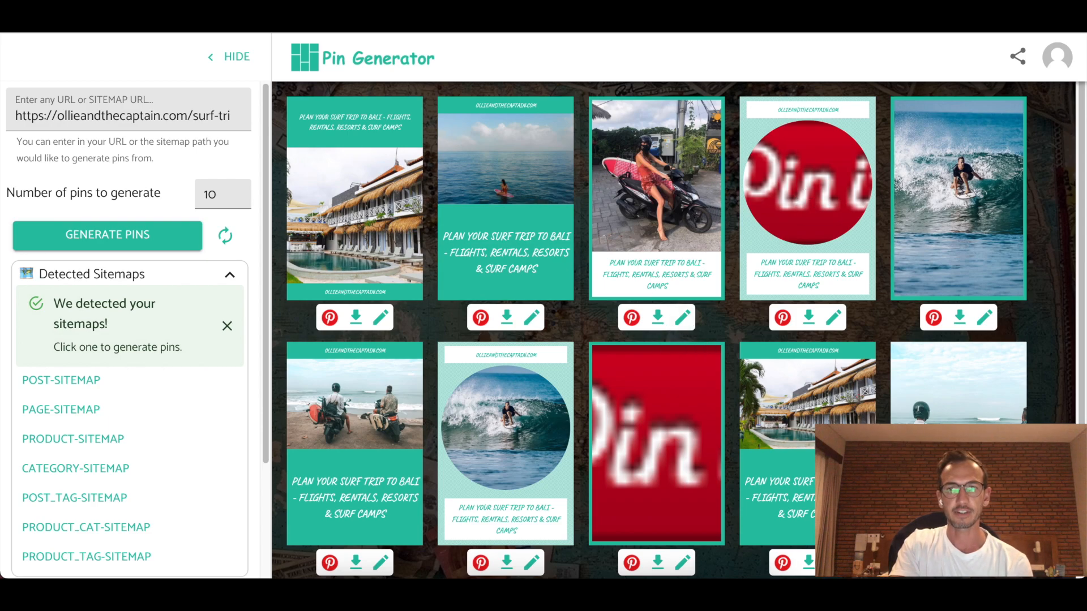
mouse_move(637, 357)
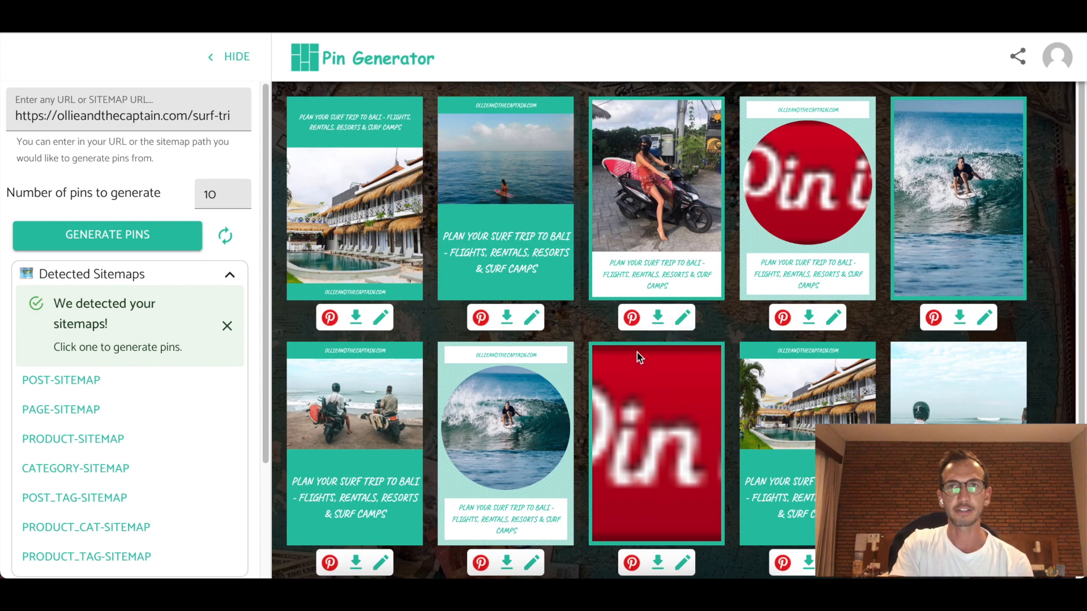
mouse_move(892, 314)
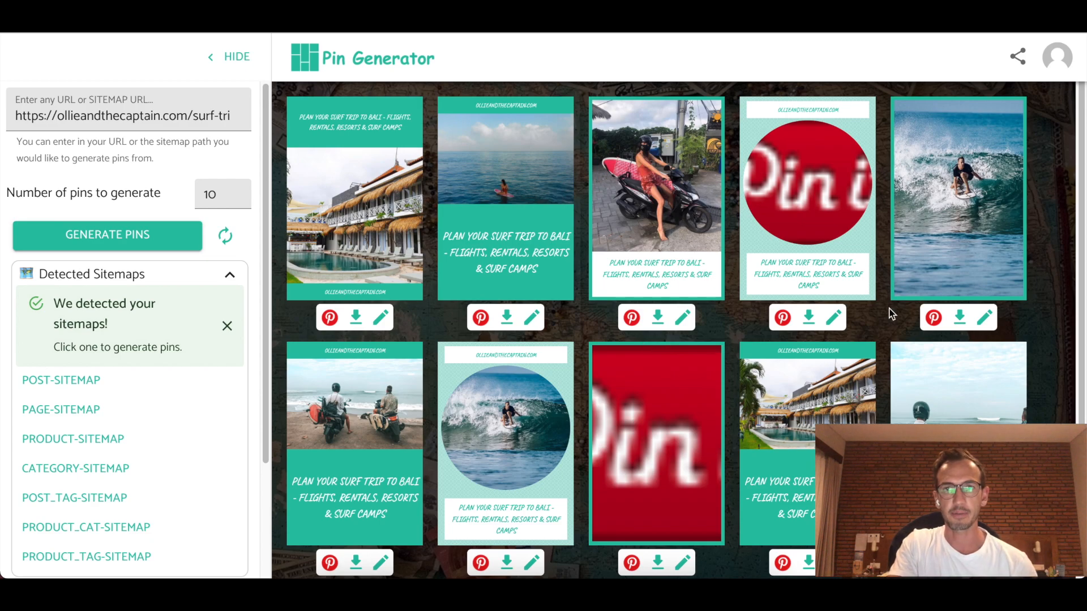
mouse_move(846, 193)
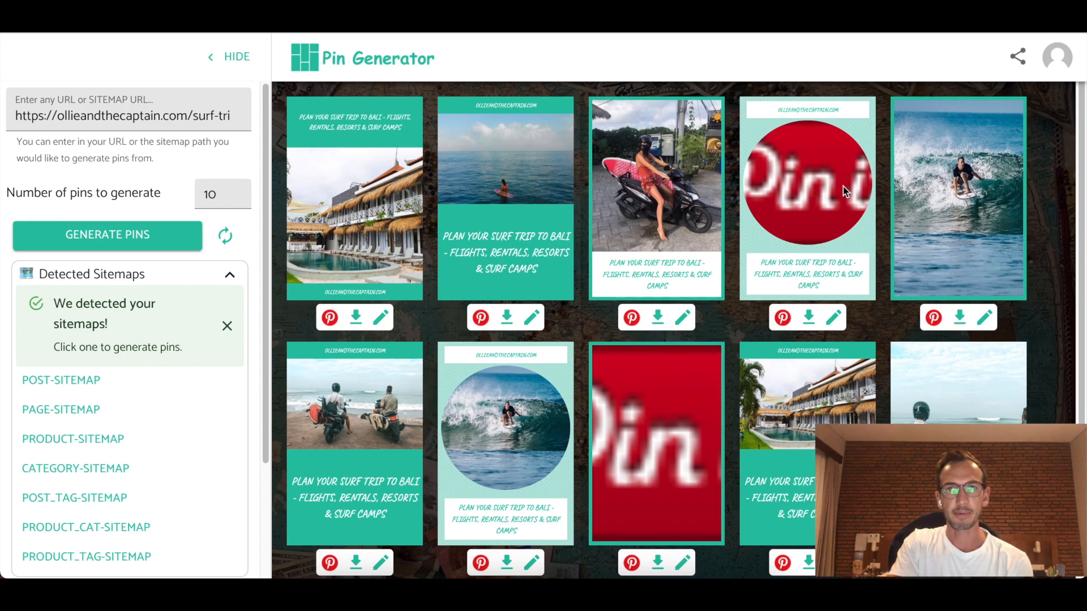
mouse_move(835, 318)
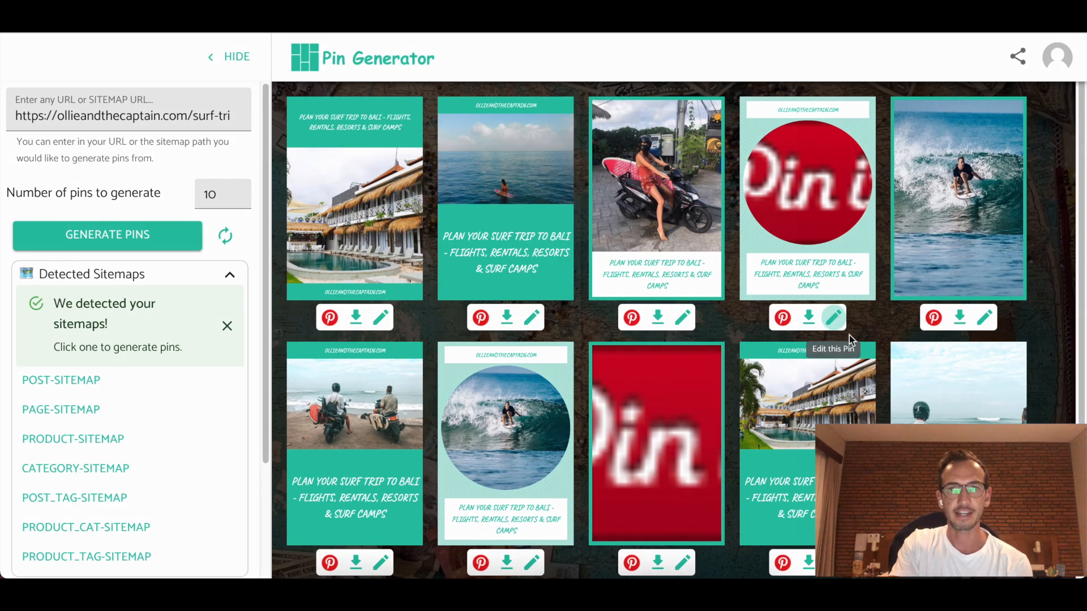
- Open the edit dialog for the red circle-image Bali surf trip pin
left_click(833, 317)
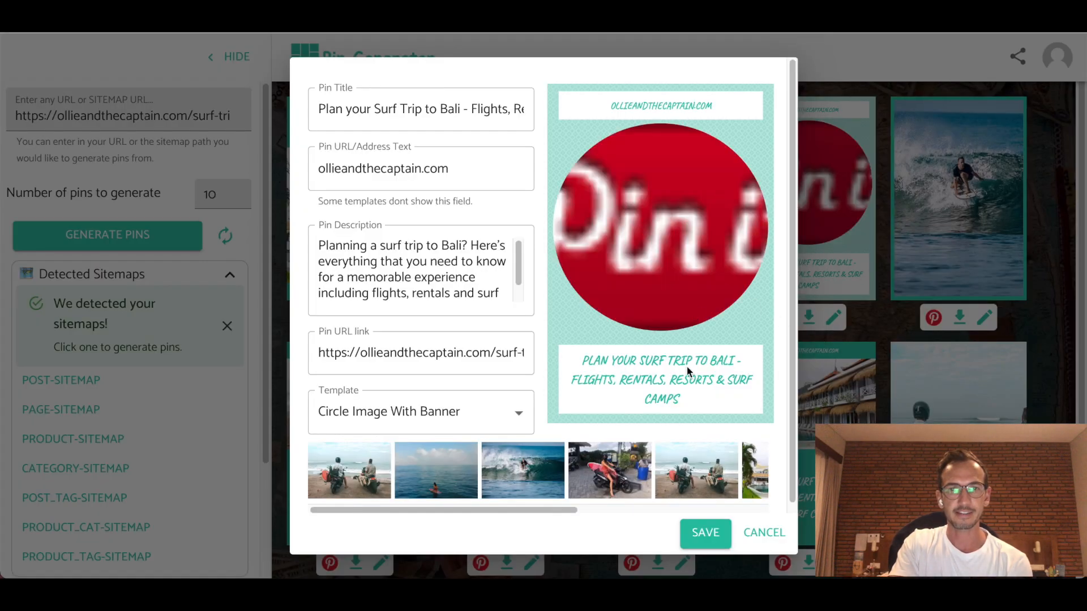
left_click(609, 470)
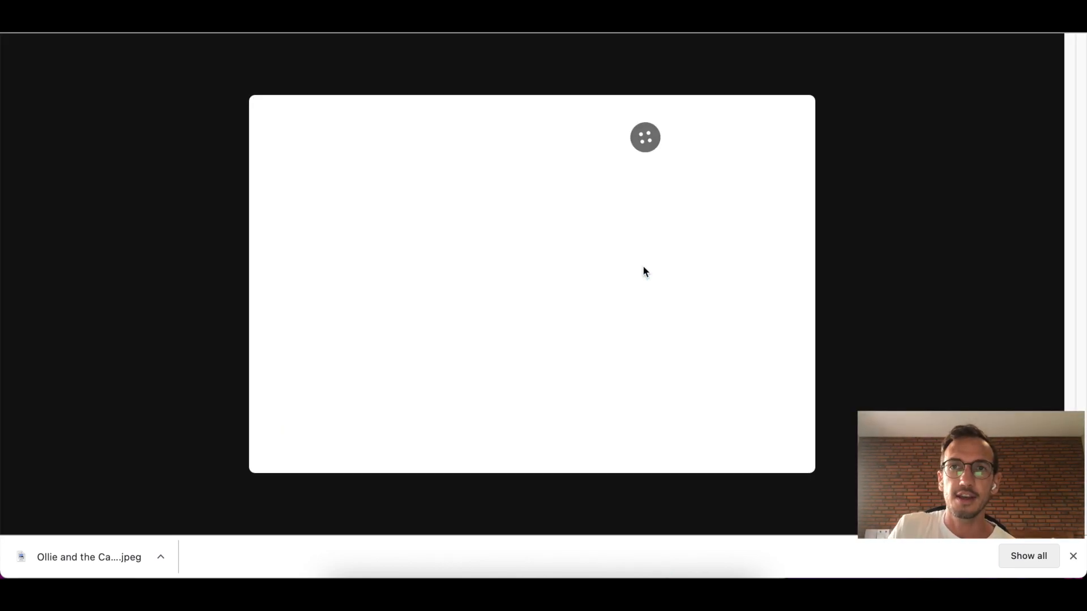
- Close the Pinterest board picker popup for the night-time house pin
left_click(644, 137)
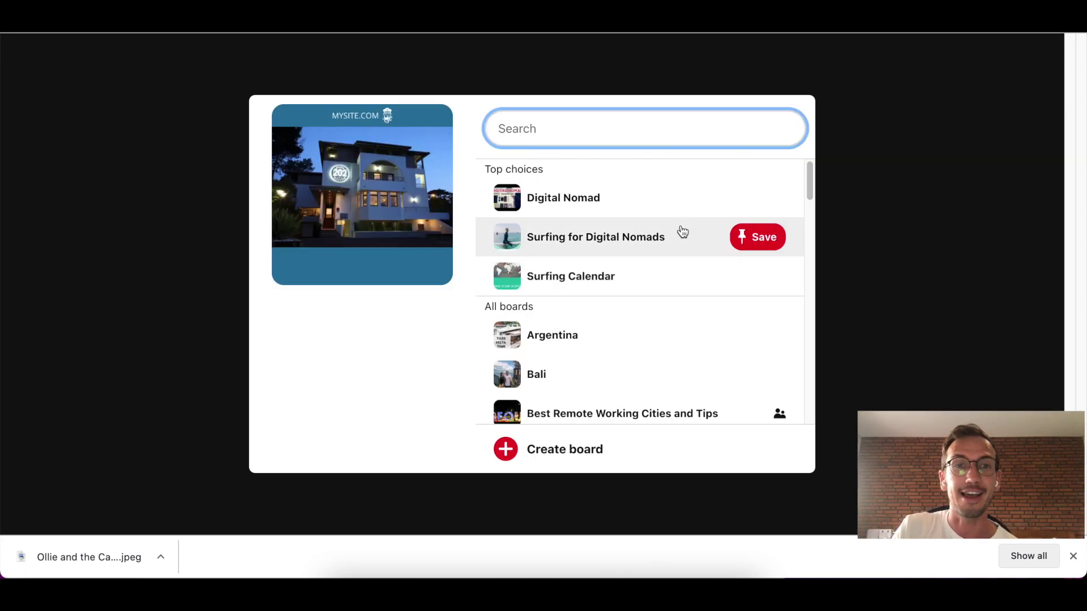
mouse_move(693, 227)
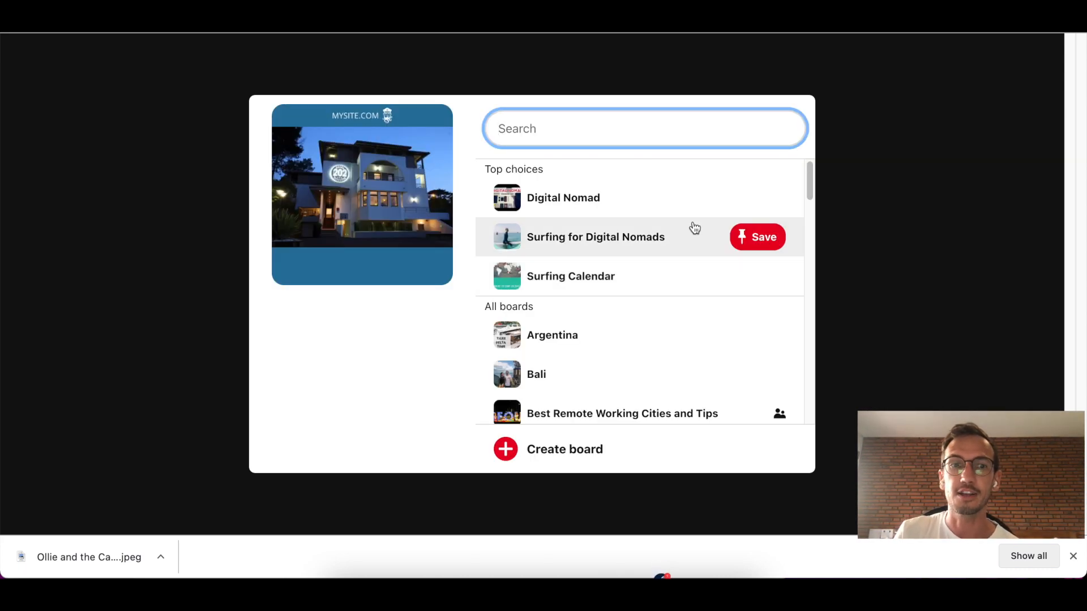
mouse_move(693, 229)
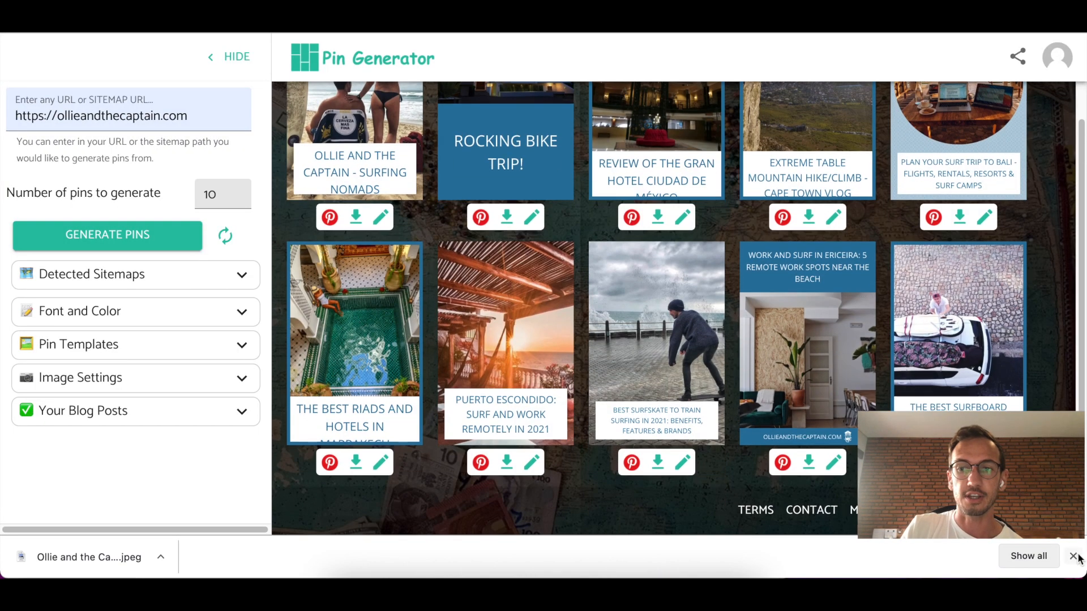
- Dismiss the browser downloads bar and open Pin Generator's feedback form
left_click(1073, 556)
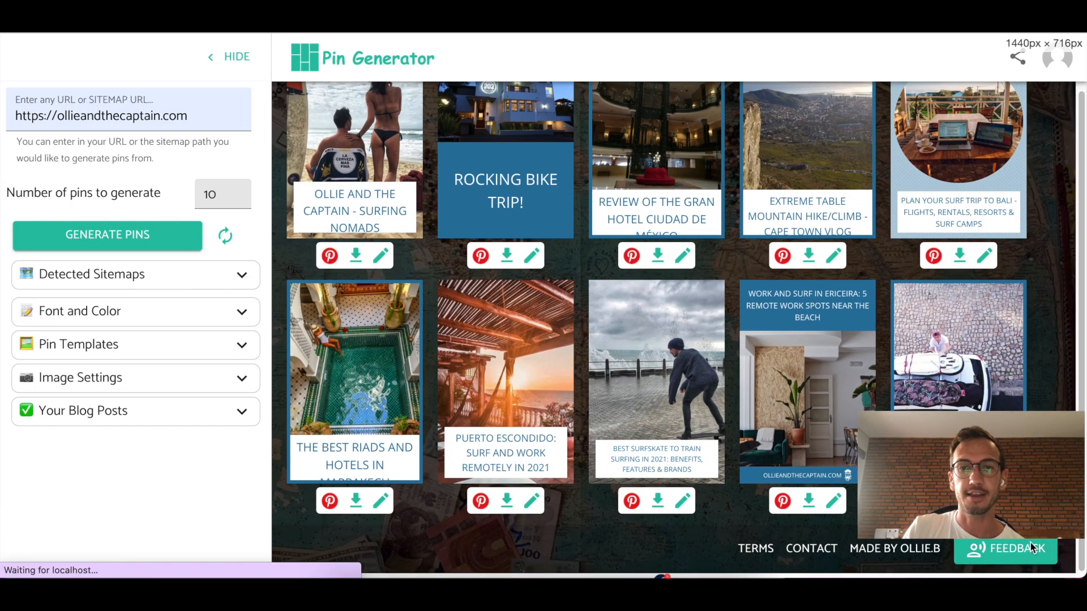
left_click(1005, 549)
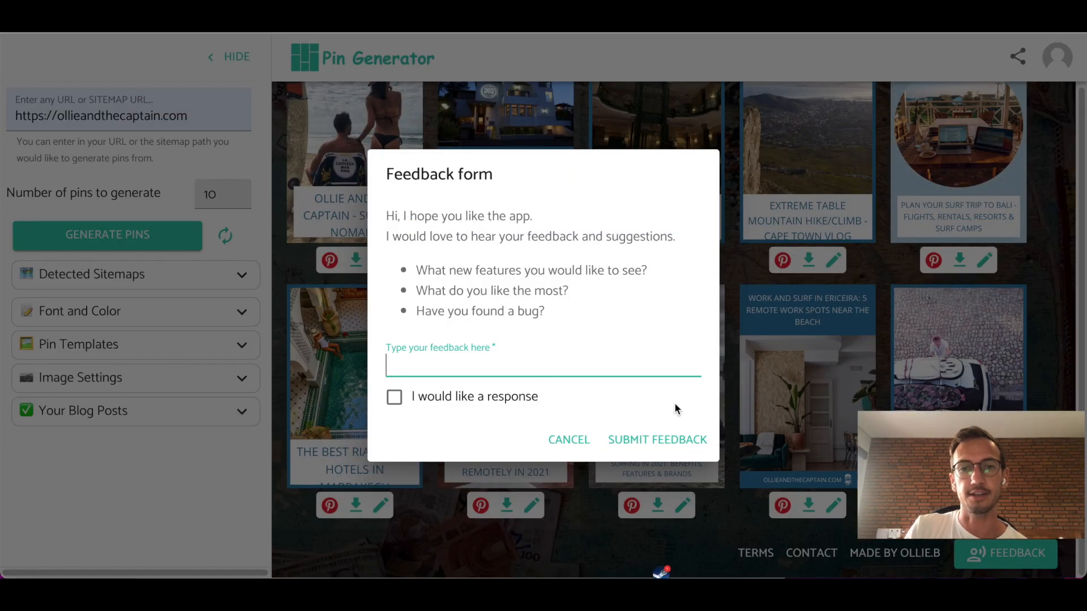